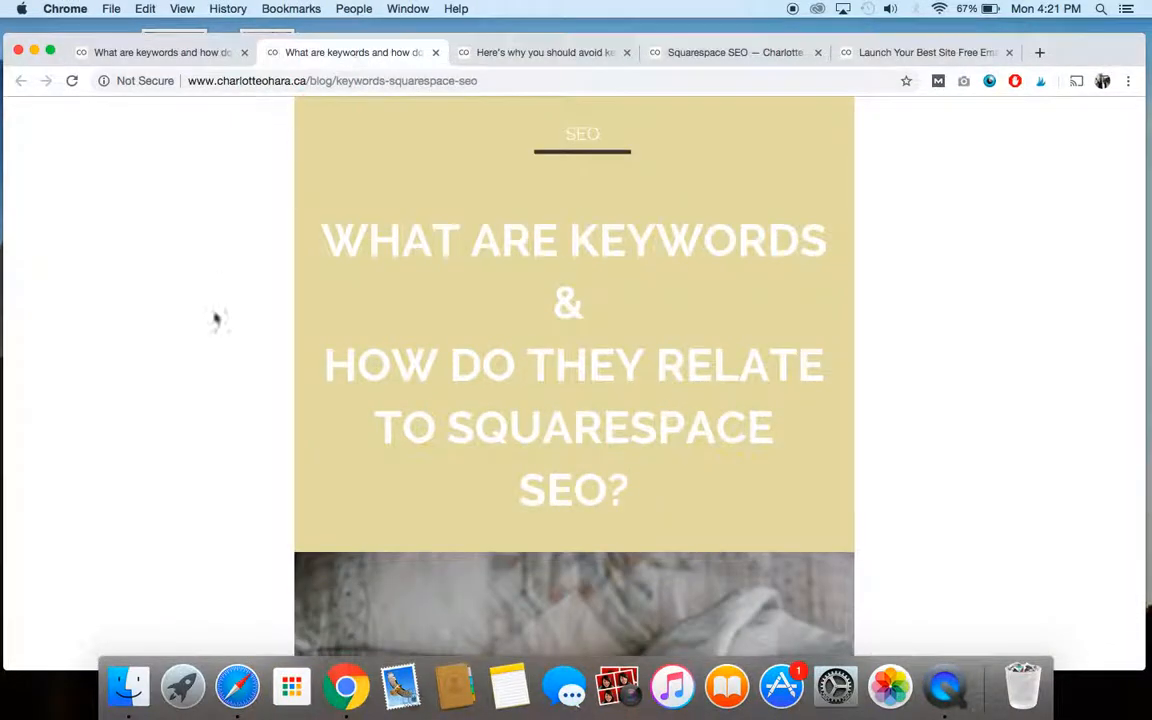
Step: Scroll from the post's title down to the 'So, What Are Keywords Anyways?' section
{"action": "scroll", "scroll_direction": "down", "scroll_amount": 3}
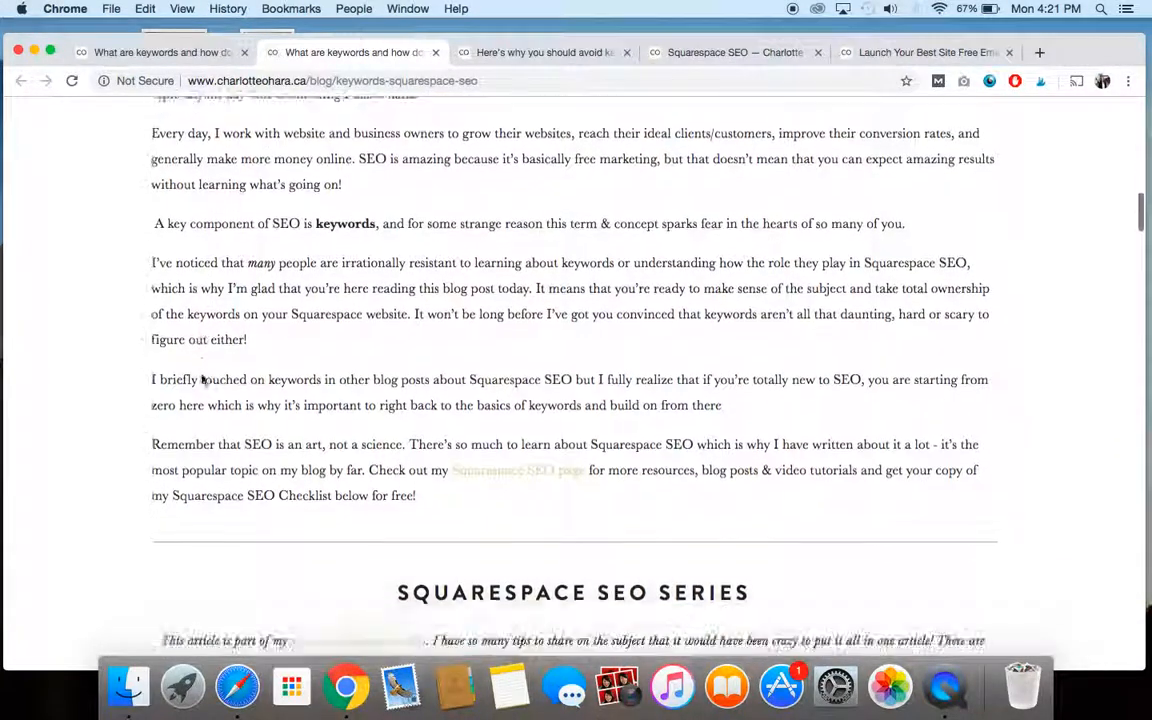
{"action": "scroll", "scroll_direction": "down", "scroll_amount": 3}
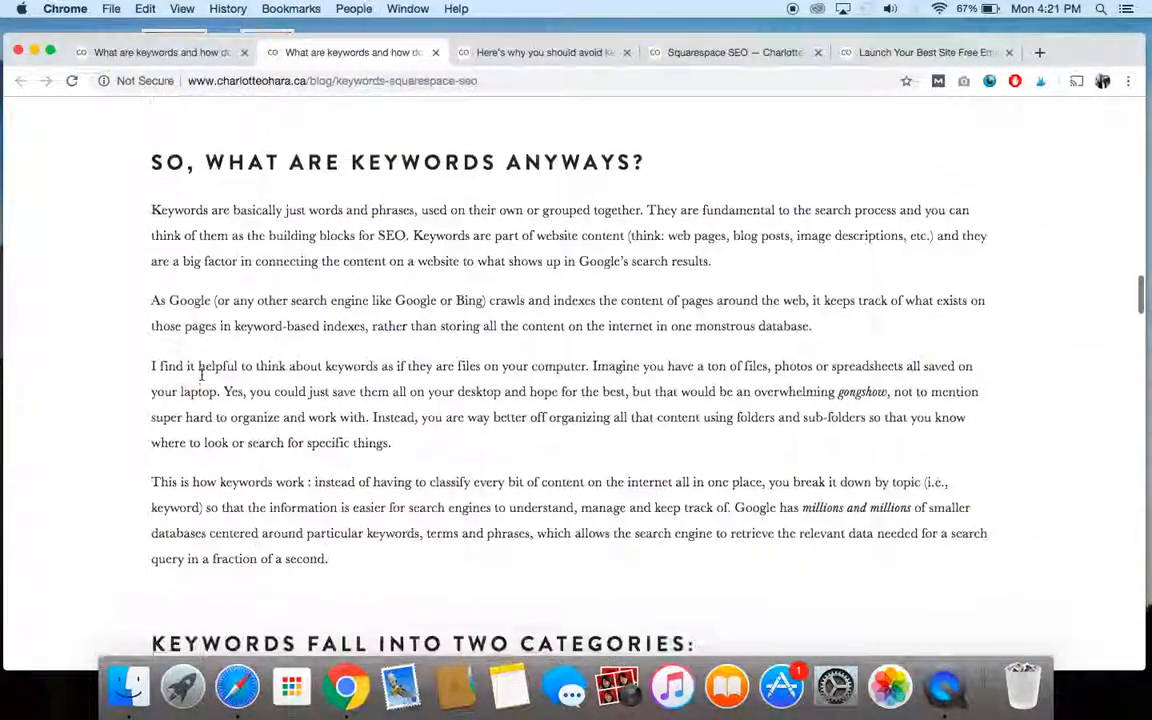
{"action": "scroll", "scroll_direction": "down", "scroll_amount": 3}
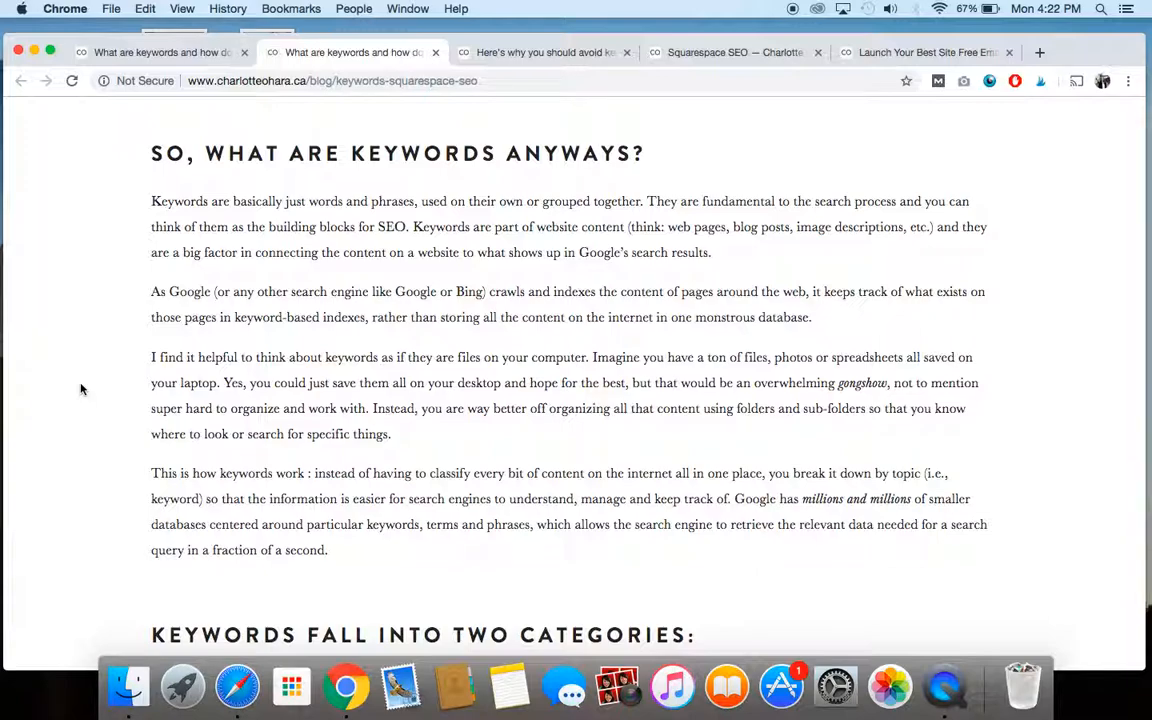
Step: Scroll until the 'Keywords Fall Into Two Categories' heading comes into view
{"action": "scroll", "scroll_direction": "down", "scroll_amount": 3}
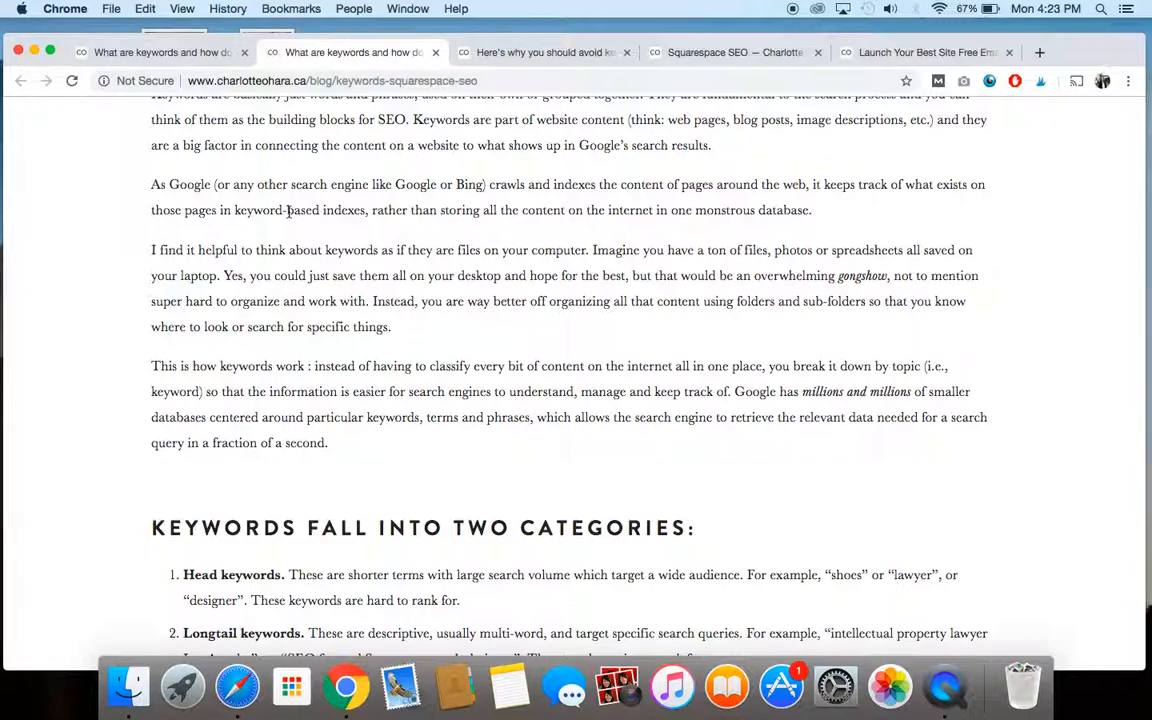
{"action": "mouse_move", "coordinate": [464, 252]}
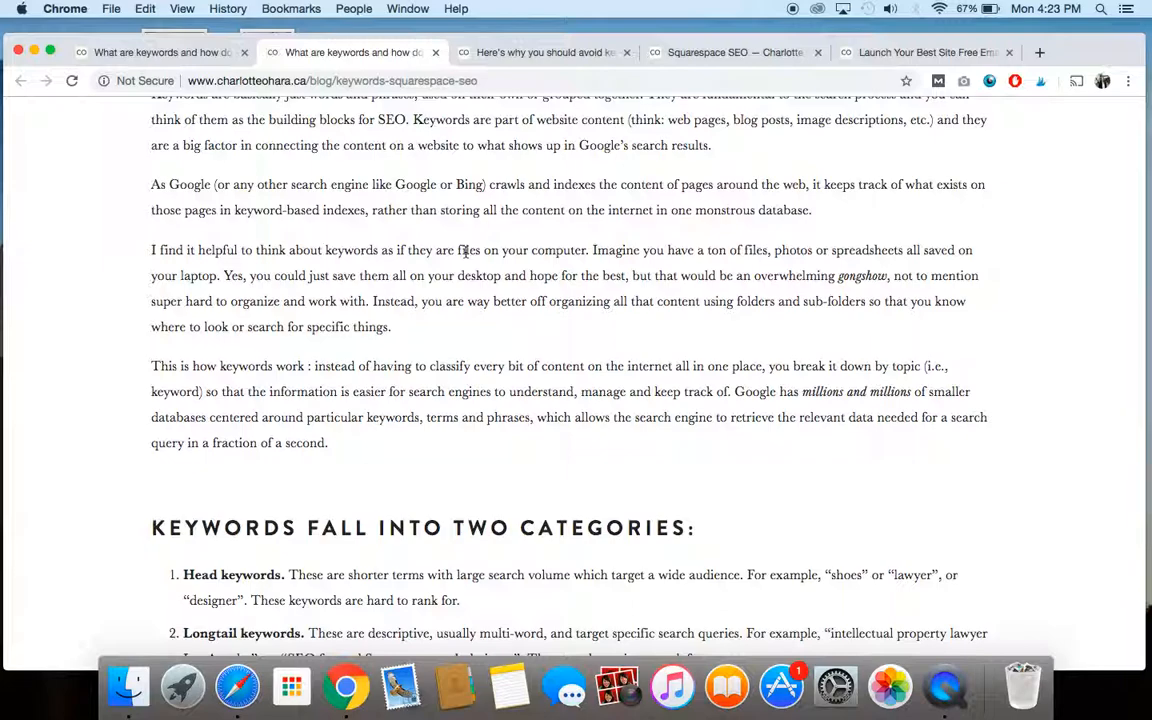
Step: Scroll to the head and longtail keyword list and highlight 'Longtail keywords'
{"action": "scroll", "scroll_direction": "down", "scroll_amount": 3}
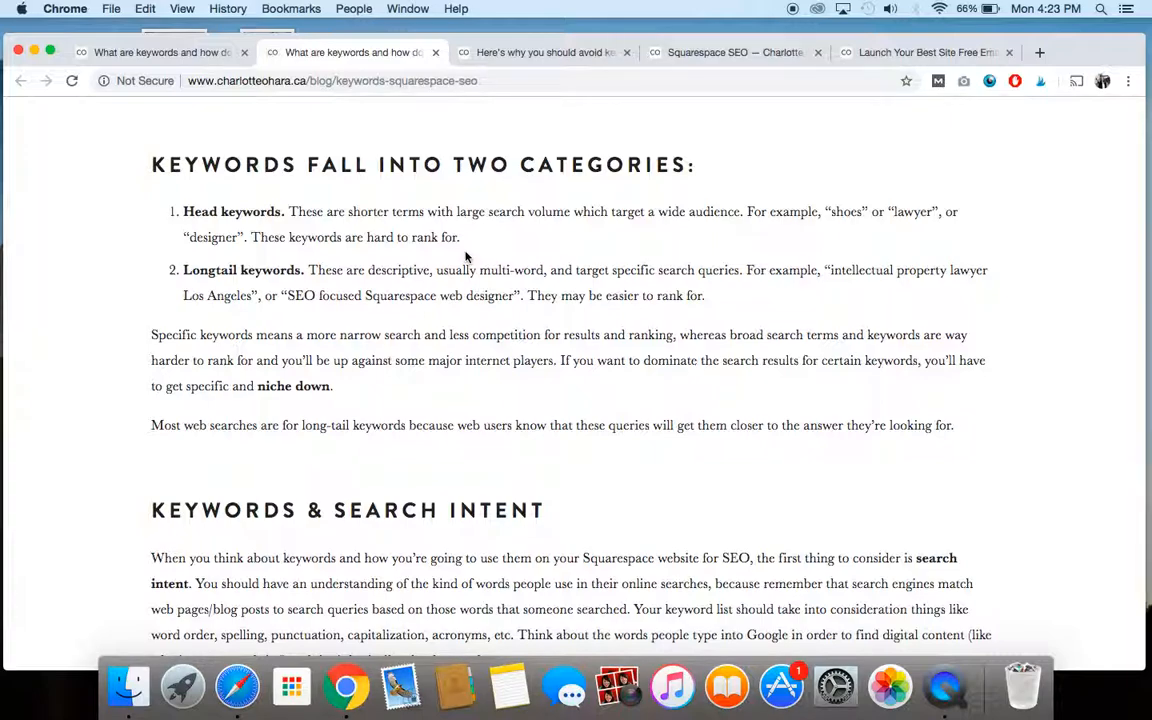
{"action": "mouse_move", "coordinate": [836, 232]}
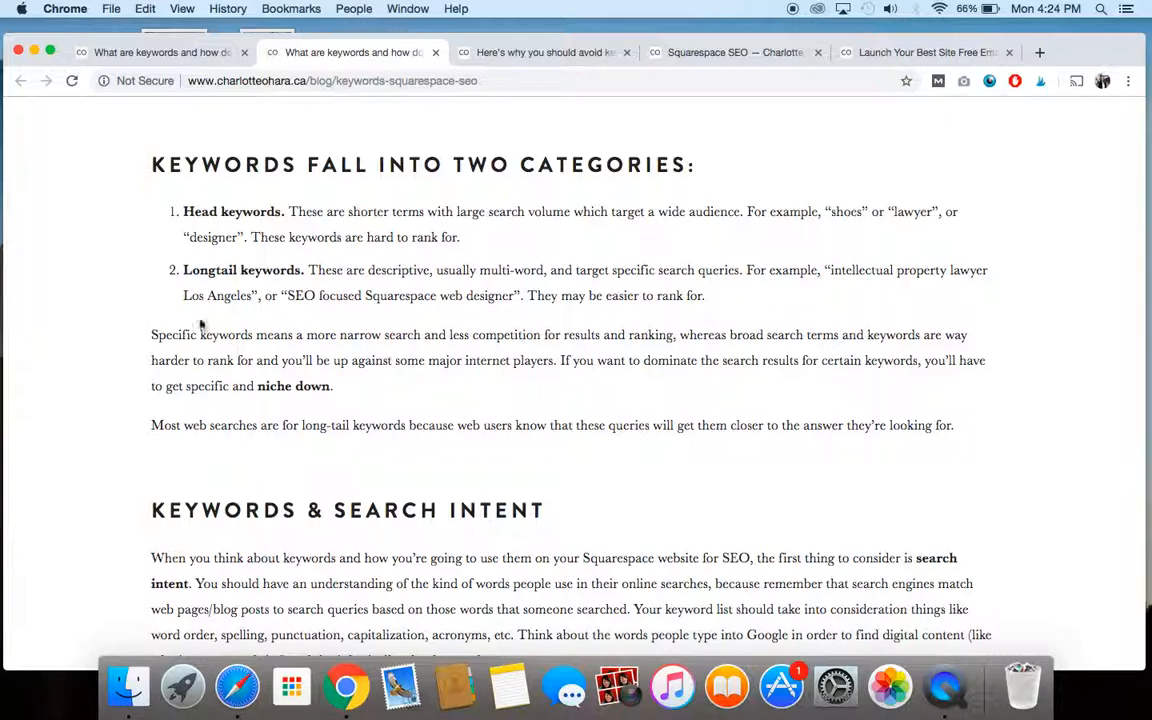
{"action": "mouse_move", "coordinate": [230, 244]}
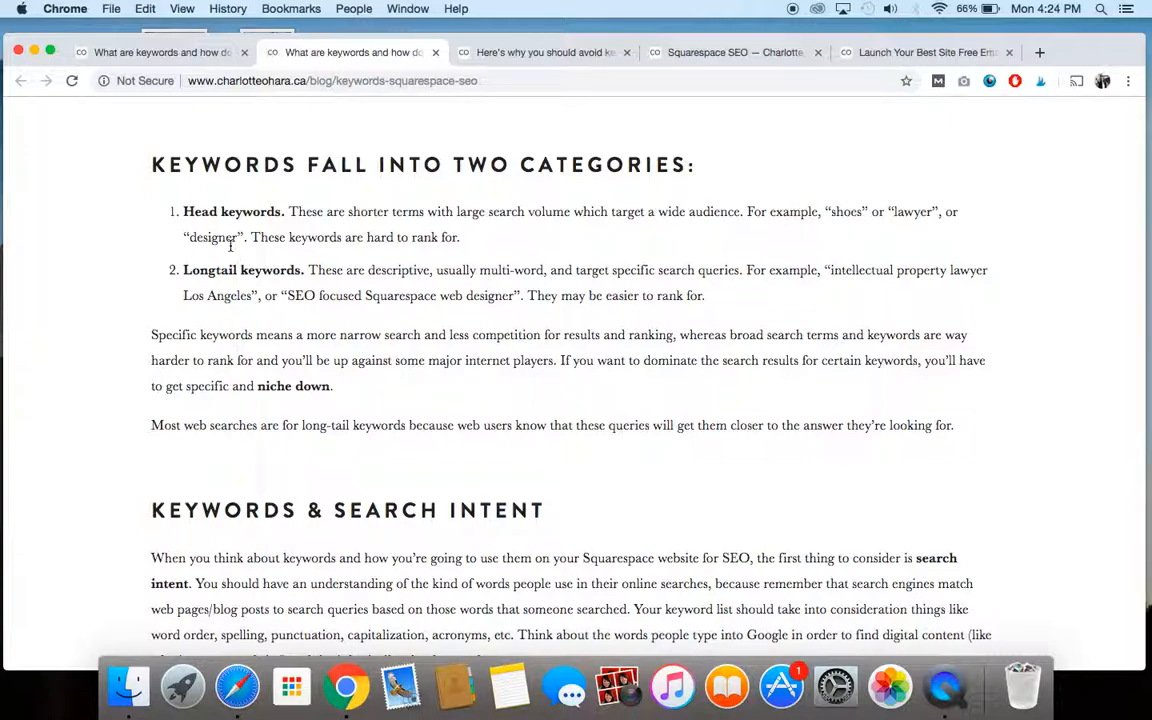
{"action": "mouse_move", "coordinate": [328, 234]}
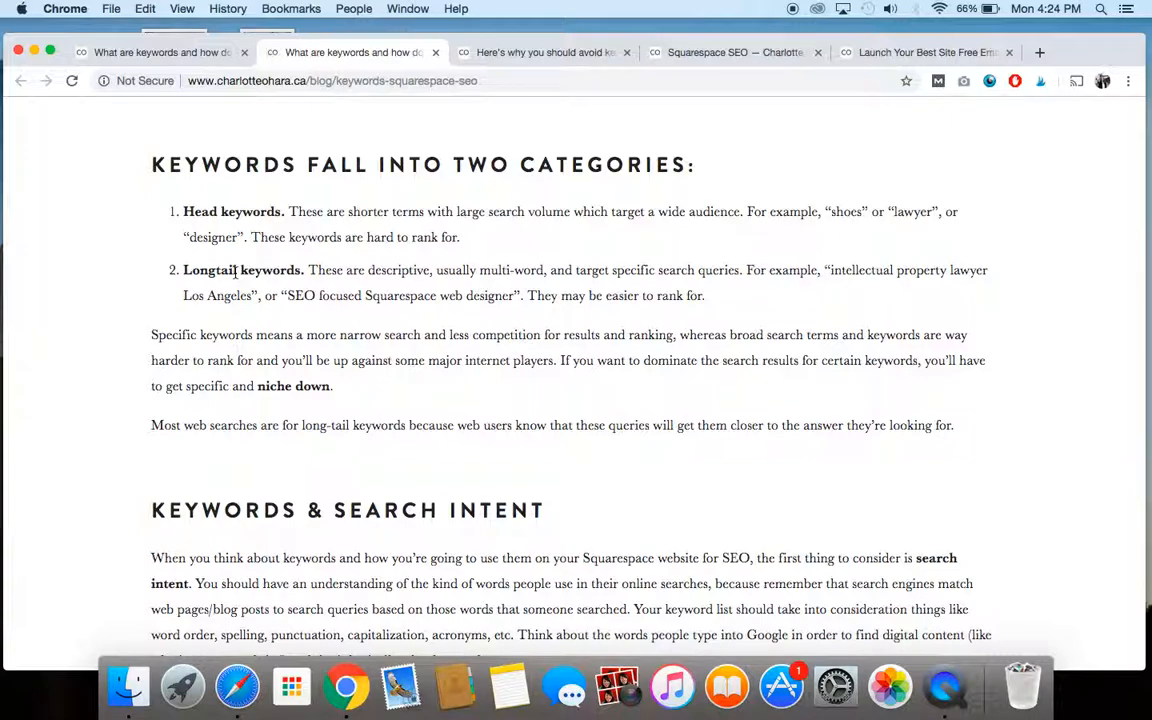
{"action": "mouse_move", "coordinate": [614, 284]}
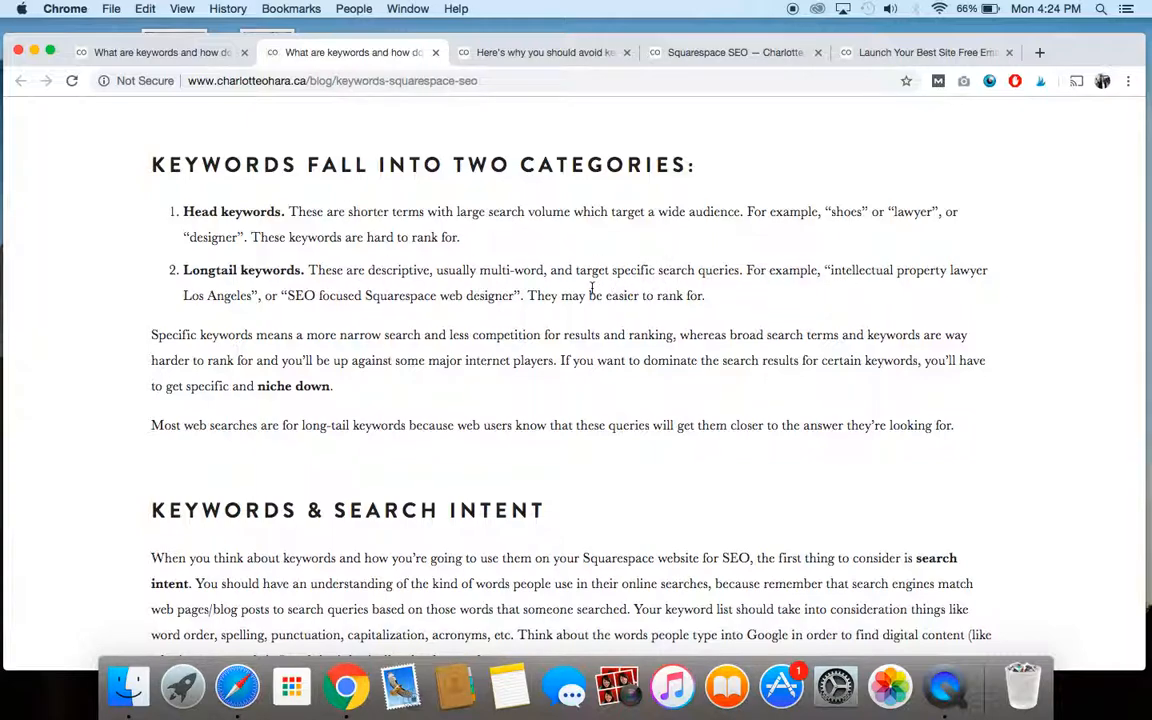
{"action": "mouse_move", "coordinate": [336, 300]}
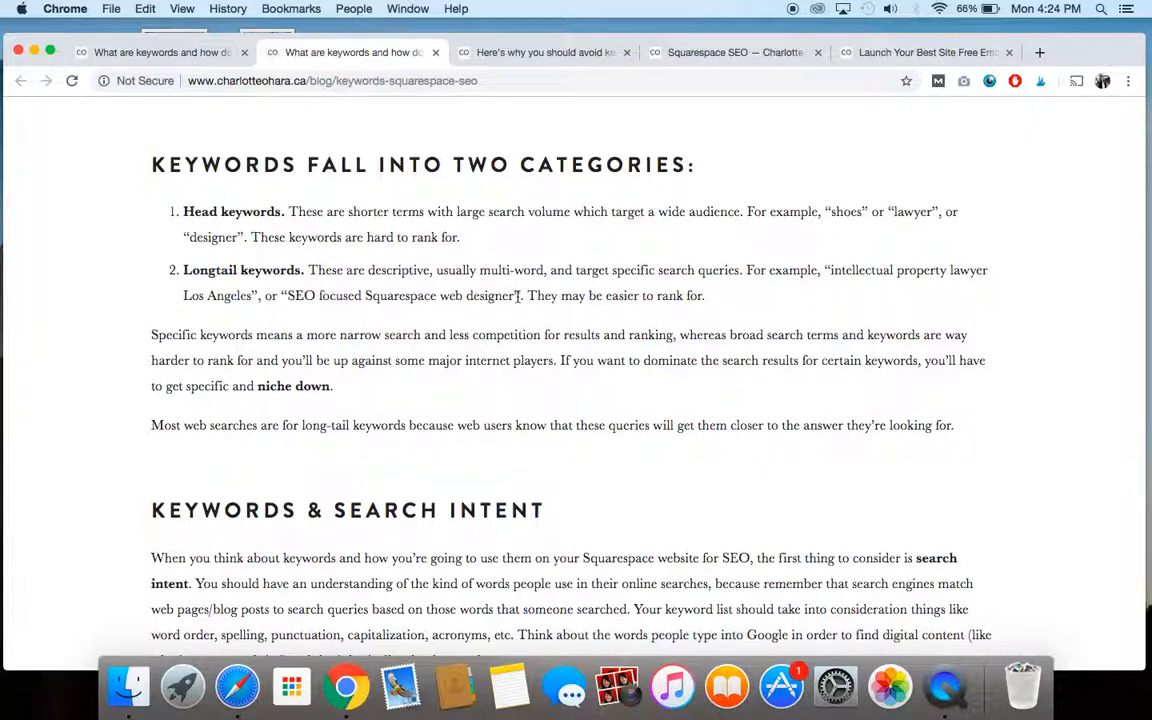
{"action": "mouse_move", "coordinate": [644, 278]}
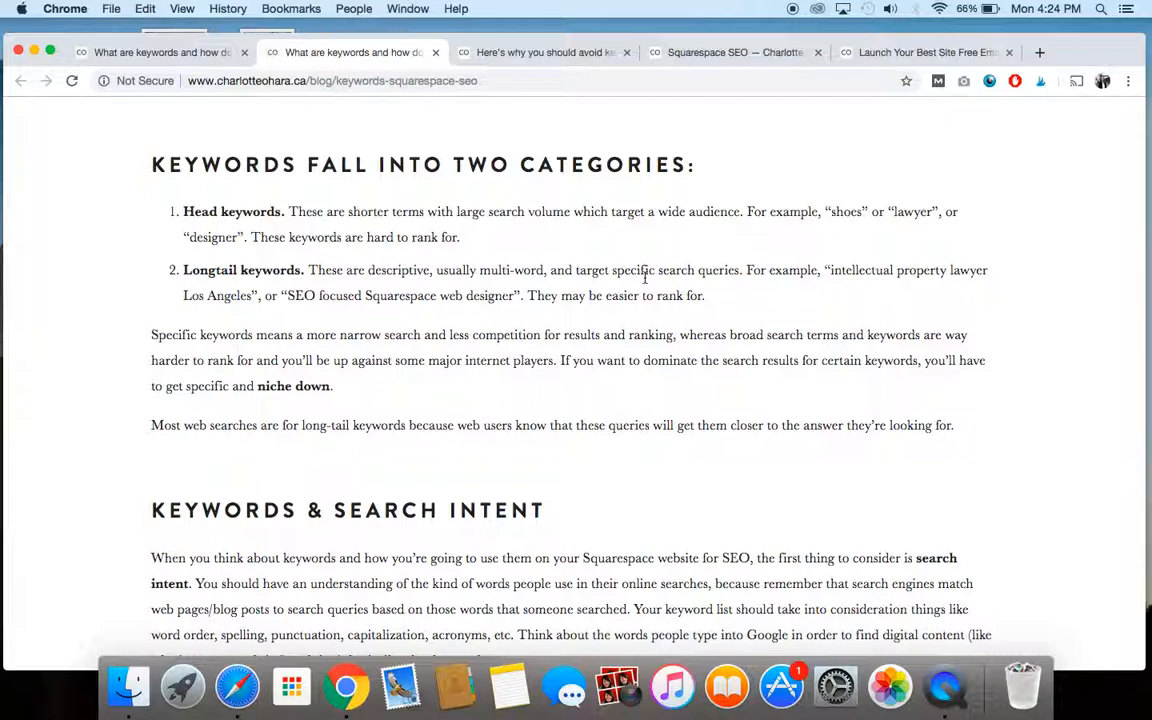
{"action": "scroll", "scroll_direction": "down", "scroll_amount": 3}
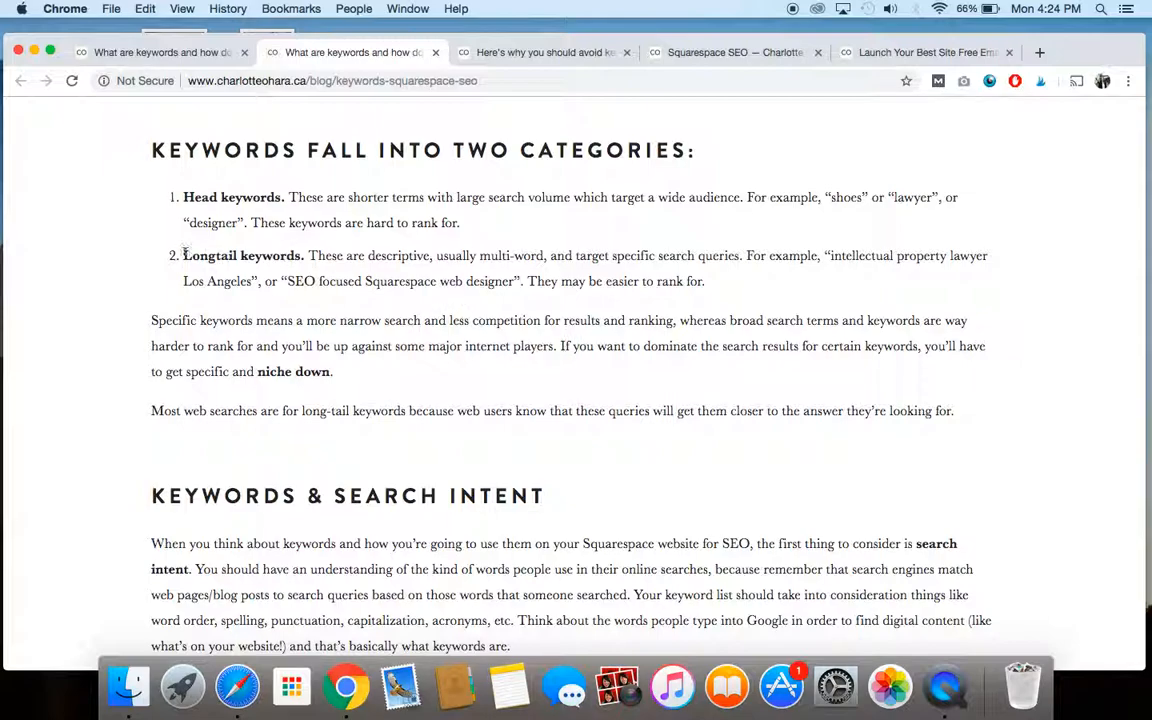
{"action": "double_click", "coordinate": [242, 256]}
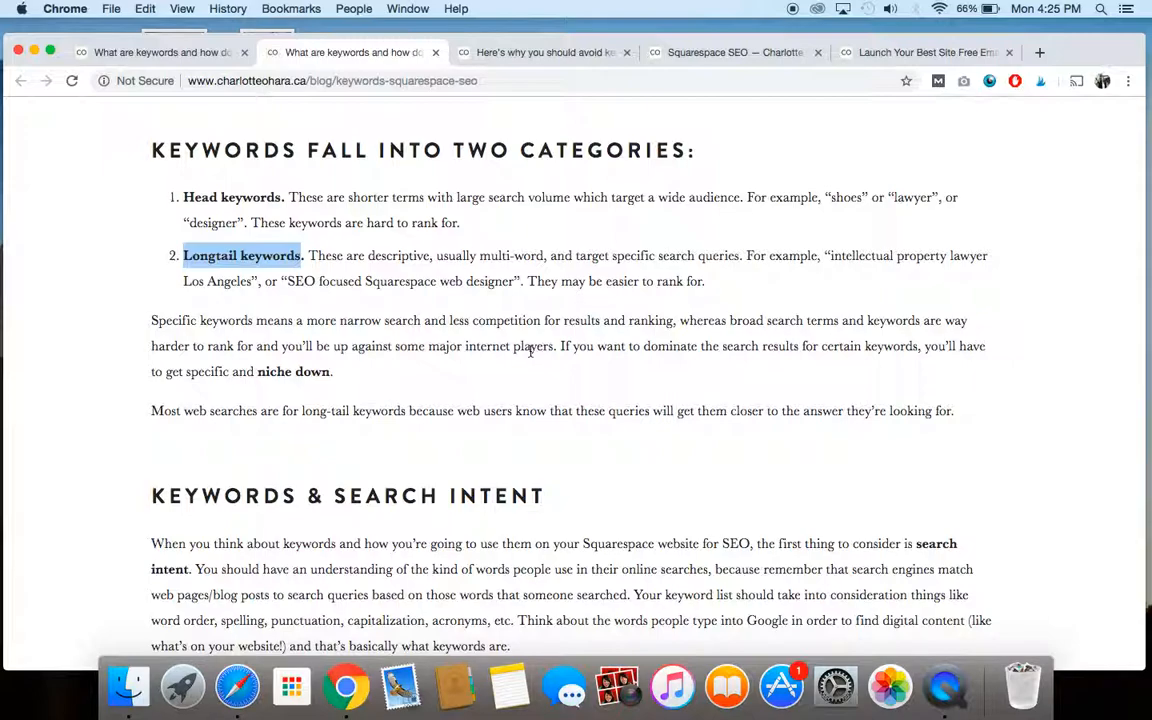
Step: Scroll to the 'Keywords & Search Intent' and 'Keyword Conversions' sections
{"action": "scroll", "scroll_direction": "down", "scroll_amount": 3}
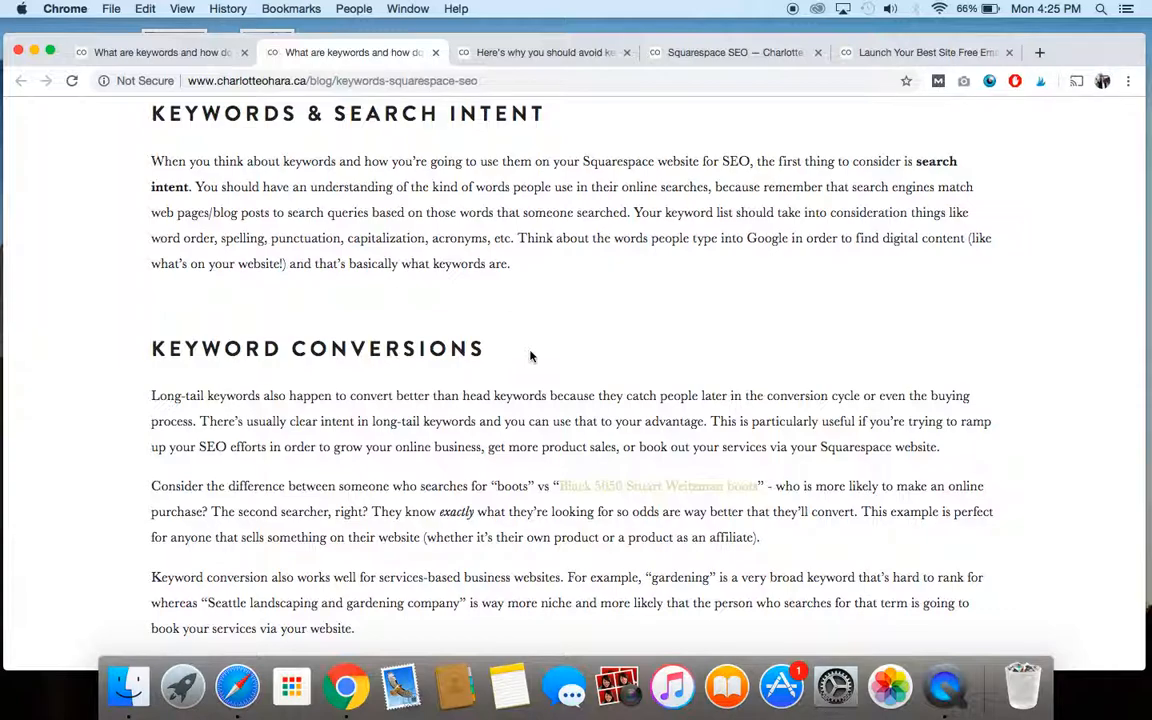
{"action": "mouse_move", "coordinate": [476, 292]}
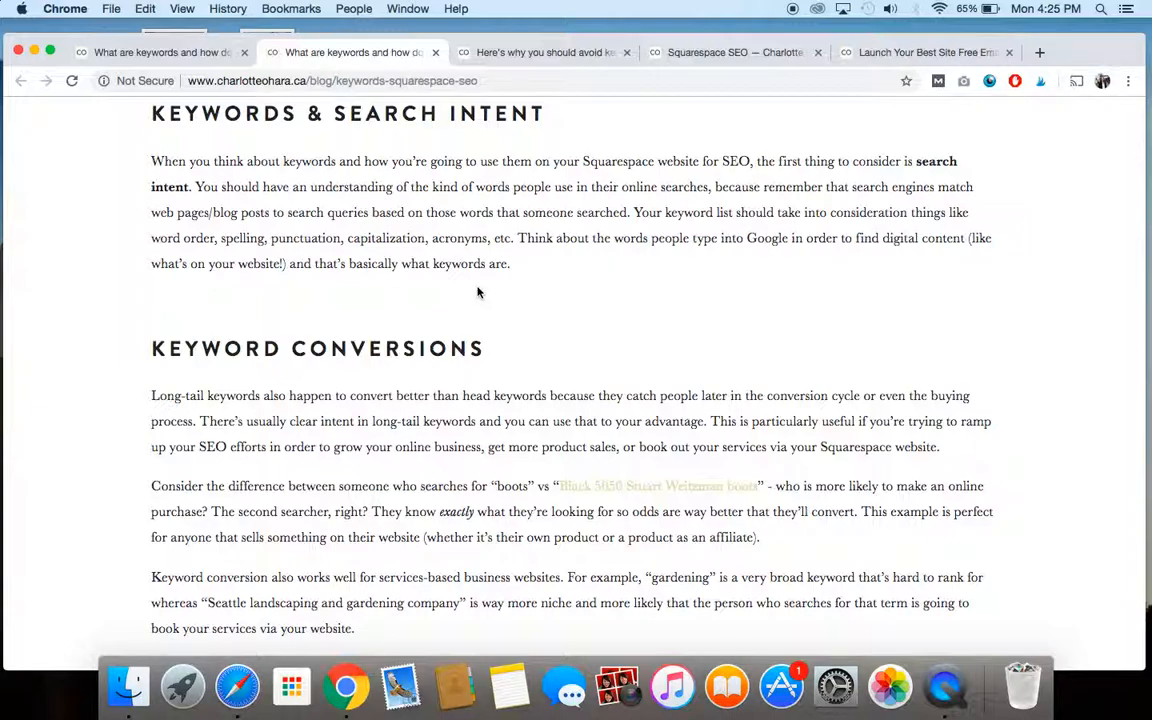
{"action": "scroll", "scroll_direction": "down", "scroll_amount": 3}
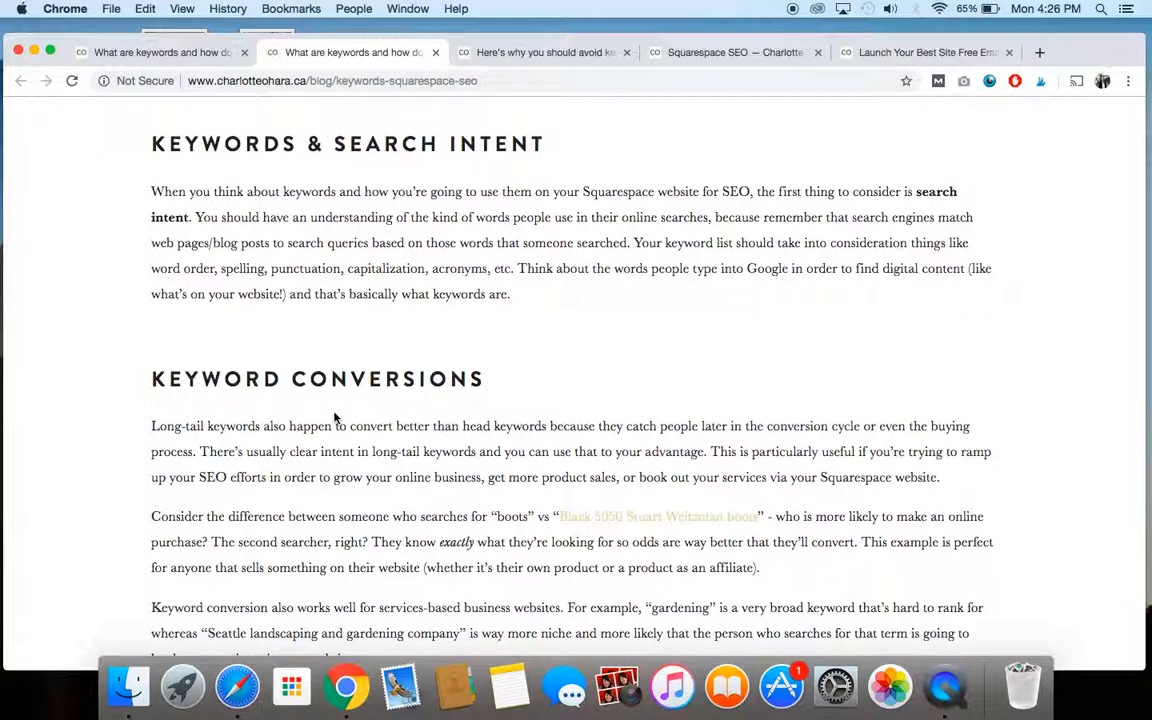
Step: Scroll to the end of 'Keyword Conversions' where the masterclass button appears
{"action": "scroll", "scroll_direction": "down", "scroll_amount": 3}
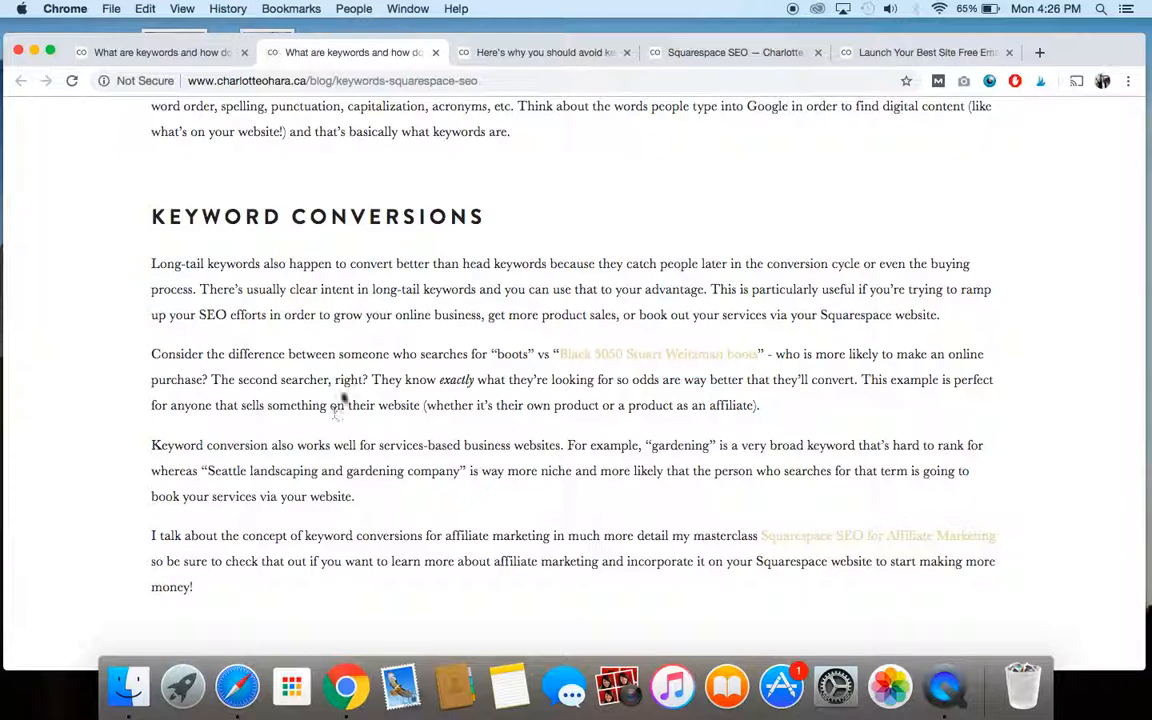
{"action": "mouse_move", "coordinate": [384, 216]}
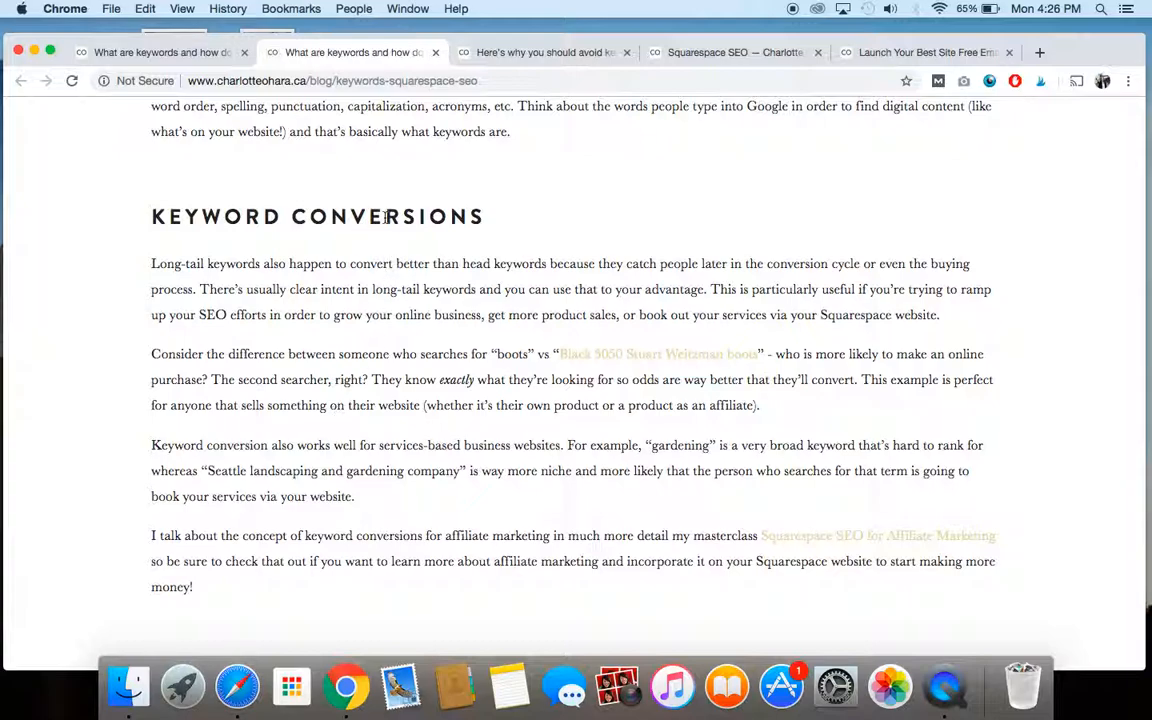
{"action": "scroll", "scroll_direction": "down", "scroll_amount": 3}
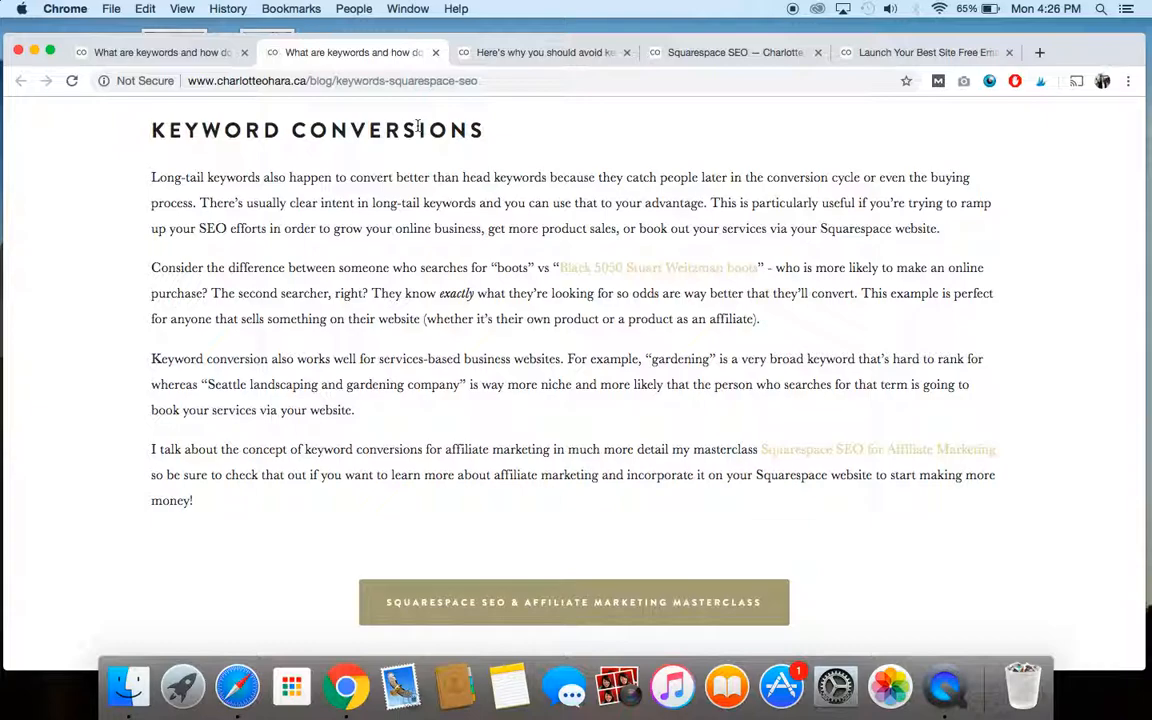
{"action": "mouse_move", "coordinate": [552, 164]}
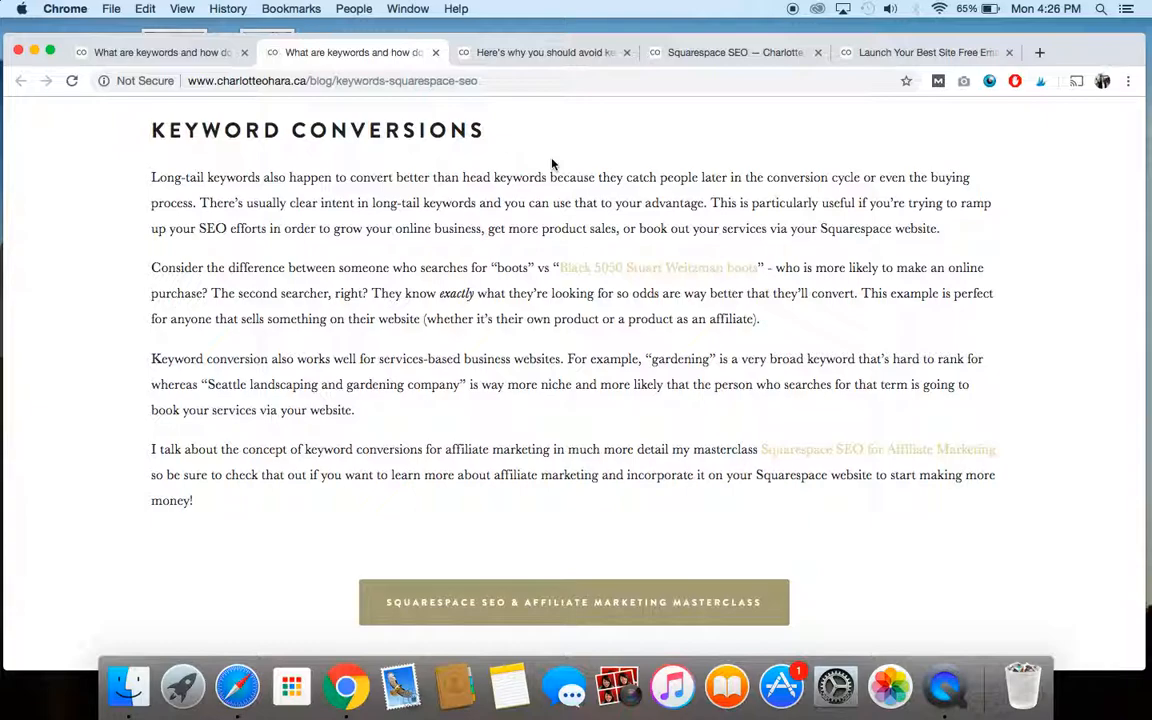
{"action": "mouse_move", "coordinate": [496, 210]}
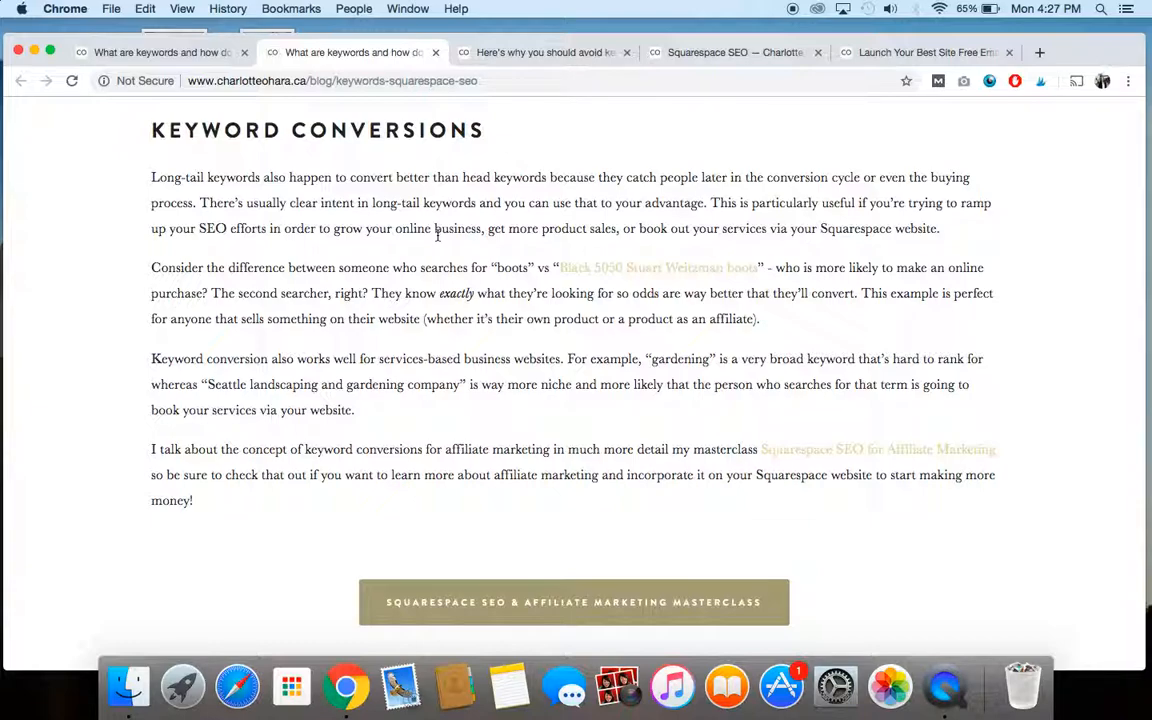
{"action": "mouse_move", "coordinate": [528, 282]}
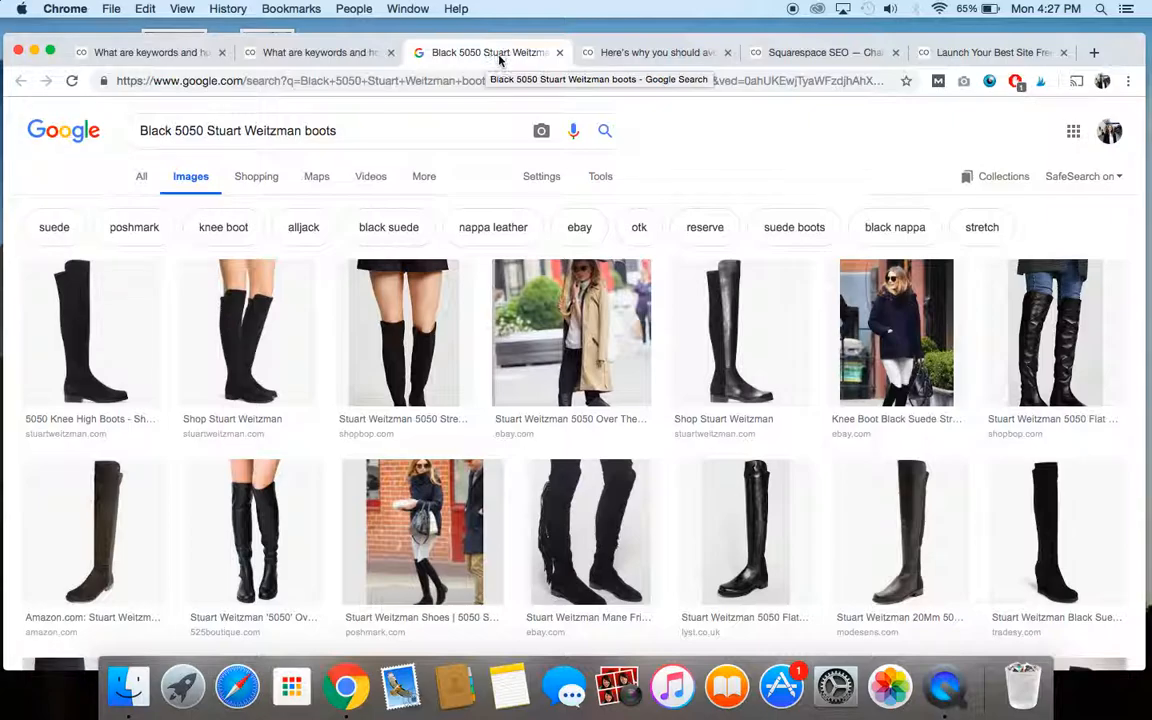
Step: Scroll through the Google Images results for 'Black 5050 Stuart Weitzman boots'
{"action": "scroll", "scroll_direction": "down", "scroll_amount": 3}
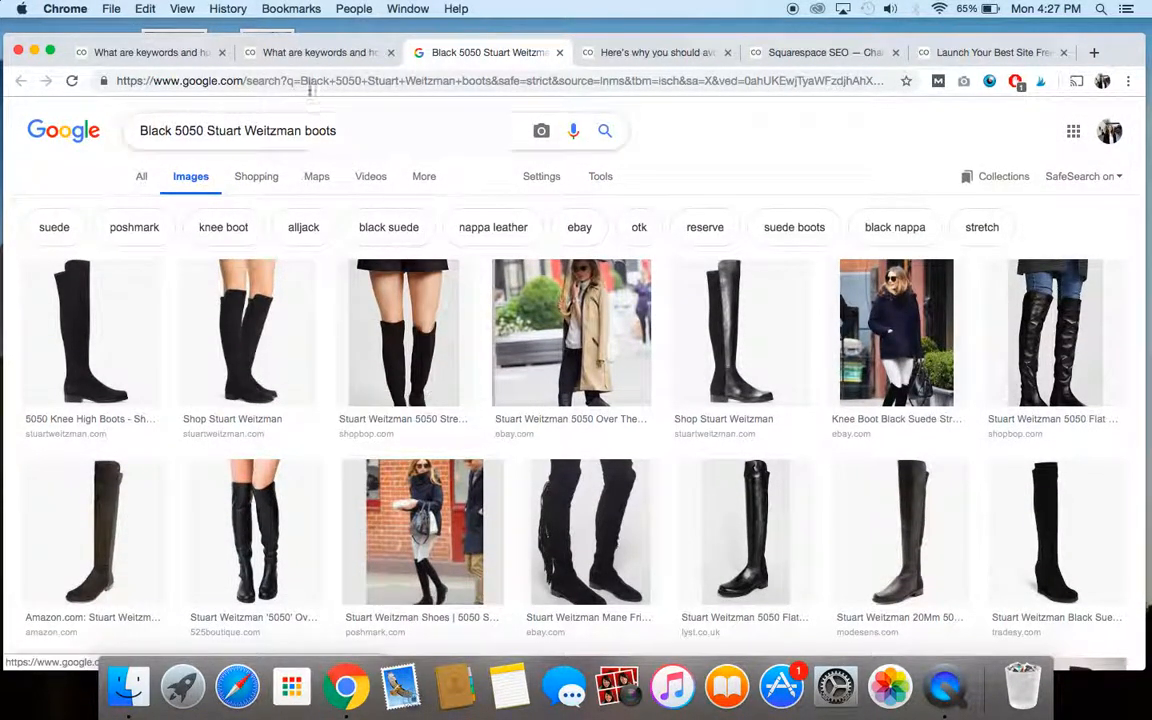
{"action": "left_click", "coordinate": [318, 52]}
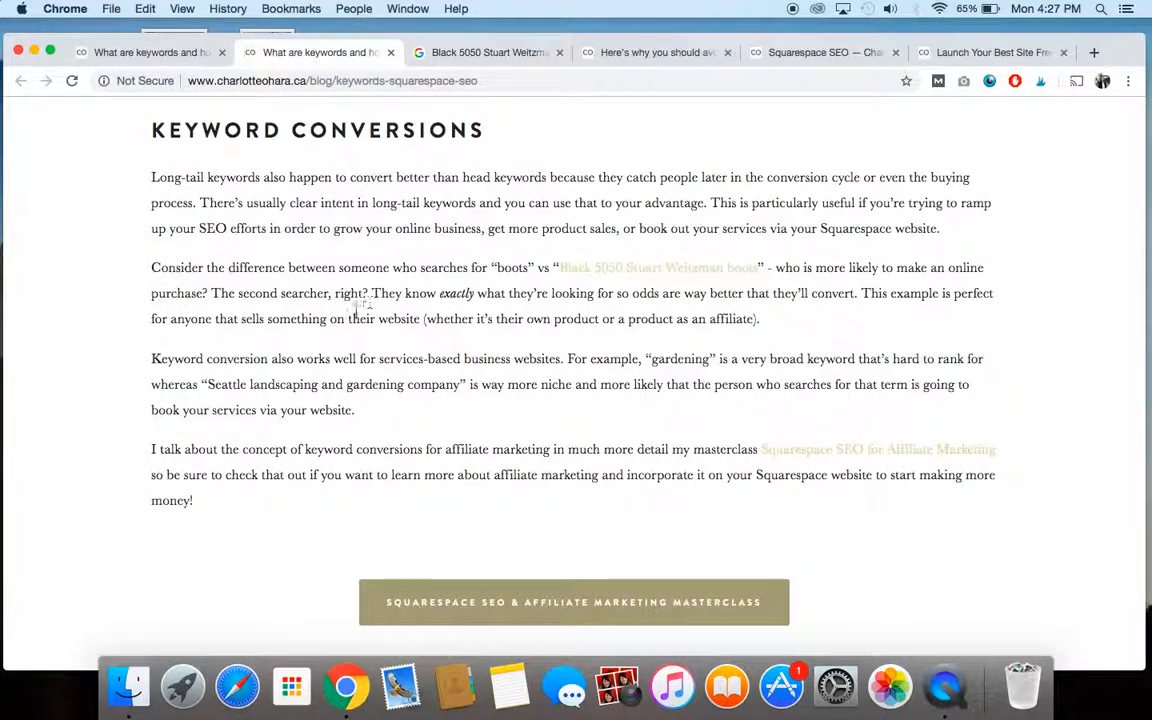
{"action": "scroll", "scroll_direction": "down", "scroll_amount": 3}
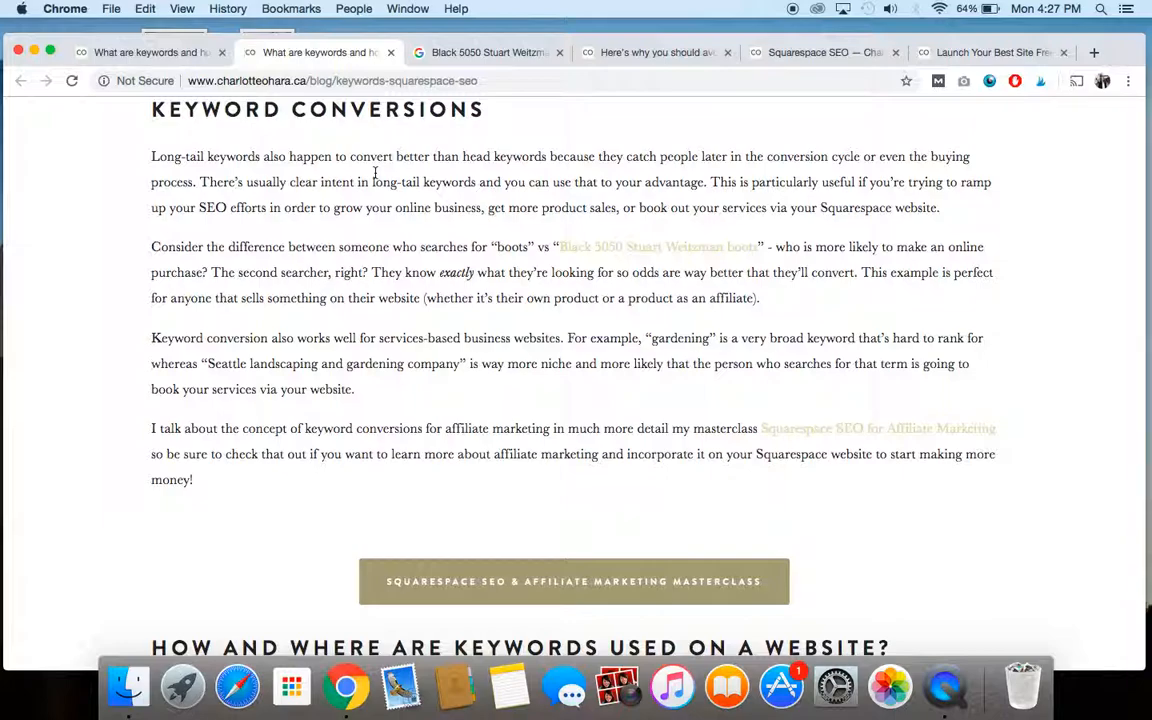
{"action": "mouse_move", "coordinate": [458, 300]}
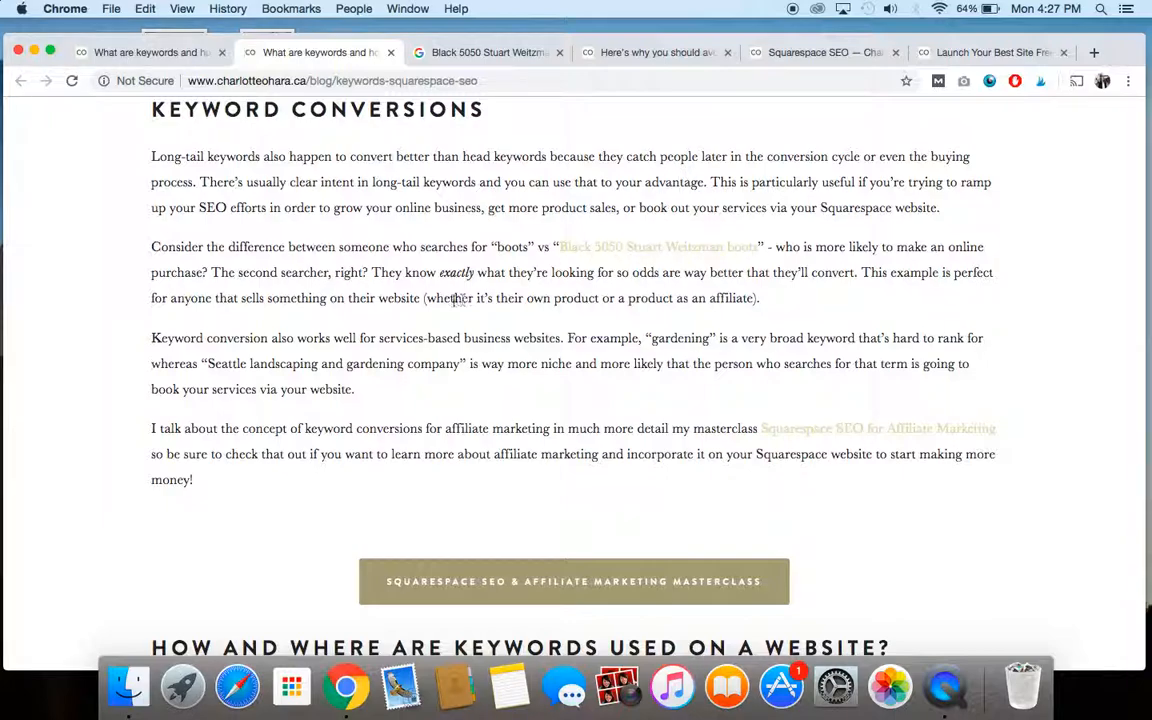
{"action": "mouse_move", "coordinate": [130, 464]}
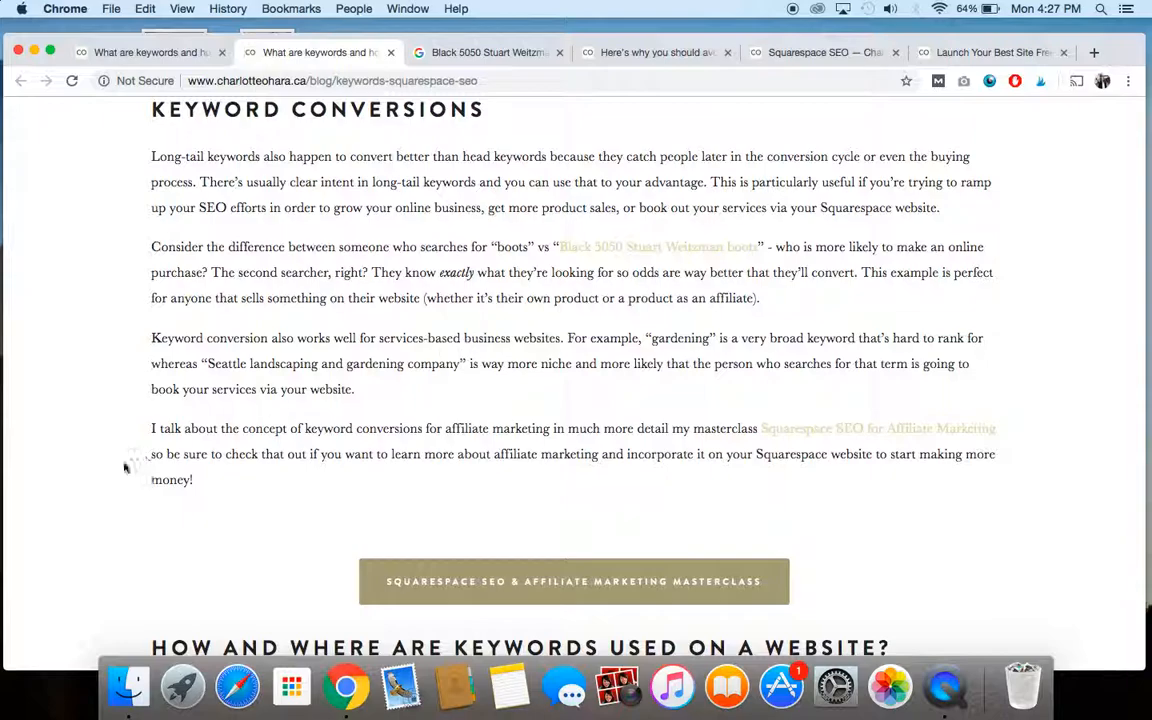
Step: Scroll past 'How and where are keywords used on a website?', highlighting 'web pages', to the placements list
{"action": "scroll", "scroll_direction": "down", "scroll_amount": 3}
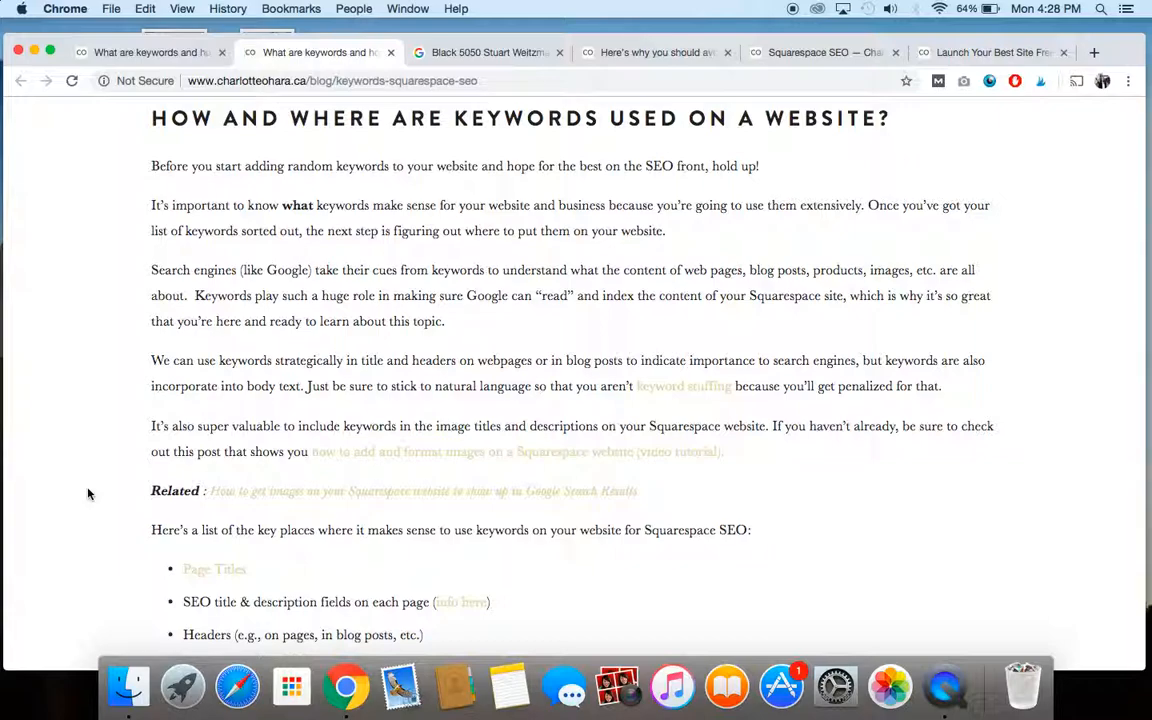
{"action": "mouse_move", "coordinate": [390, 388]}
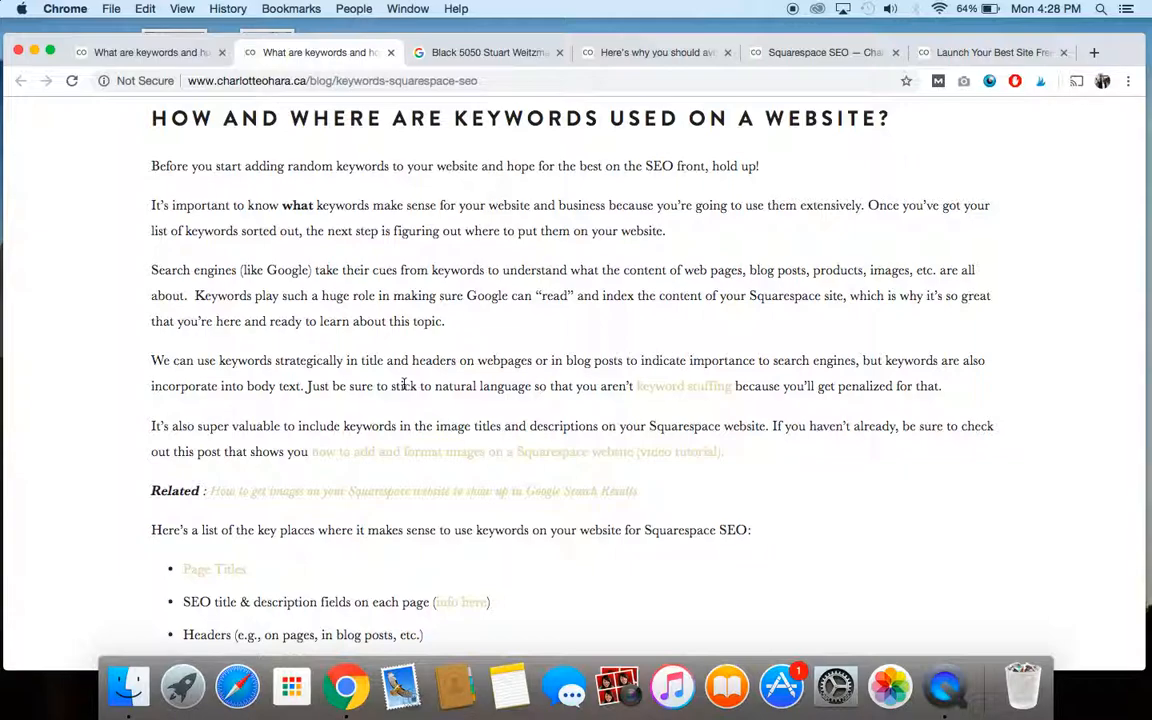
{"action": "mouse_move", "coordinate": [624, 276]}
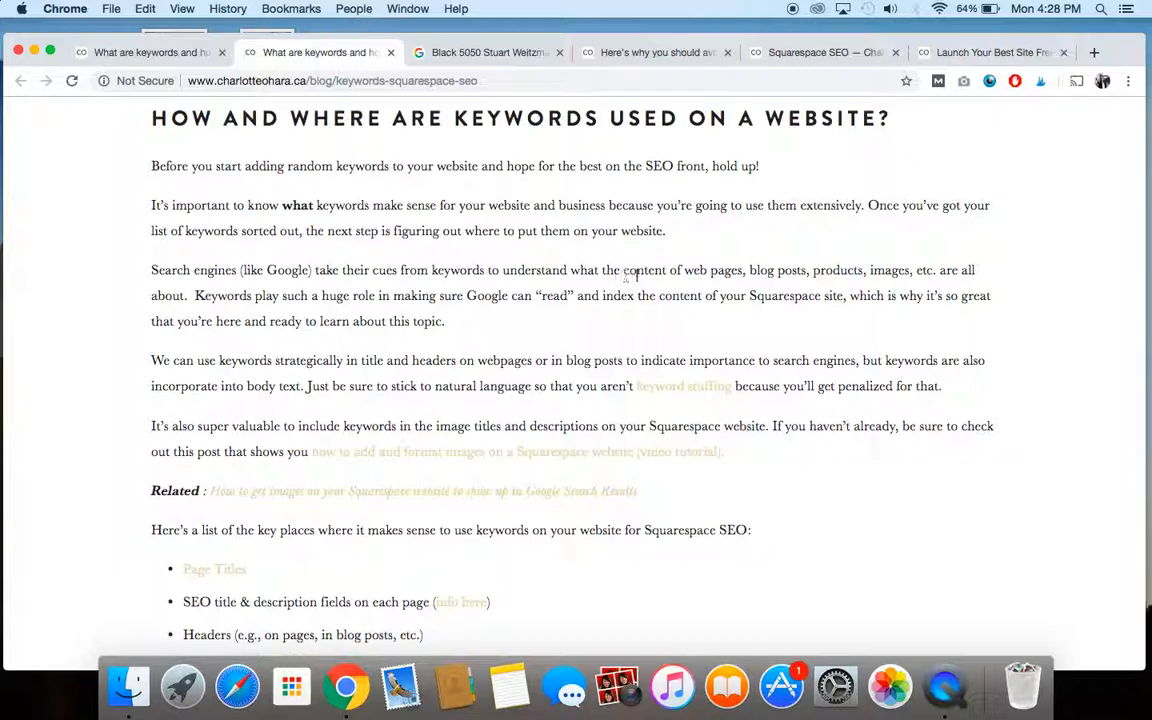
{"action": "double_click", "coordinate": [712, 270]}
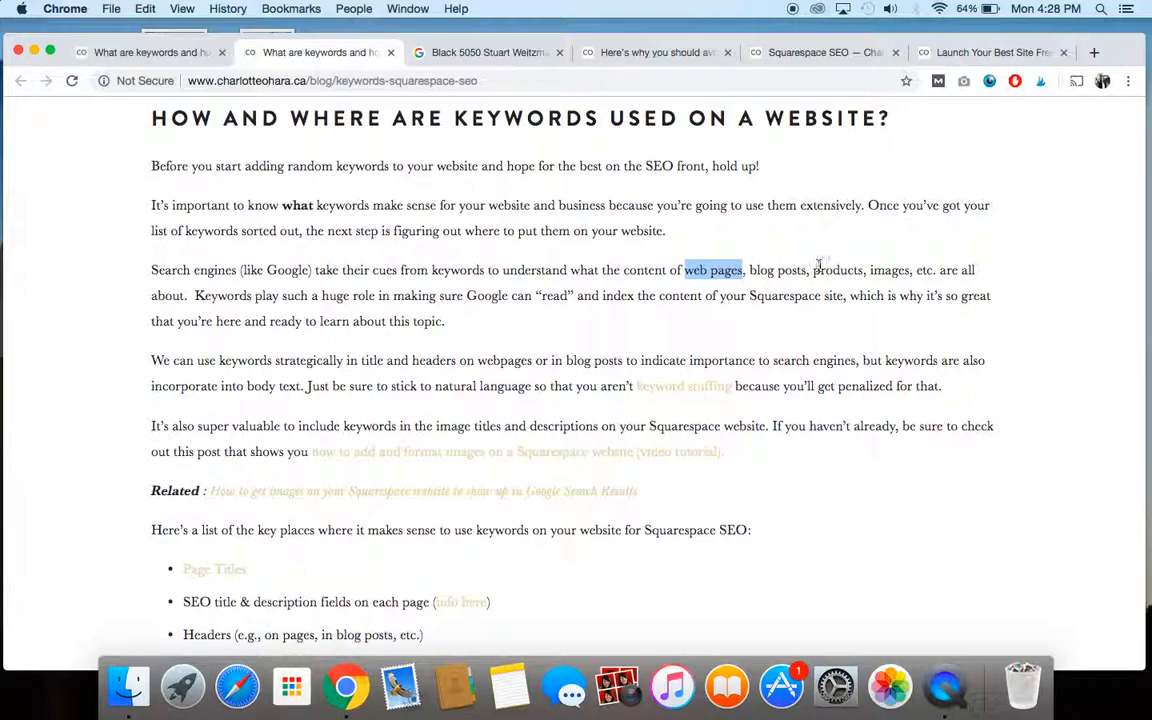
{"action": "mouse_move", "coordinate": [884, 264]}
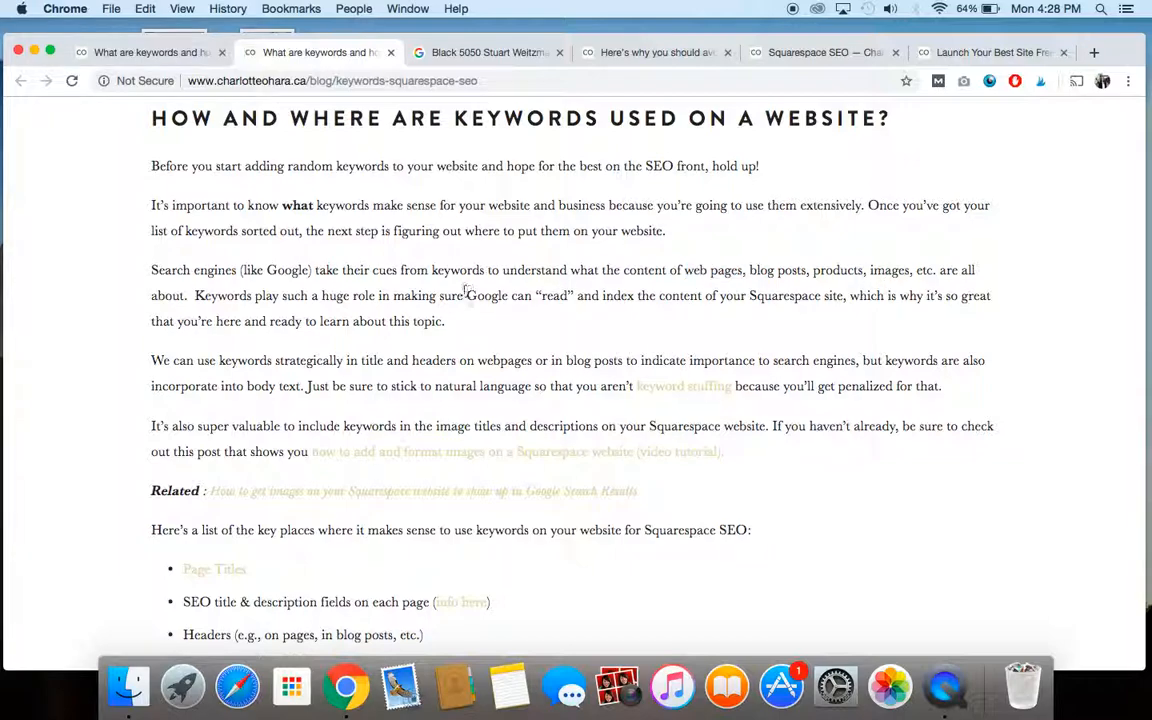
{"action": "scroll", "scroll_direction": "down", "scroll_amount": 3}
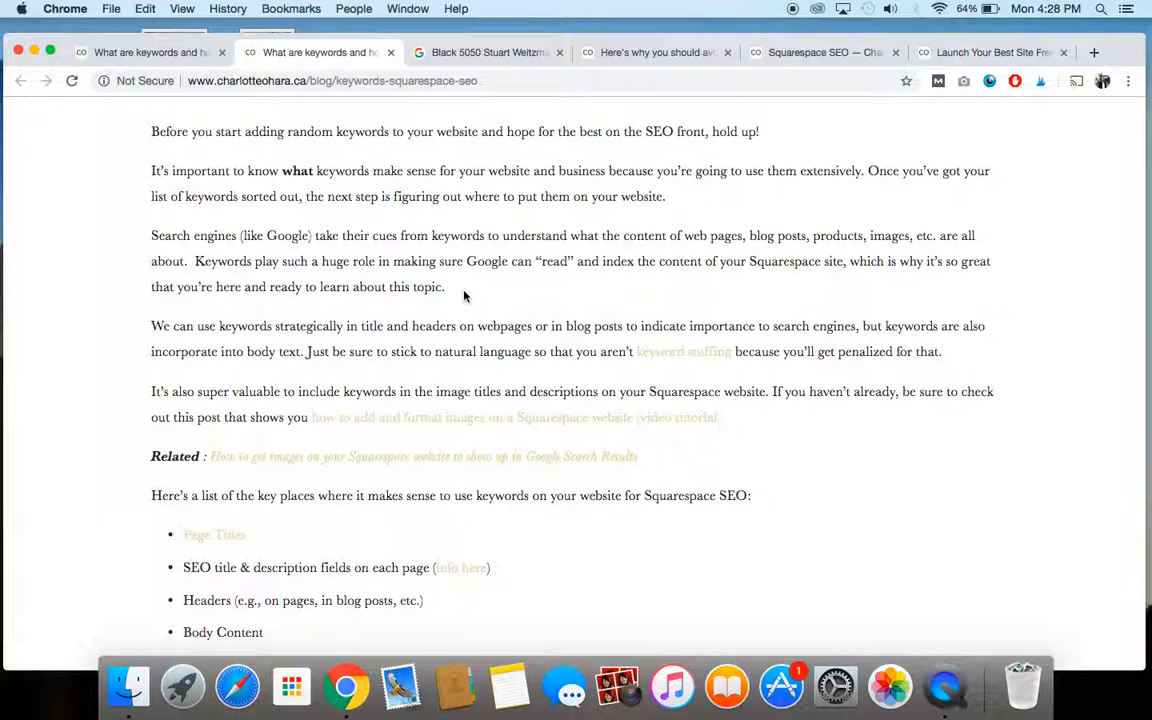
{"action": "scroll", "scroll_direction": "down", "scroll_amount": 3}
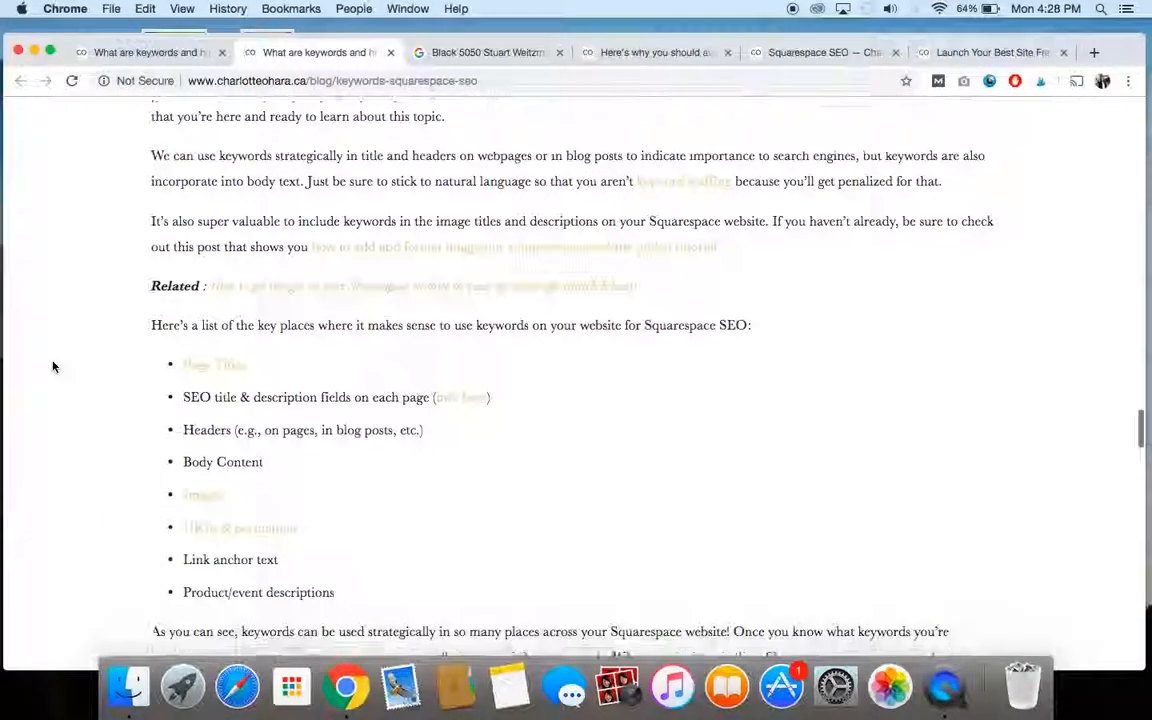
{"action": "scroll", "scroll_direction": "down", "scroll_amount": 3}
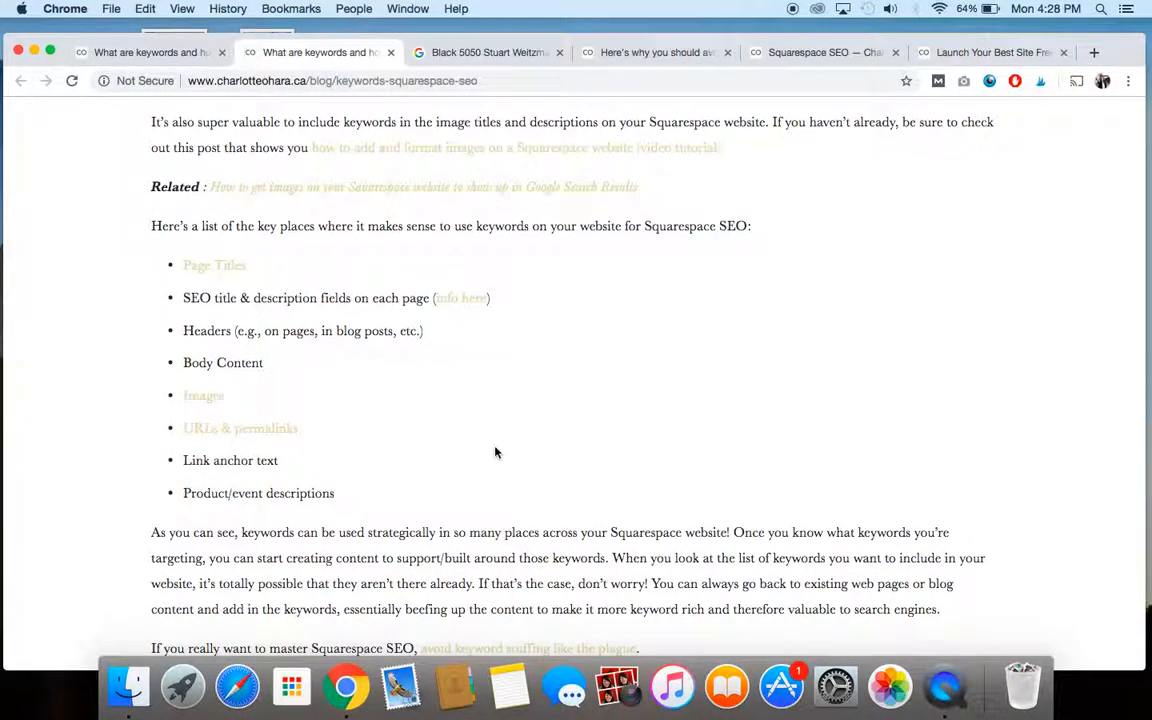
{"action": "mouse_move", "coordinate": [214, 276]}
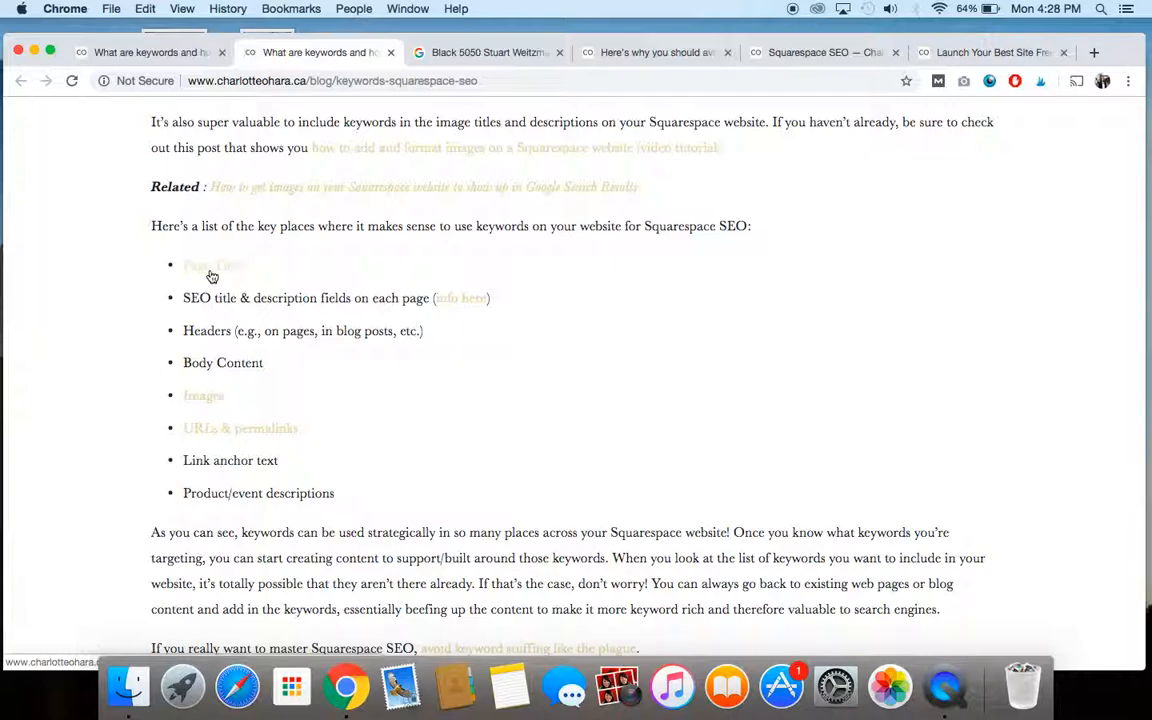
{"action": "mouse_move", "coordinate": [316, 248]}
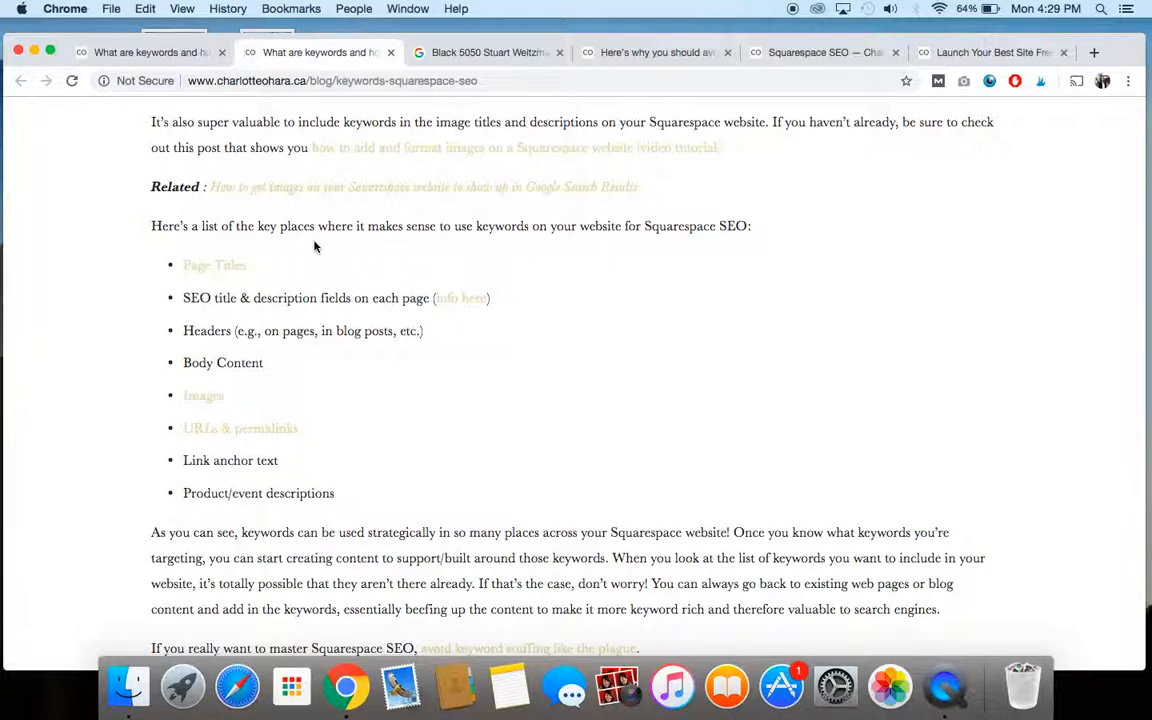
{"action": "mouse_move", "coordinate": [128, 328]}
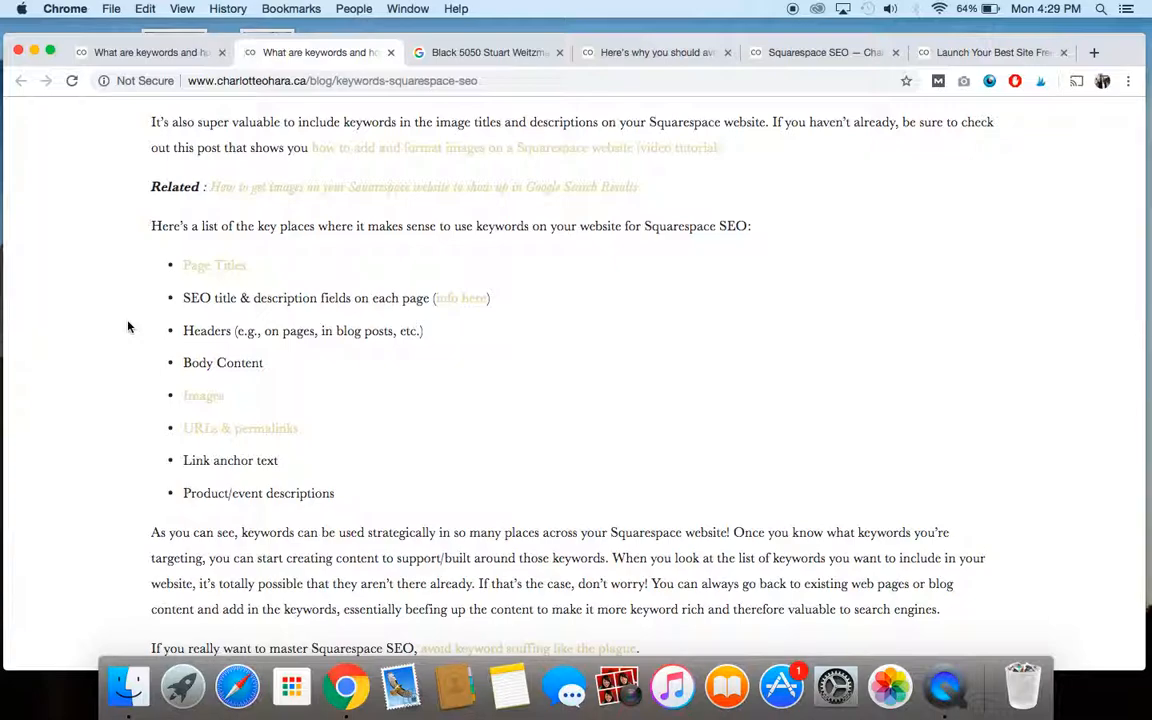
{"action": "mouse_move", "coordinate": [110, 336]}
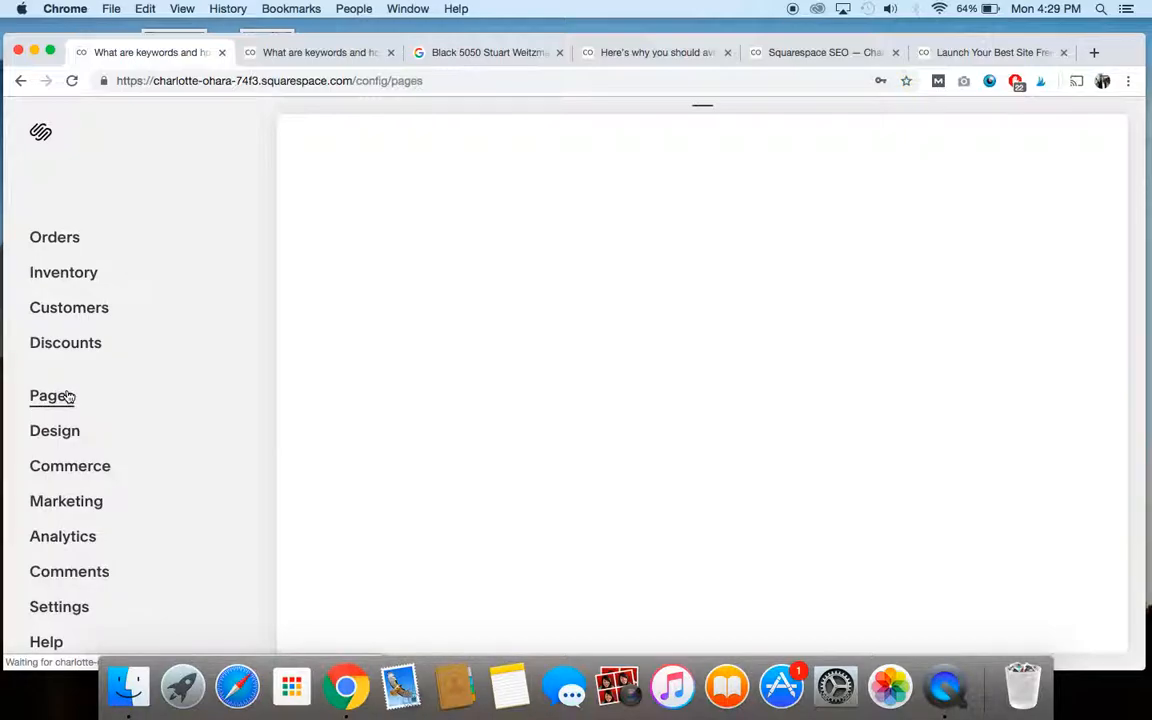
Step: Show the Free Course page's SEO settings with its SEO title and description fields
{"action": "left_click", "coordinate": [52, 396]}
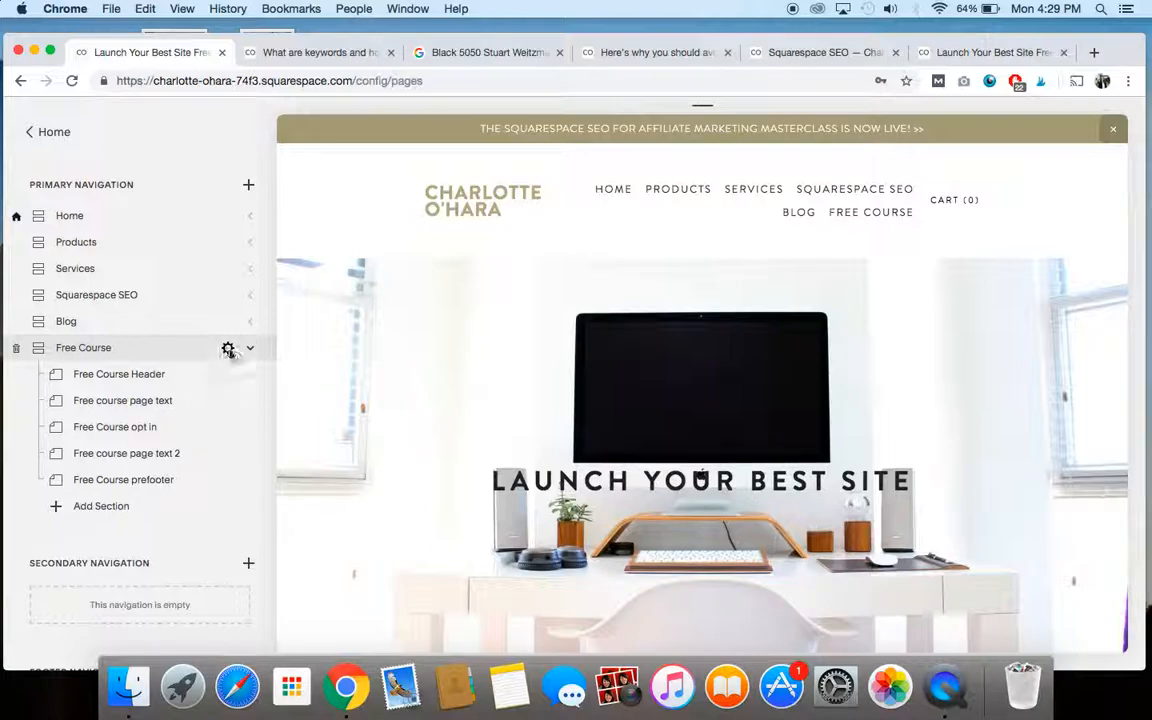
{"action": "left_click", "coordinate": [228, 348]}
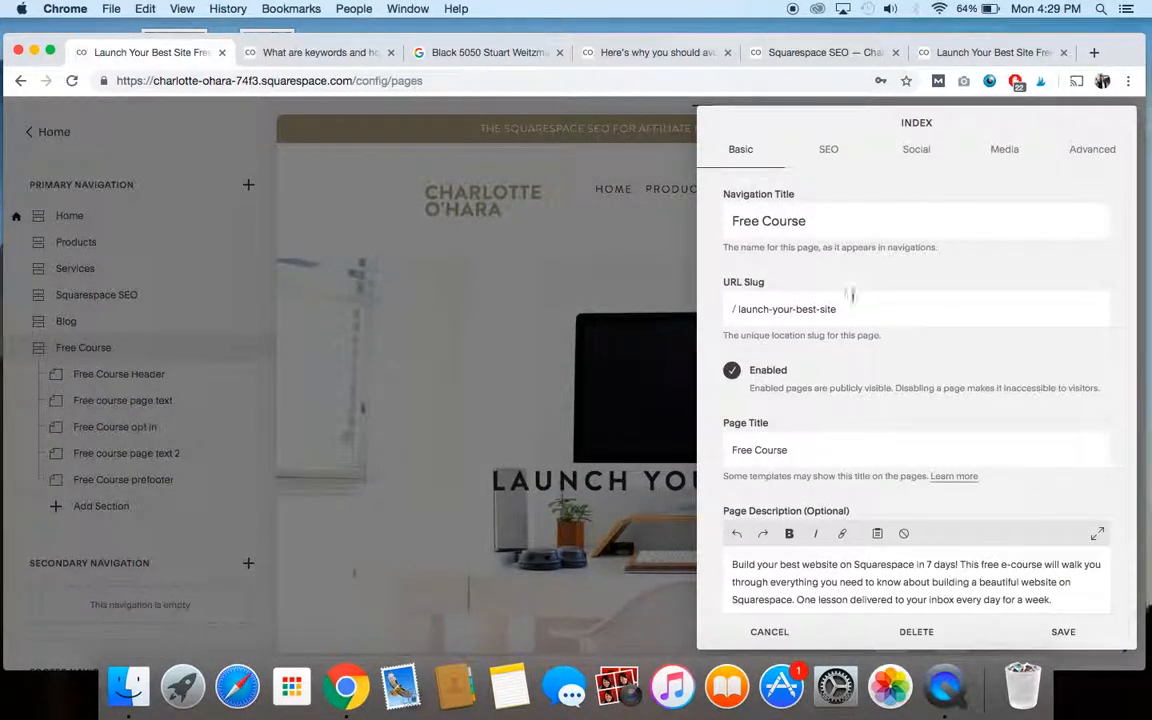
{"action": "left_click", "coordinate": [828, 148]}
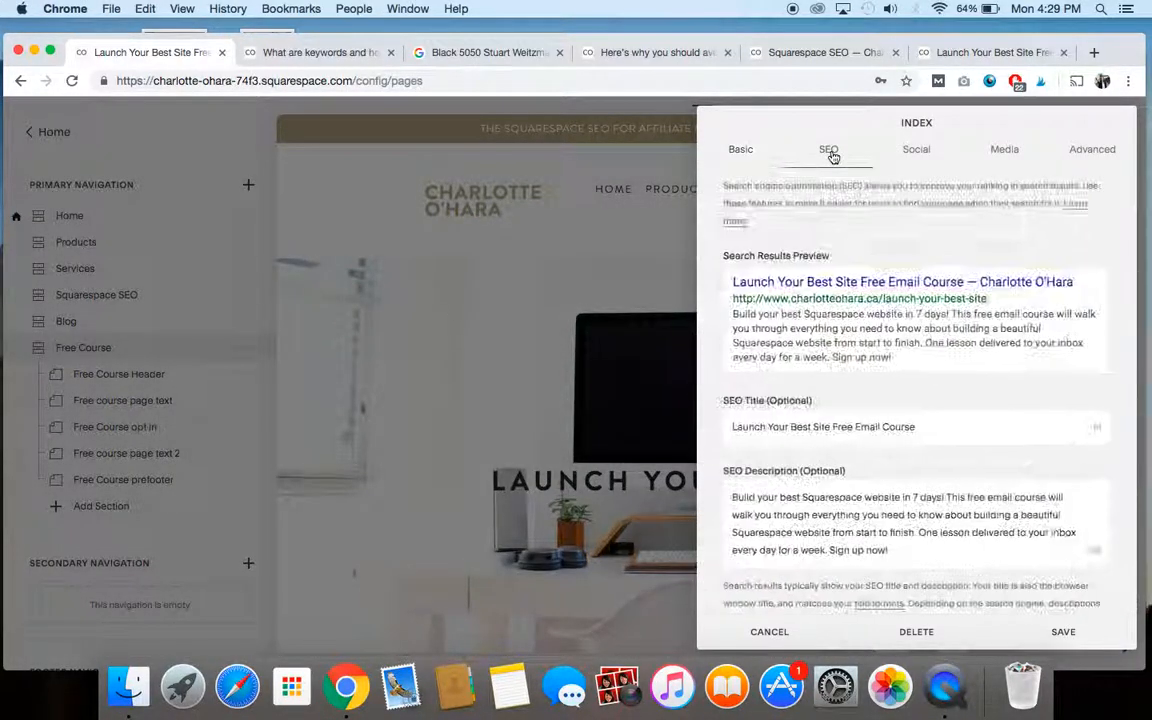
{"action": "left_click", "coordinate": [828, 148]}
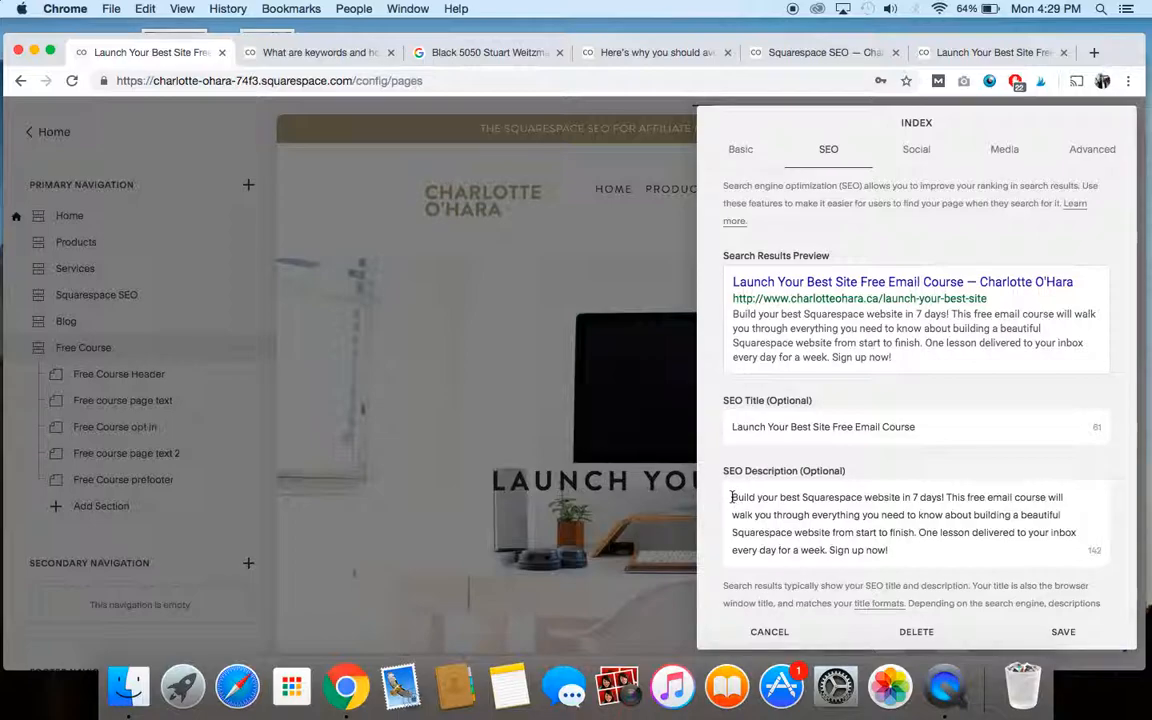
Step: Select the SEO description text, then return to the keywords blog post tab
{"action": "left_click_drag", "start_coordinate": [732, 496], "coordinate": [904, 548]}
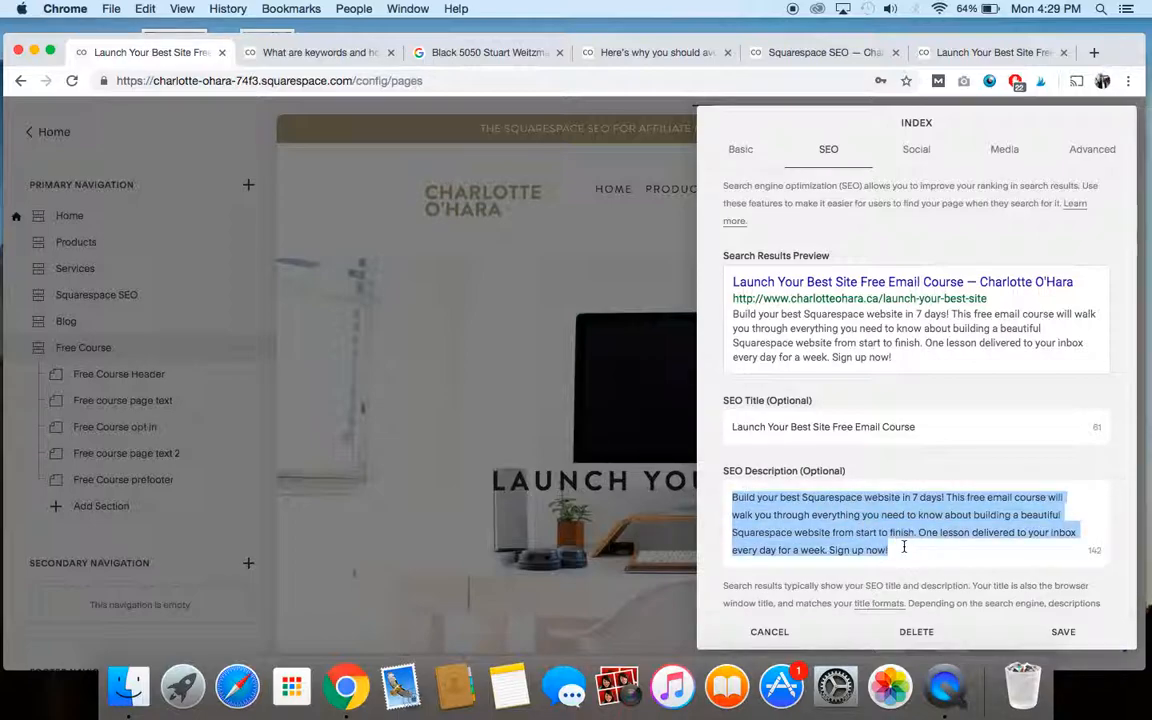
{"action": "left_click", "coordinate": [808, 528]}
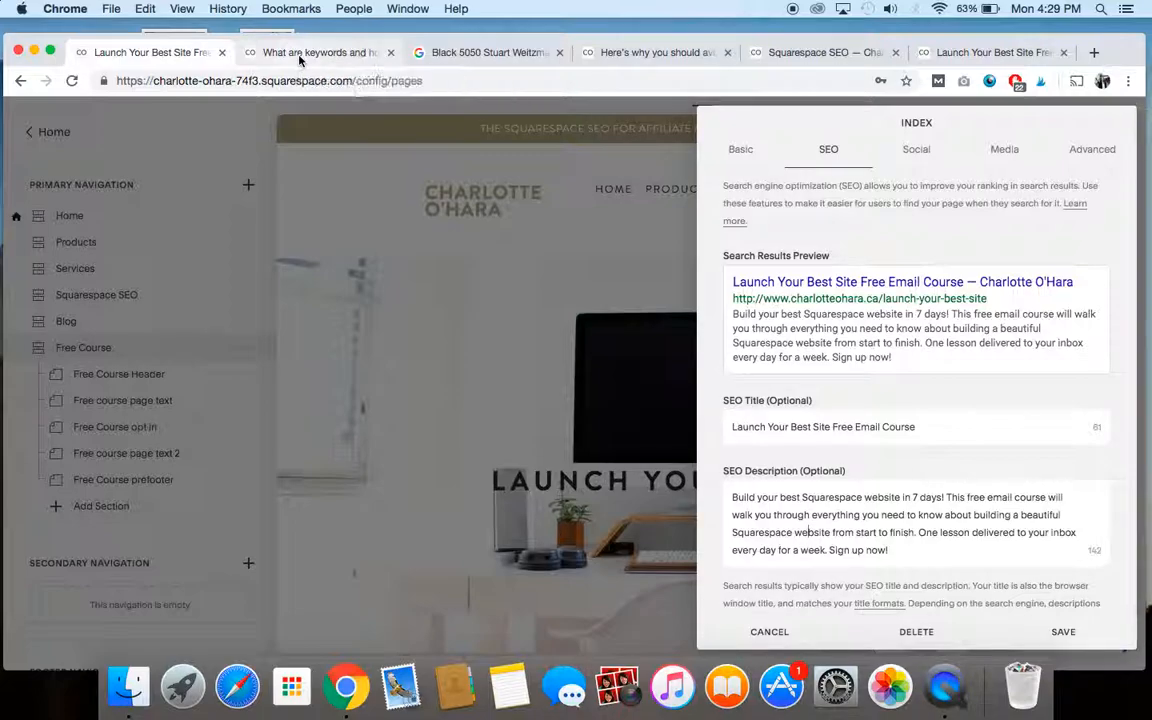
{"action": "left_click", "coordinate": [320, 52]}
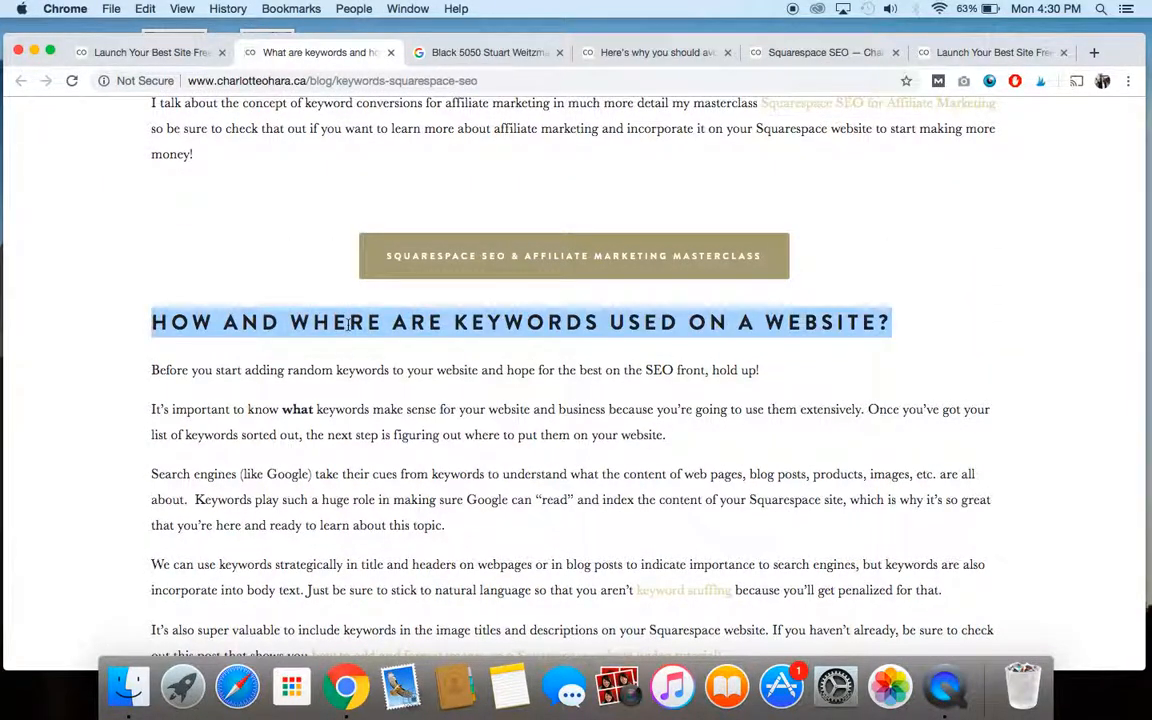
Step: Scroll the post down to the bulleted list of key places to use keywords
{"action": "scroll", "scroll_direction": "down", "scroll_amount": 3}
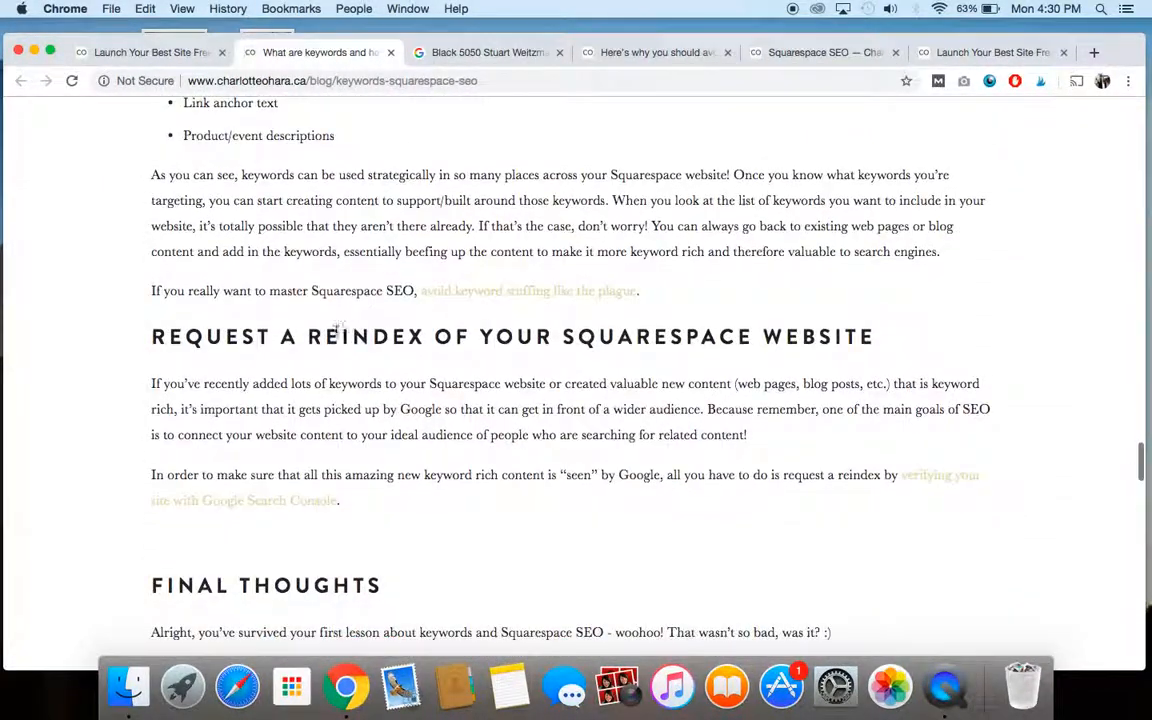
{"action": "scroll", "scroll_direction": "down", "scroll_amount": 3}
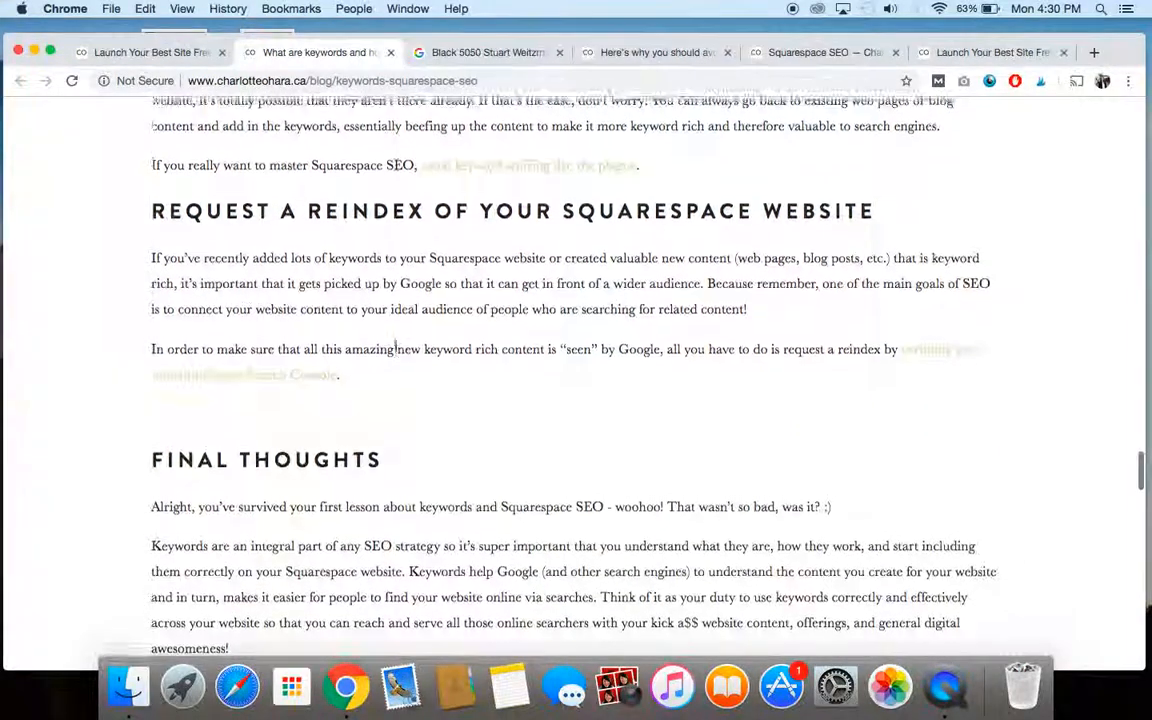
{"action": "scroll", "scroll_direction": "up", "scroll_amount": 3}
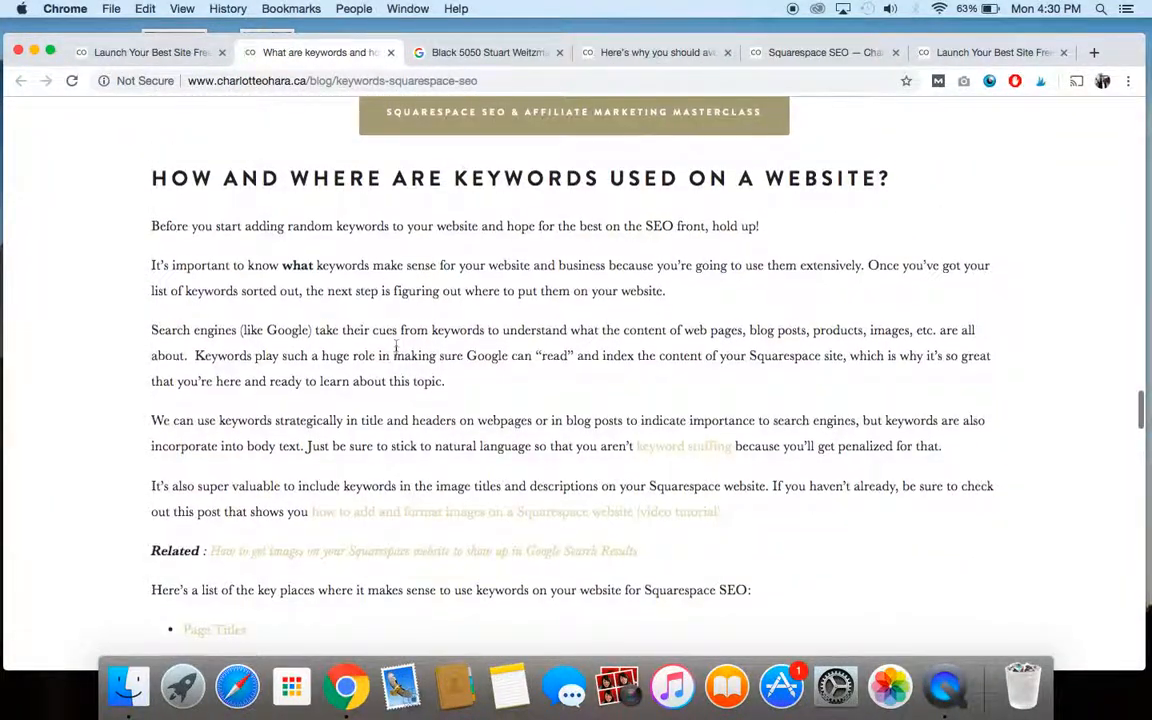
{"action": "scroll", "scroll_direction": "down", "scroll_amount": 3}
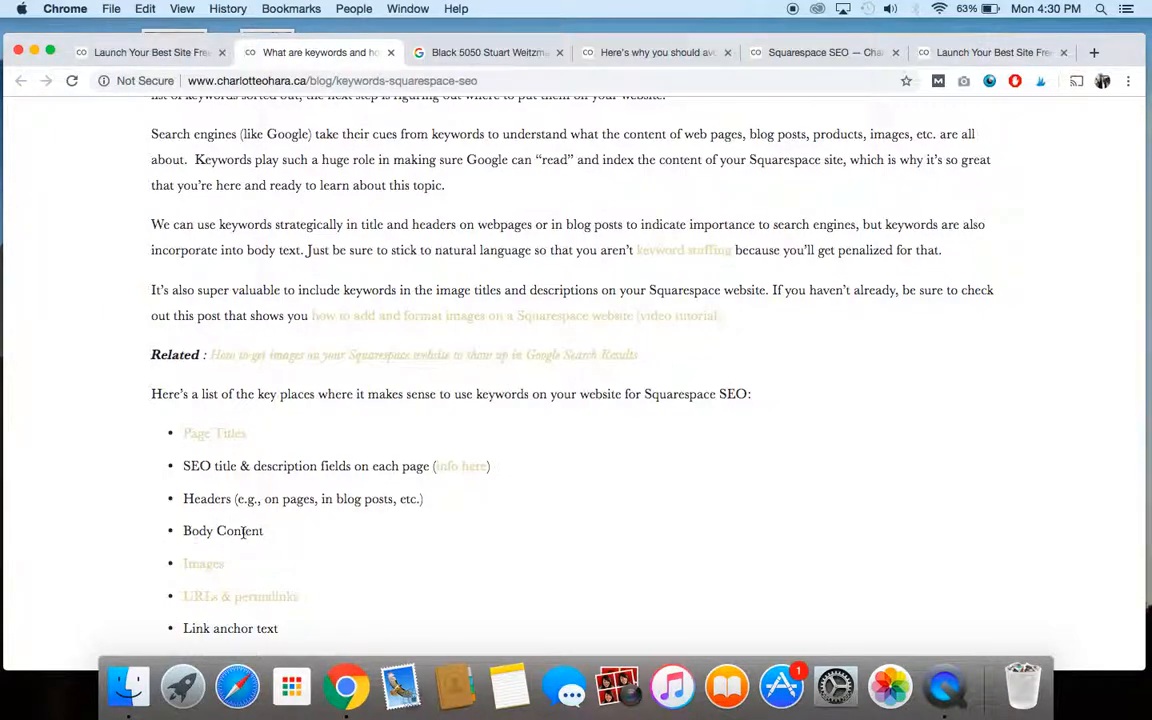
{"action": "scroll", "scroll_direction": "down", "scroll_amount": 3}
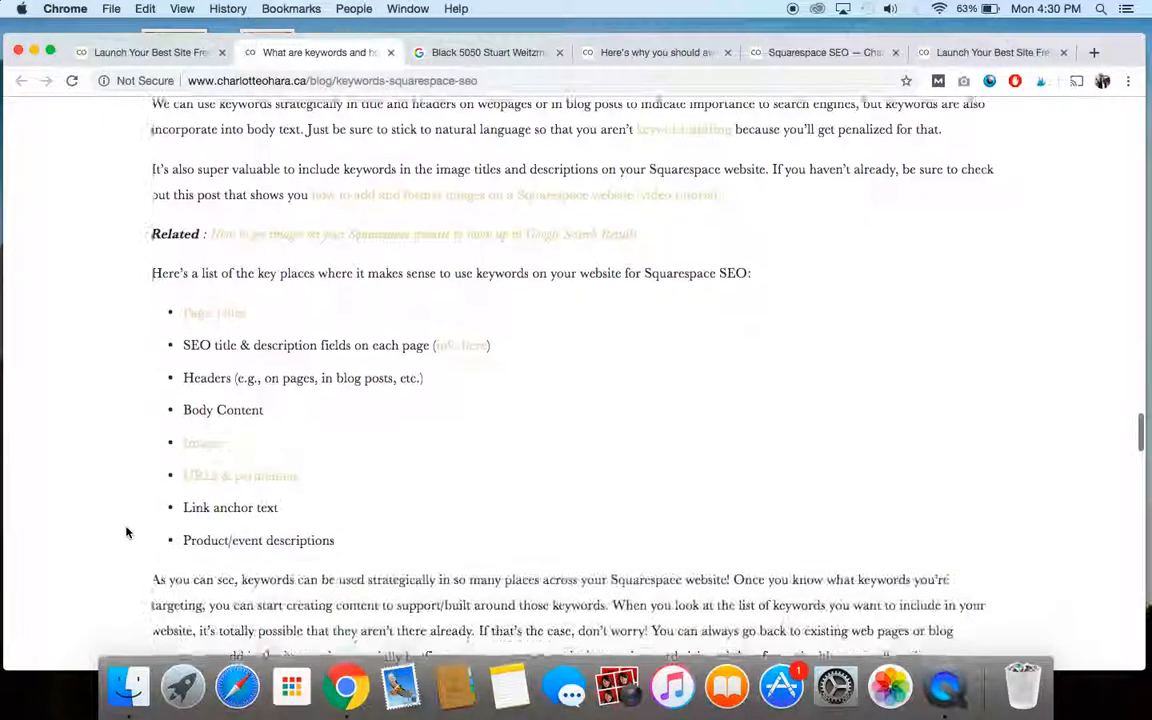
{"action": "scroll", "scroll_direction": "down", "scroll_amount": 3}
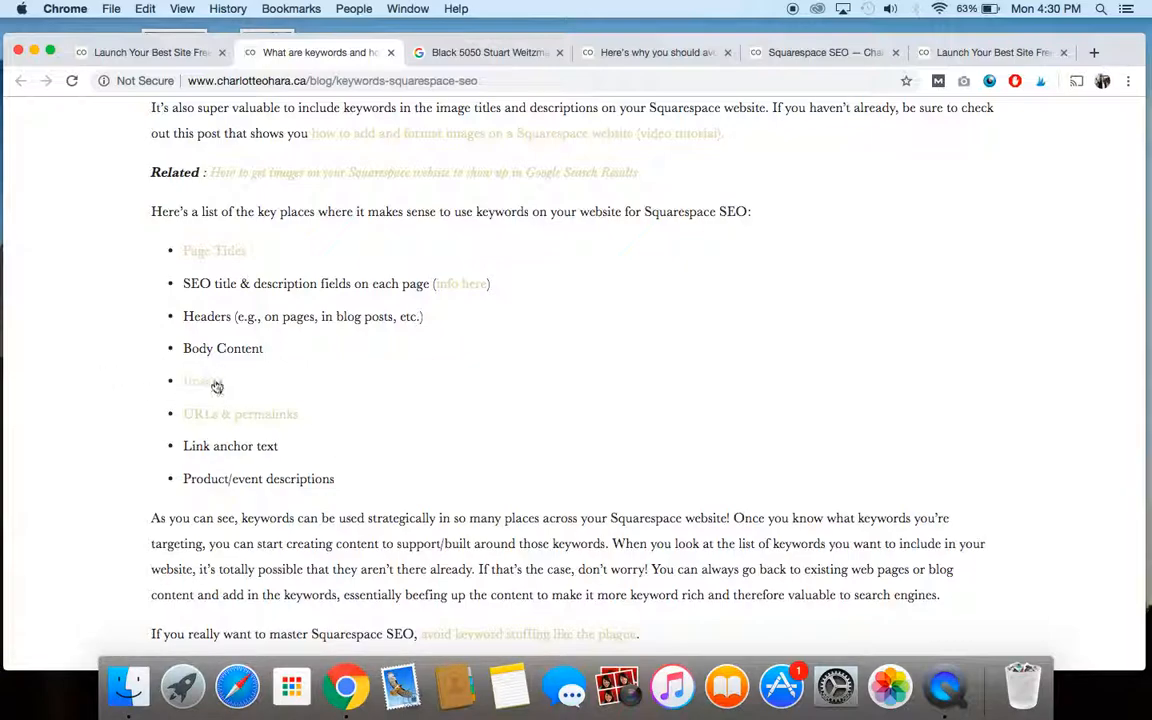
{"action": "scroll", "scroll_direction": "down", "scroll_amount": 3}
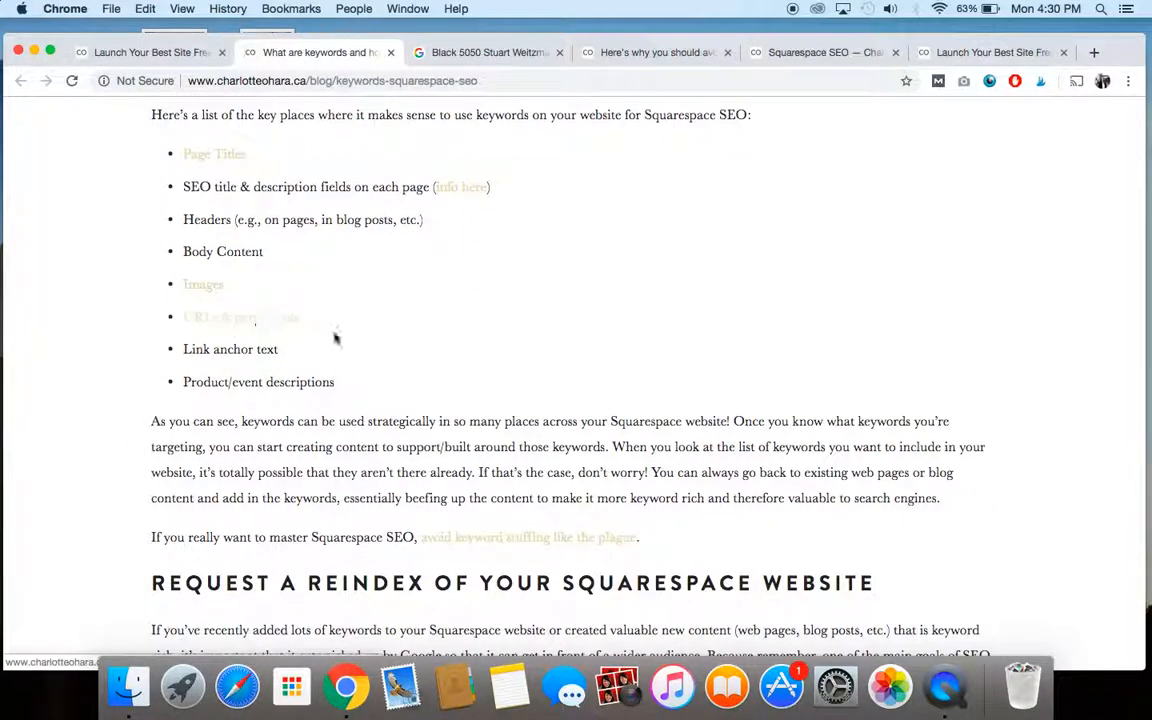
Step: Show the Free Course page's Basic settings in Squarespace and highlight its URL slug
{"action": "left_click", "coordinate": [150, 52]}
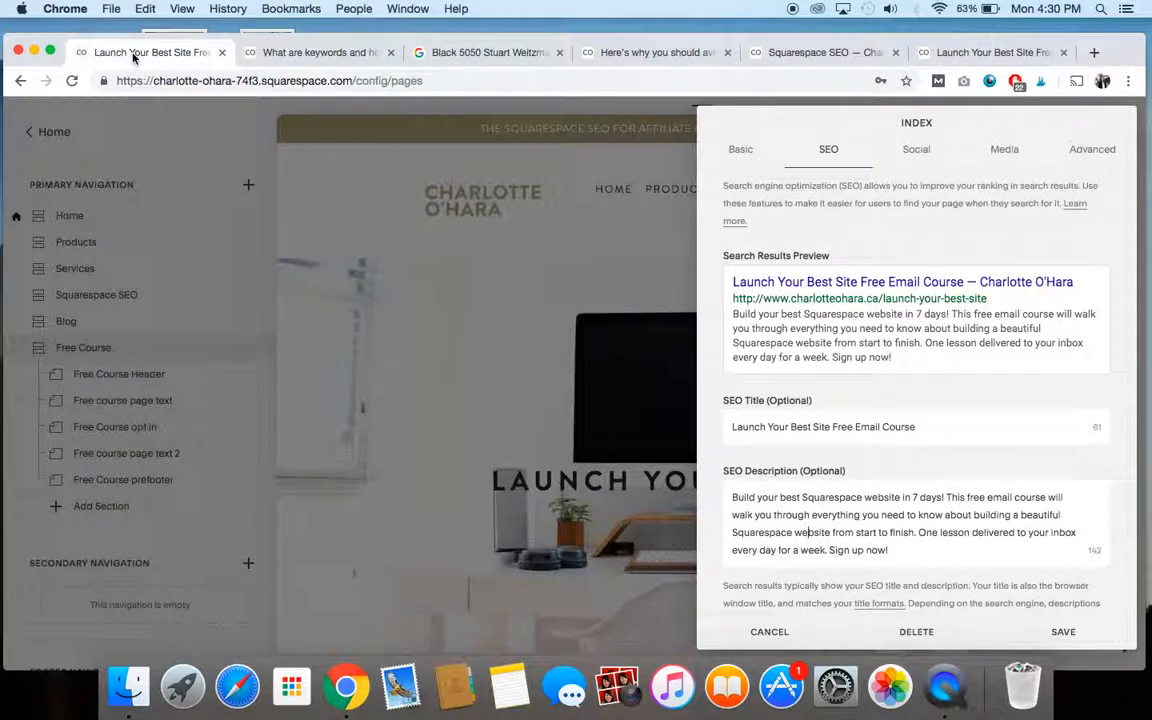
{"action": "mouse_move", "coordinate": [756, 128]}
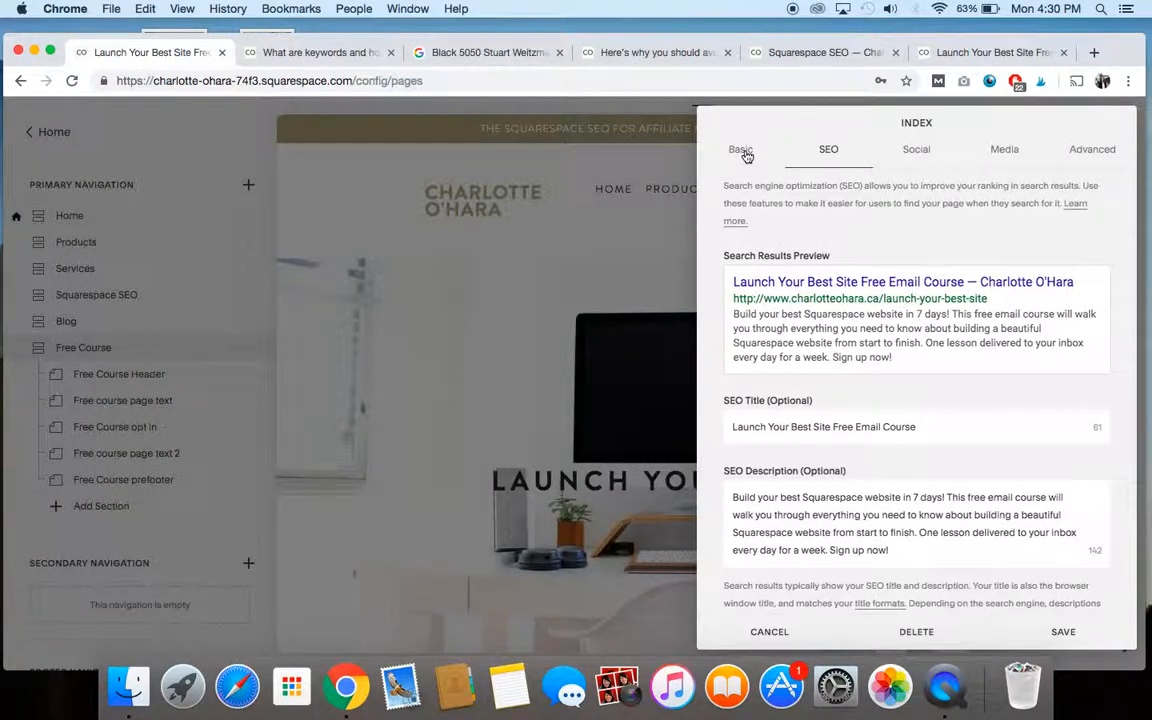
{"action": "left_click", "coordinate": [740, 148]}
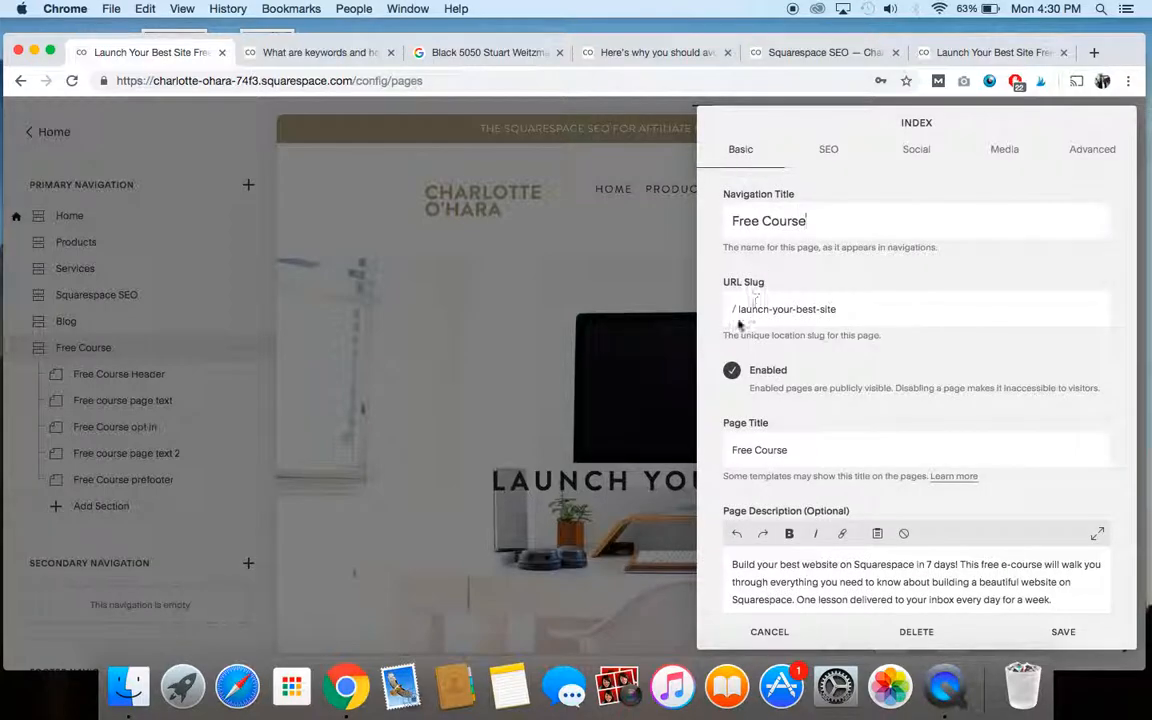
{"action": "double_click", "coordinate": [744, 282]}
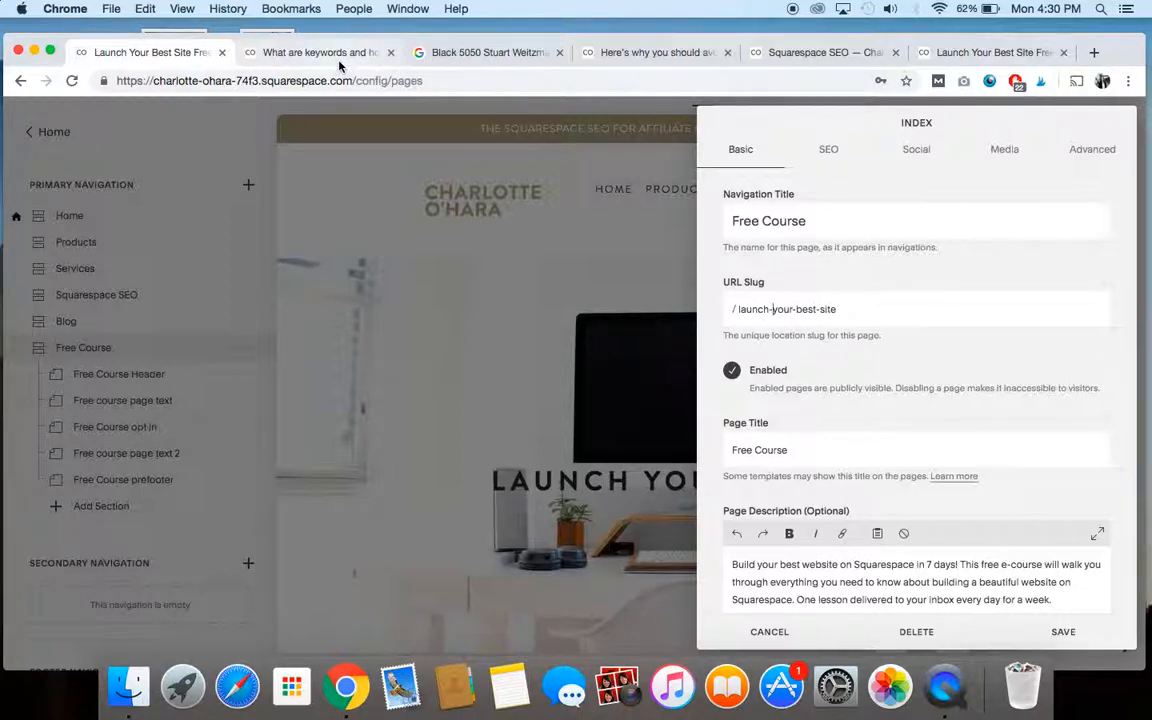
Step: Return to the keywords post and read down to the 'Request a Reindex' heading
{"action": "left_click", "coordinate": [318, 52]}
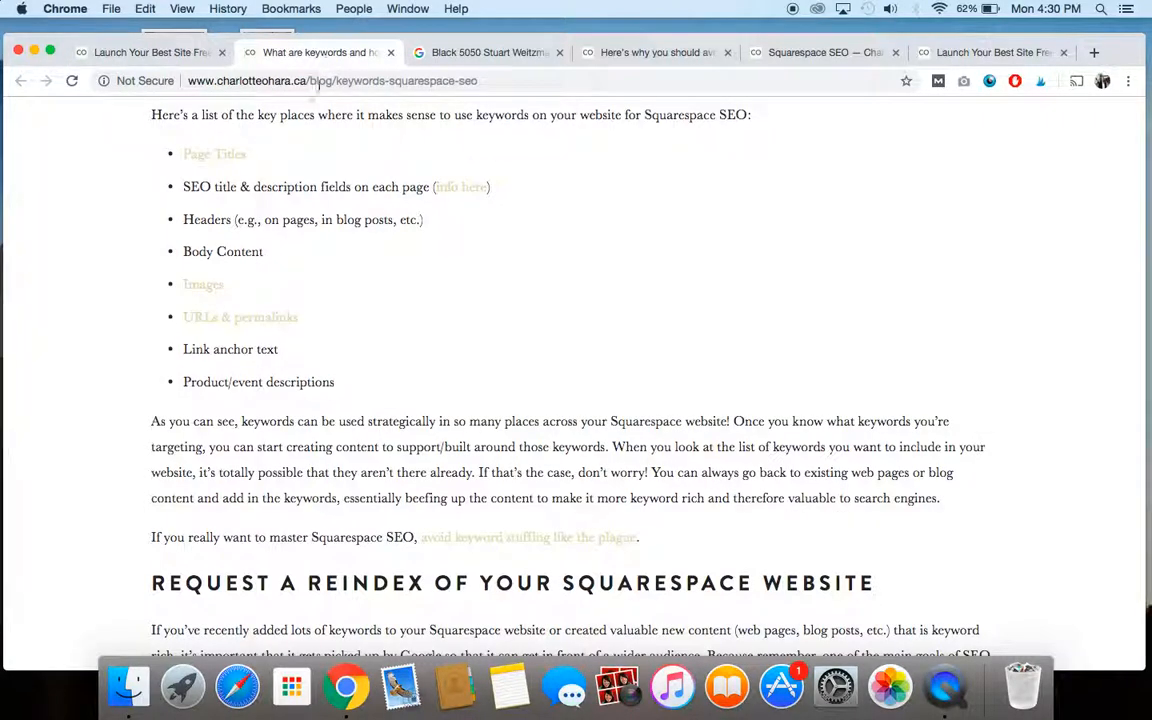
{"action": "mouse_move", "coordinate": [238, 402]}
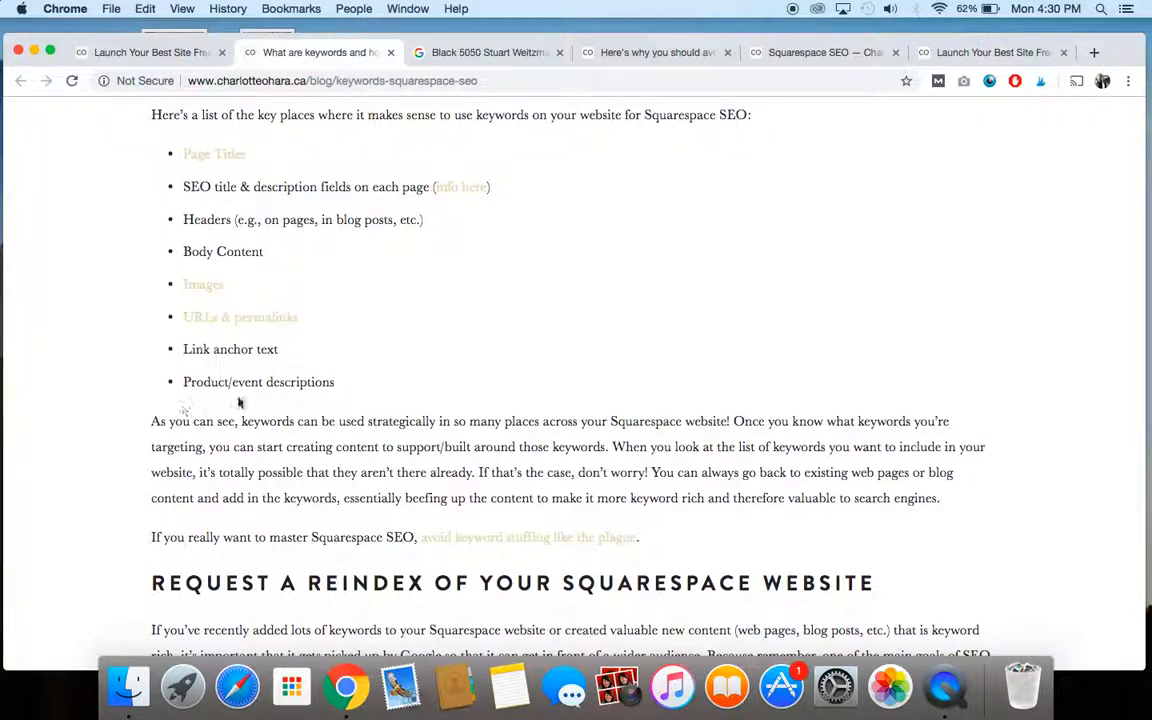
{"action": "scroll", "scroll_direction": "down", "scroll_amount": 3}
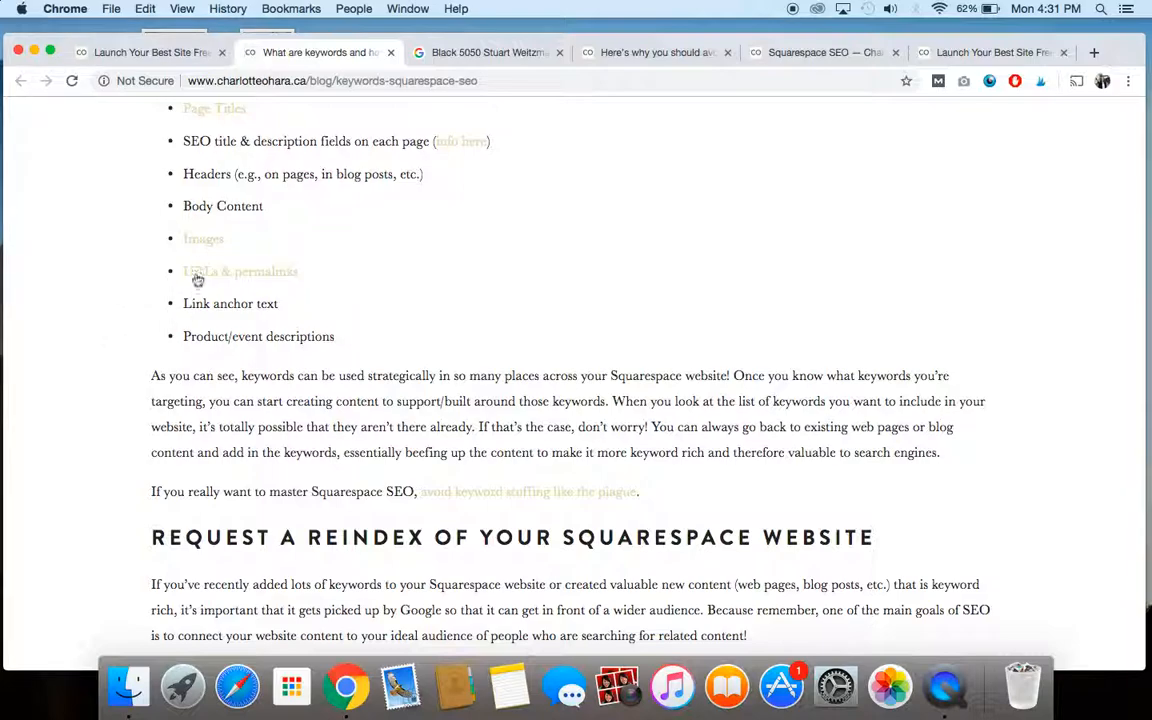
{"action": "mouse_move", "coordinate": [268, 276]}
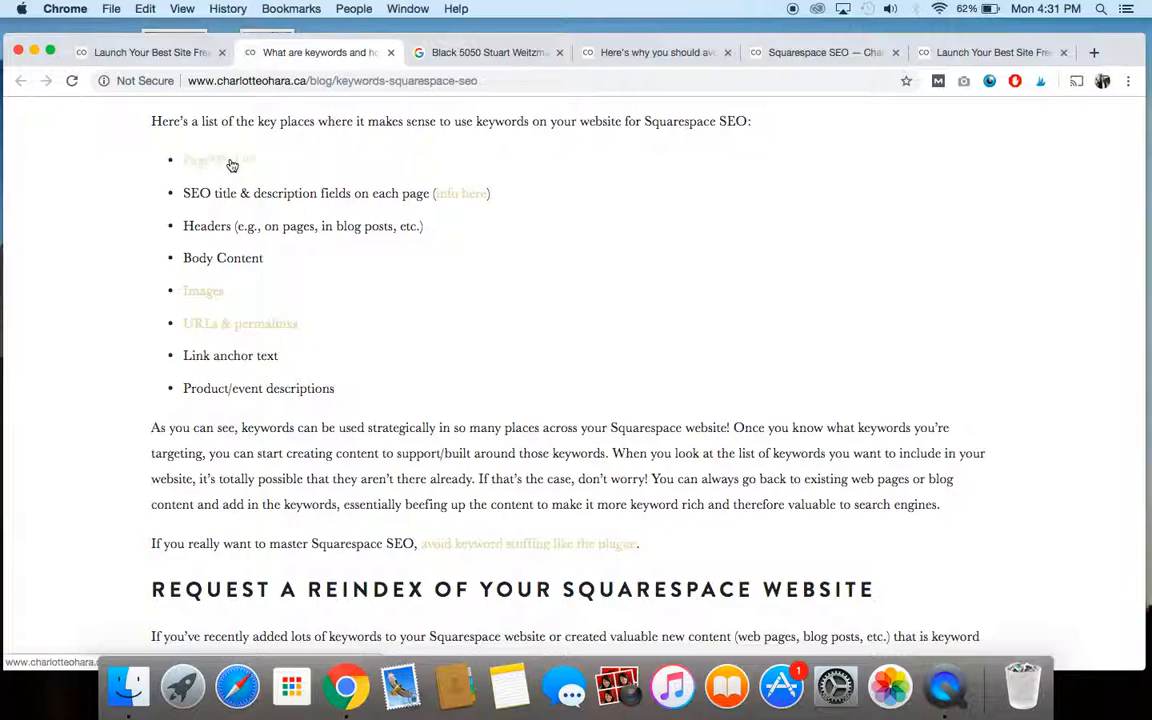
{"action": "mouse_move", "coordinate": [208, 166]}
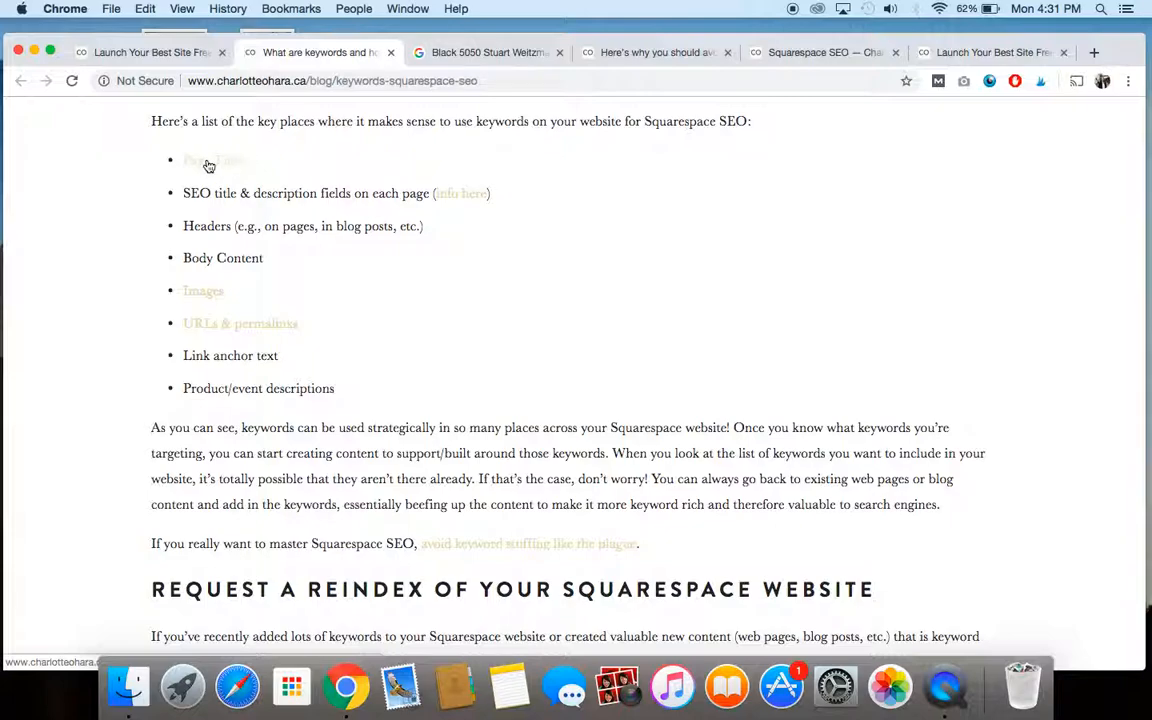
{"action": "scroll", "scroll_direction": "down", "scroll_amount": 3}
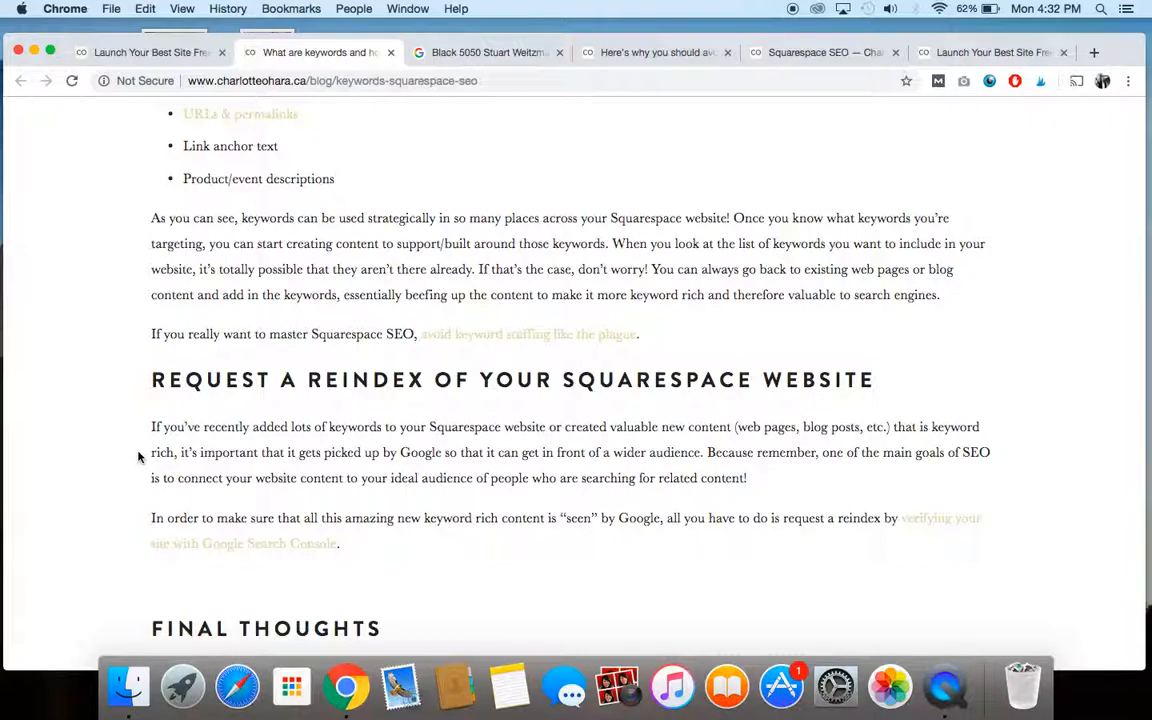
{"action": "mouse_move", "coordinate": [64, 386]}
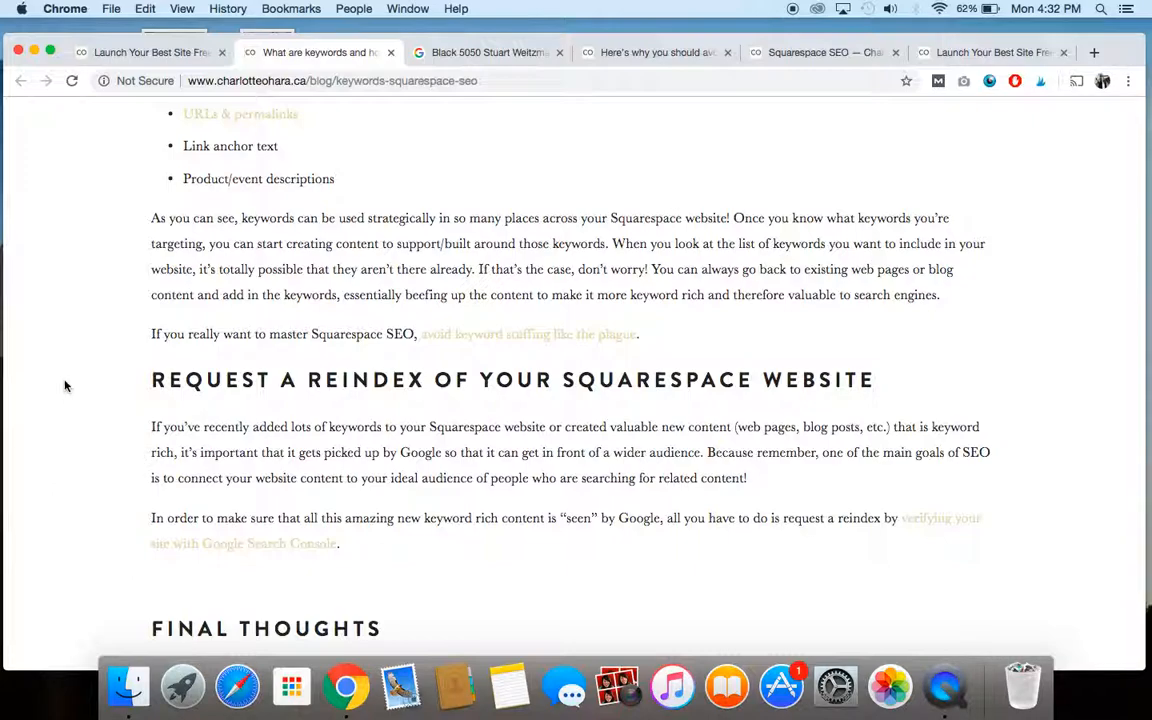
Step: Read the reindex section and the Final Thoughts with the closing resource links
{"action": "scroll", "scroll_direction": "down", "scroll_amount": 3}
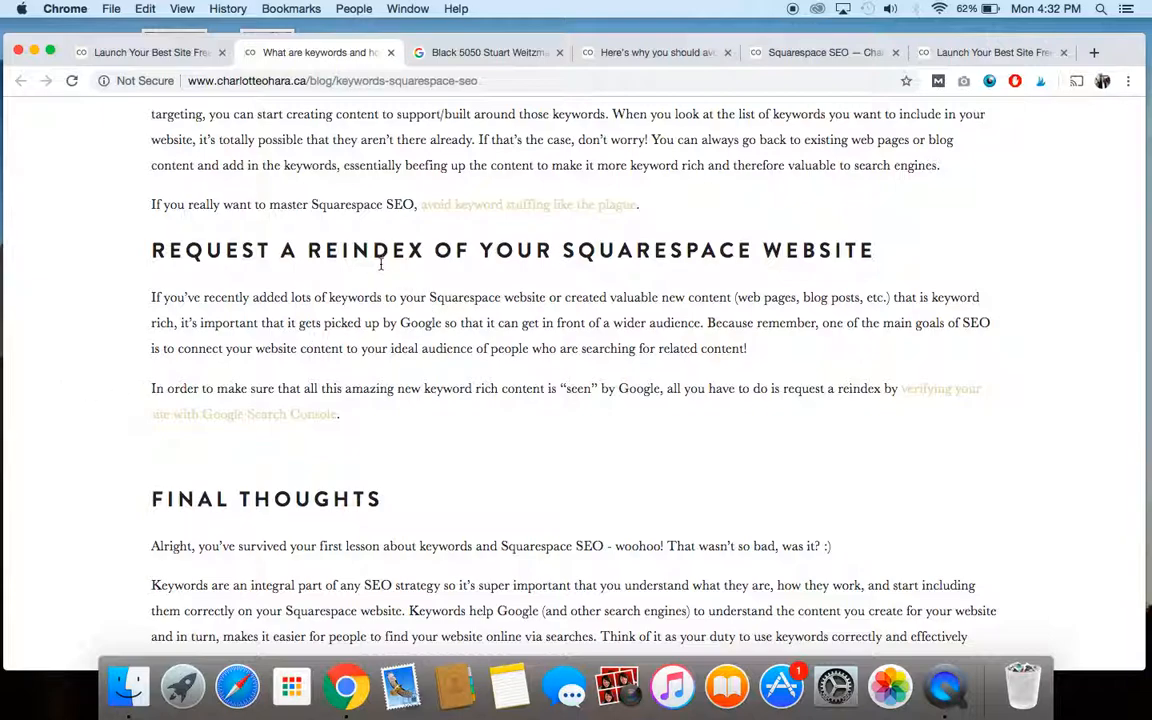
{"action": "mouse_move", "coordinate": [430, 364]}
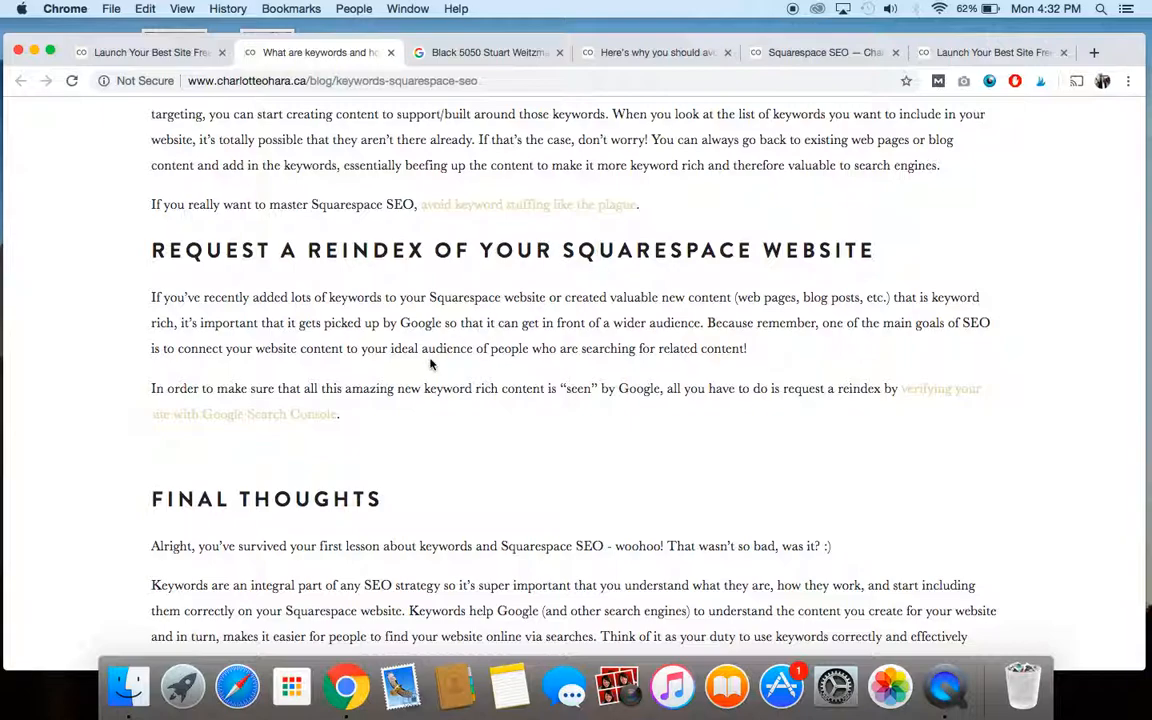
{"action": "mouse_move", "coordinate": [488, 328]}
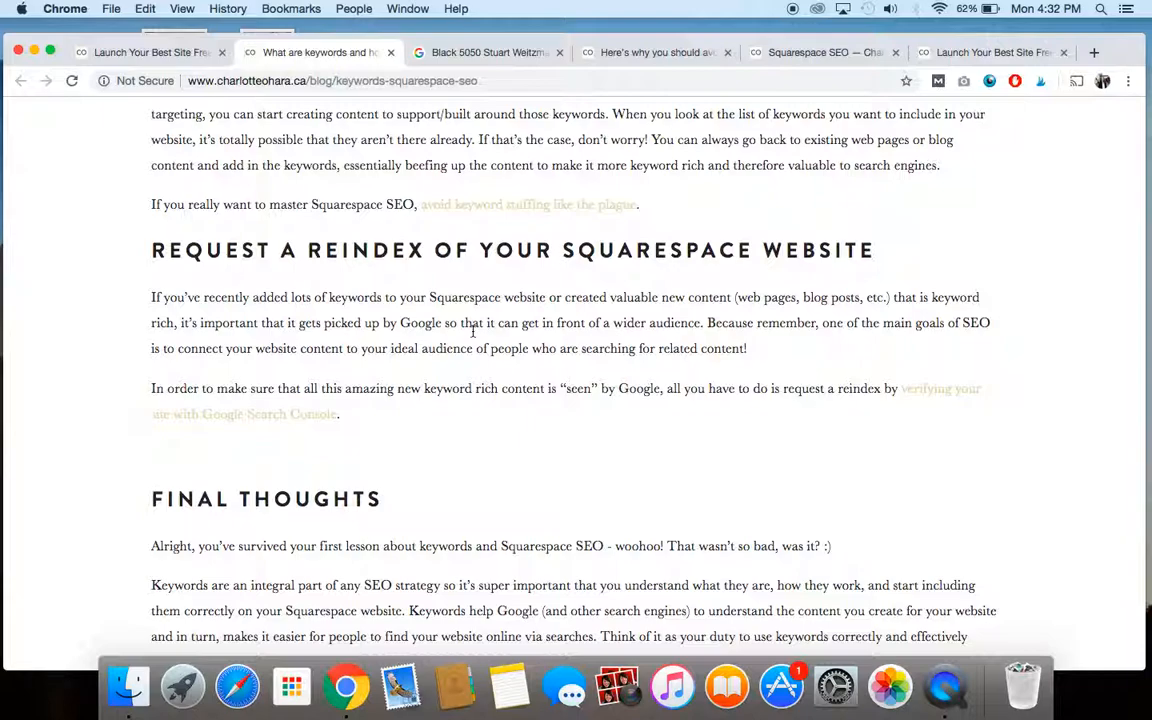
{"action": "mouse_move", "coordinate": [512, 396]}
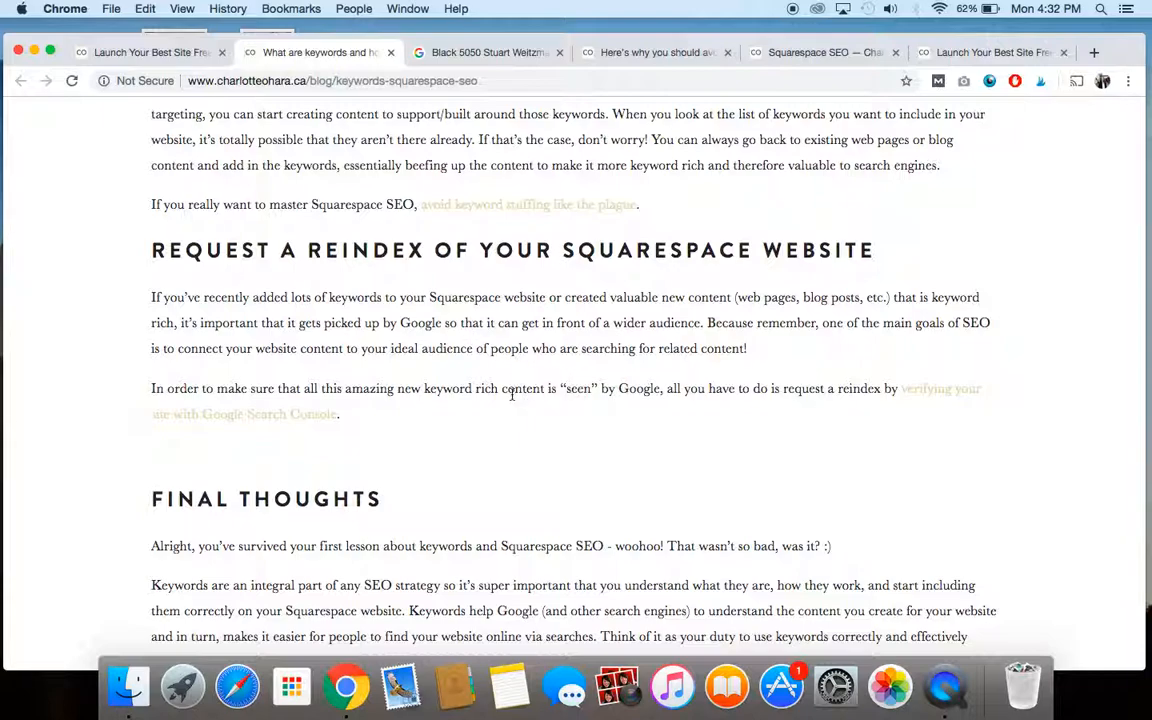
{"action": "mouse_move", "coordinate": [250, 410]}
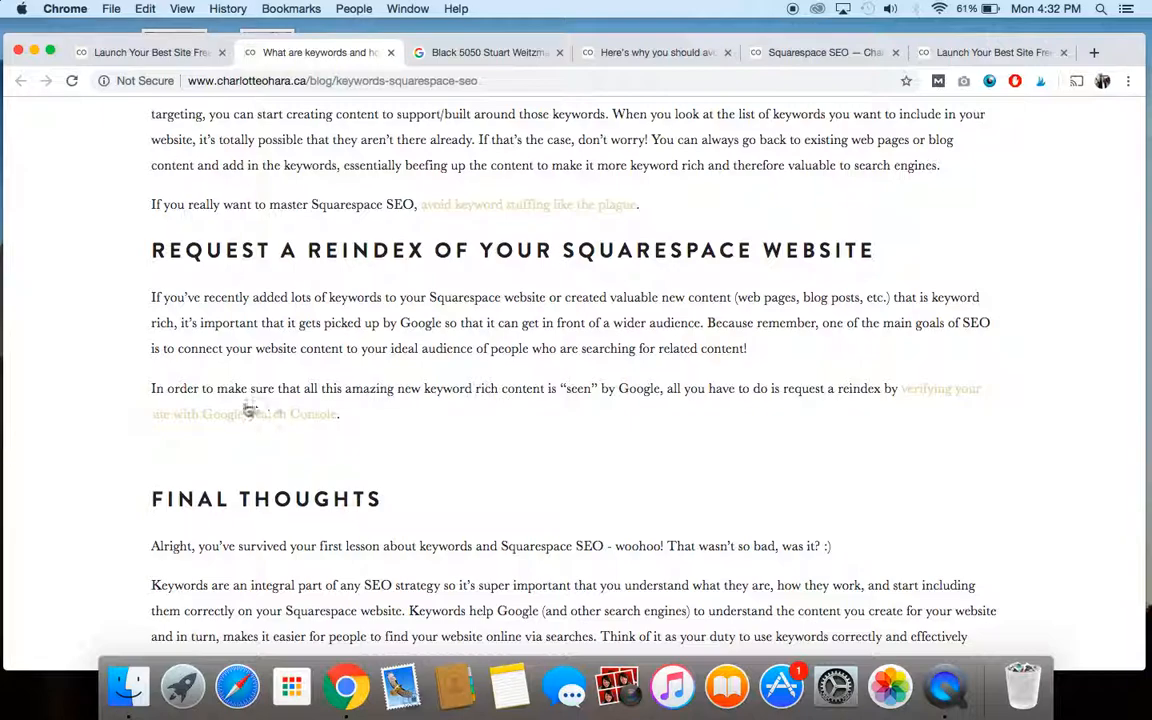
{"action": "mouse_move", "coordinate": [608, 434]}
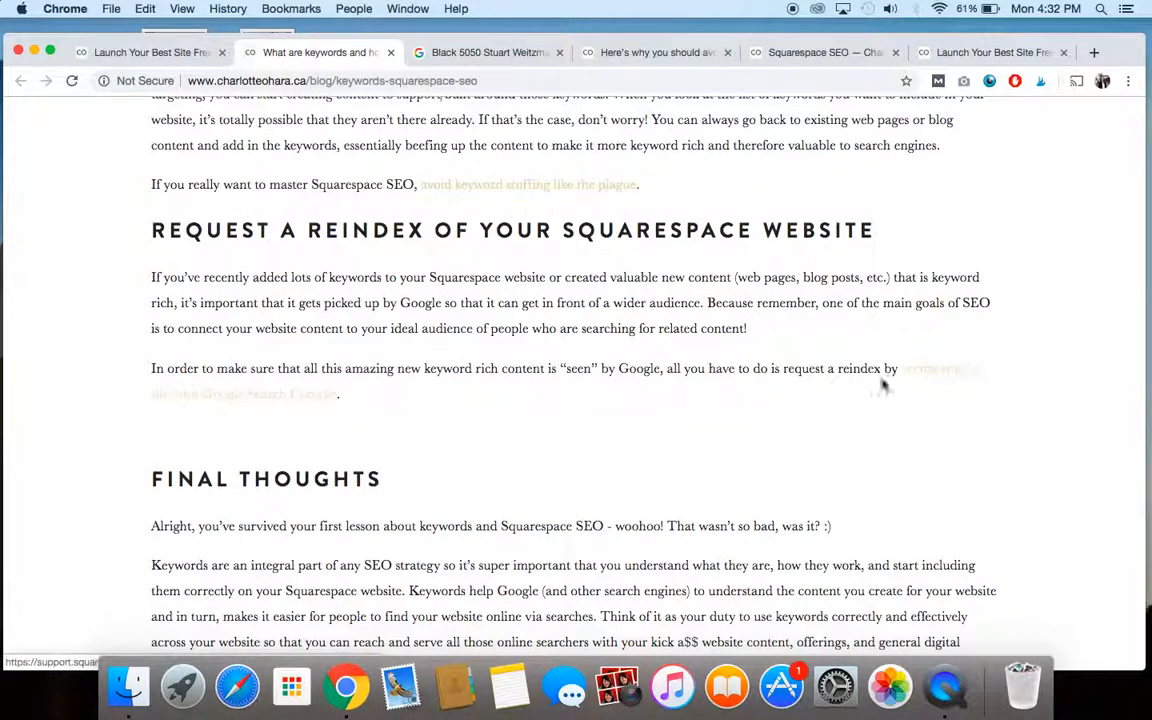
{"action": "mouse_move", "coordinate": [484, 344]}
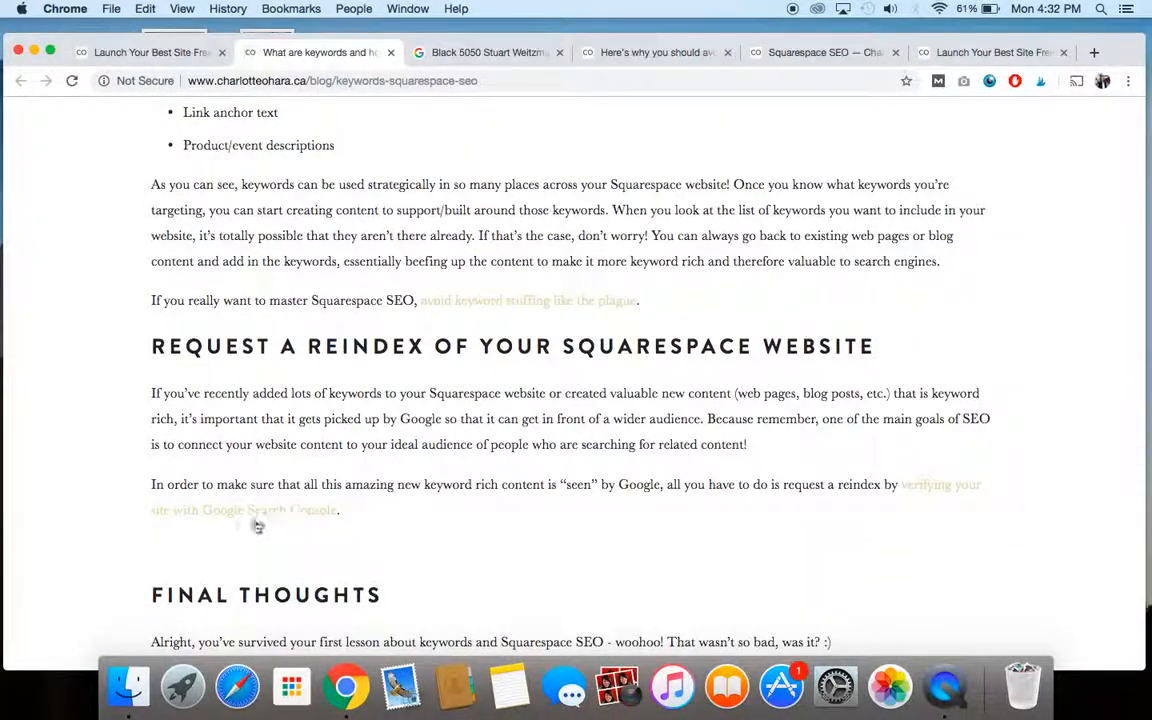
{"action": "scroll", "scroll_direction": "down", "scroll_amount": 3}
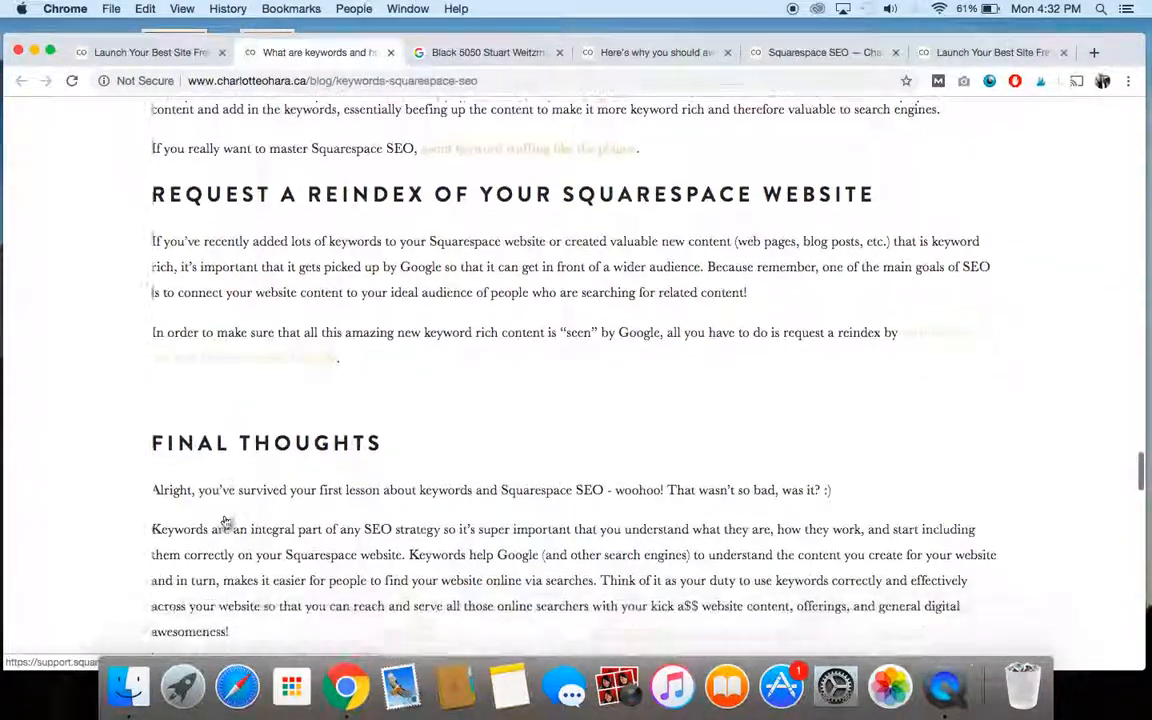
{"action": "scroll", "scroll_direction": "down", "scroll_amount": 3}
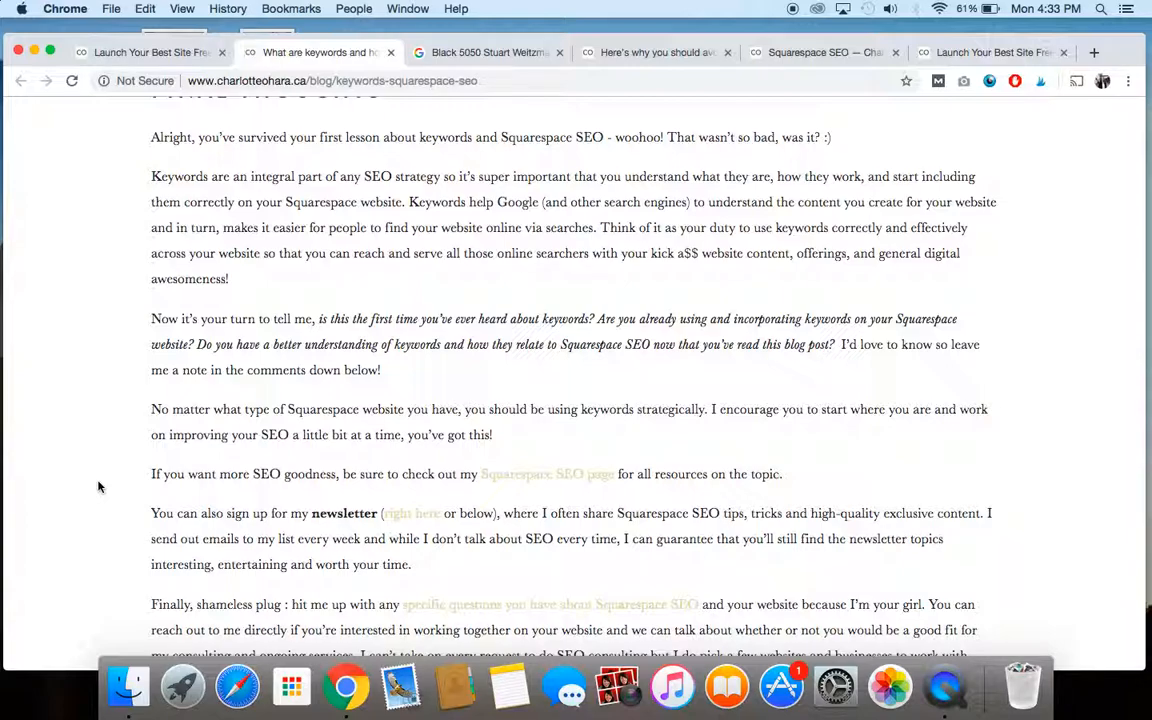
{"action": "mouse_move", "coordinate": [376, 272]}
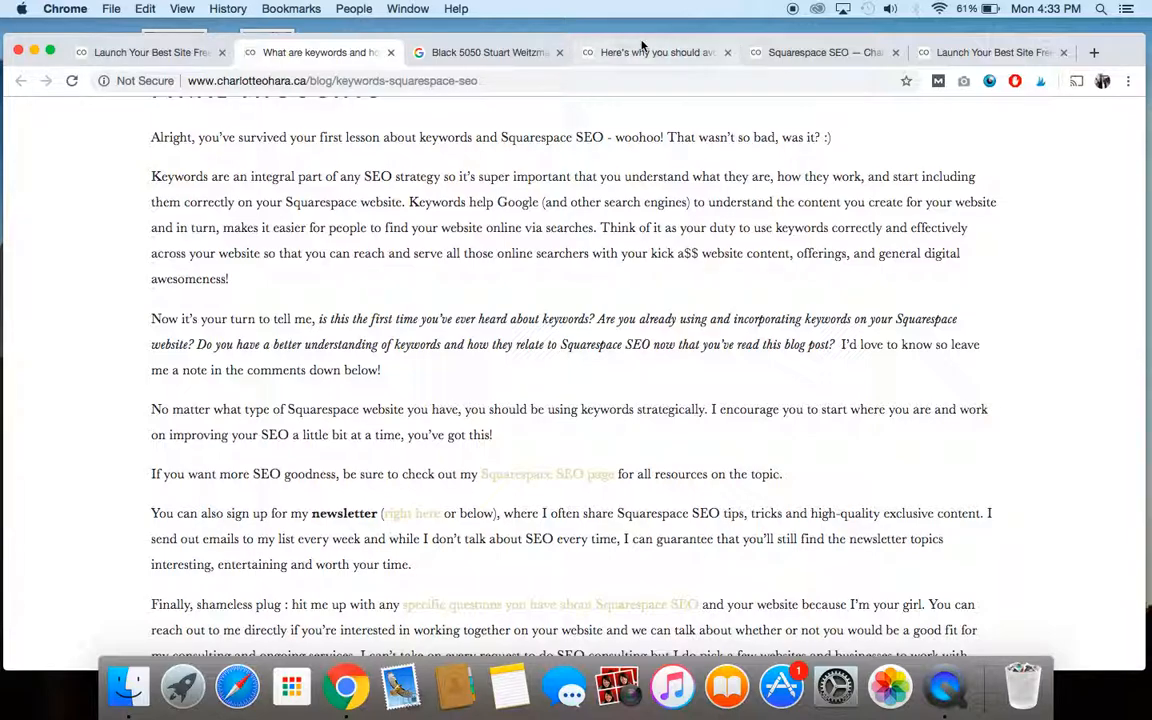
Step: Read the keyword stuffing post down to its video, then return to the keywords post's Final Thoughts
{"action": "left_click", "coordinate": [656, 52]}
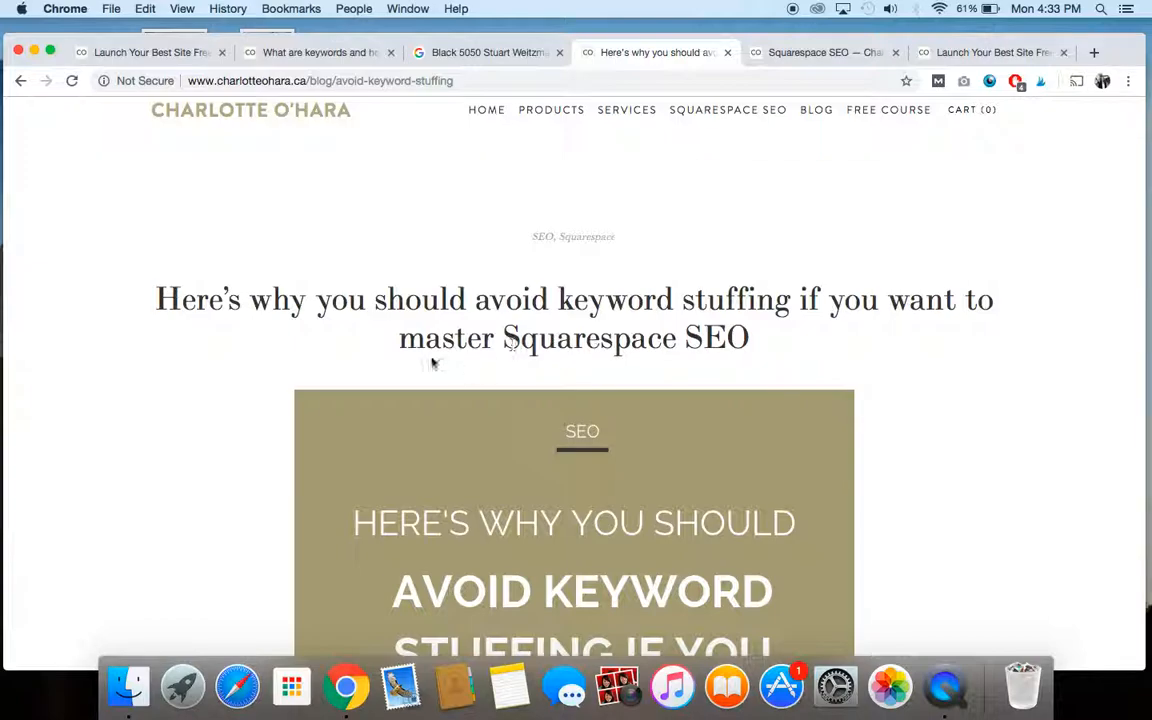
{"action": "scroll", "scroll_direction": "down", "scroll_amount": 3}
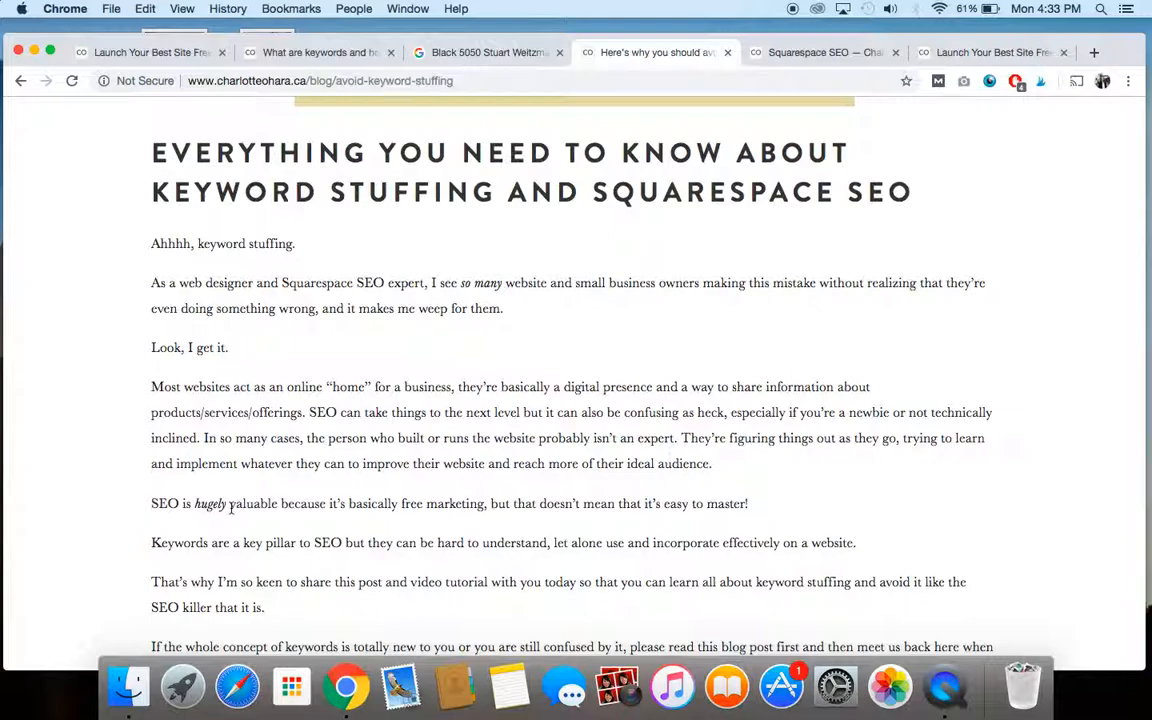
{"action": "scroll", "scroll_direction": "down", "scroll_amount": 3}
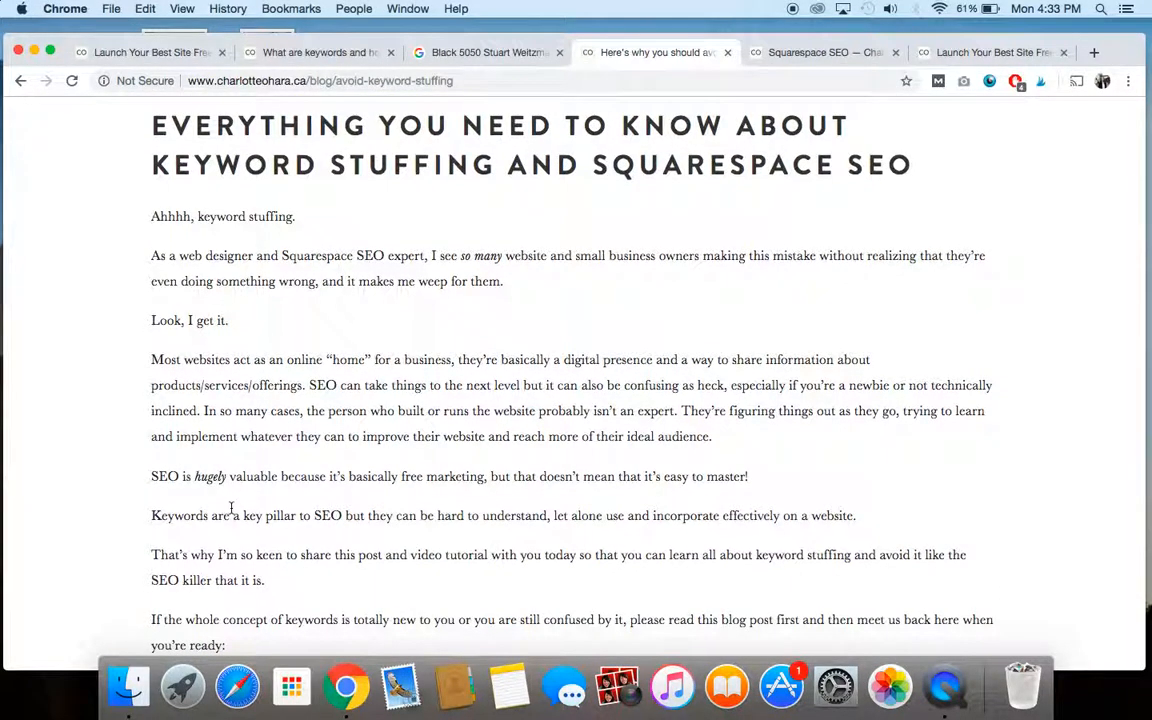
{"action": "scroll", "scroll_direction": "up", "scroll_amount": 3}
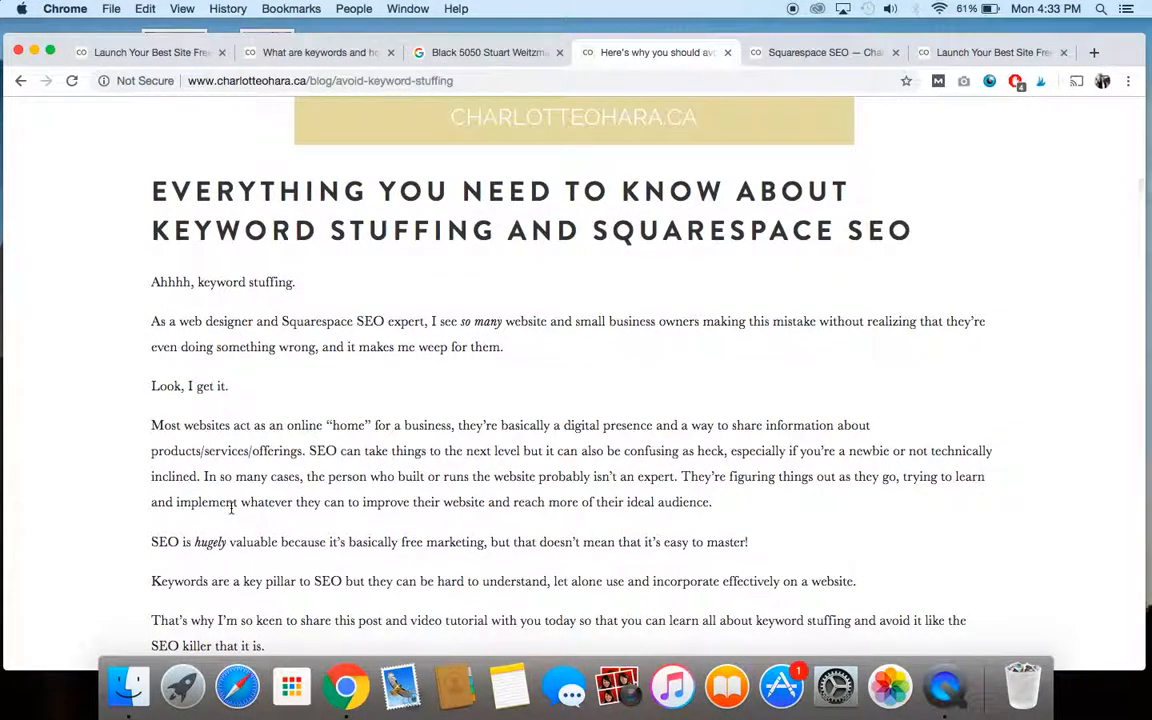
{"action": "scroll", "scroll_direction": "down", "scroll_amount": 3}
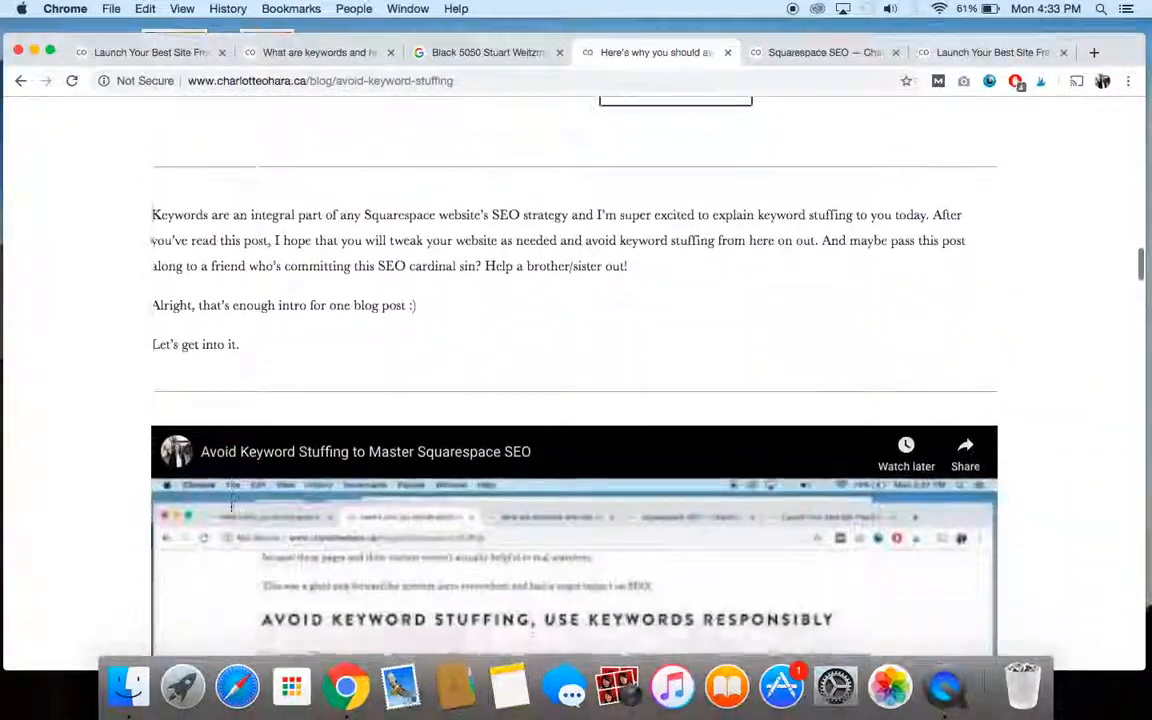
{"action": "left_click", "coordinate": [320, 52]}
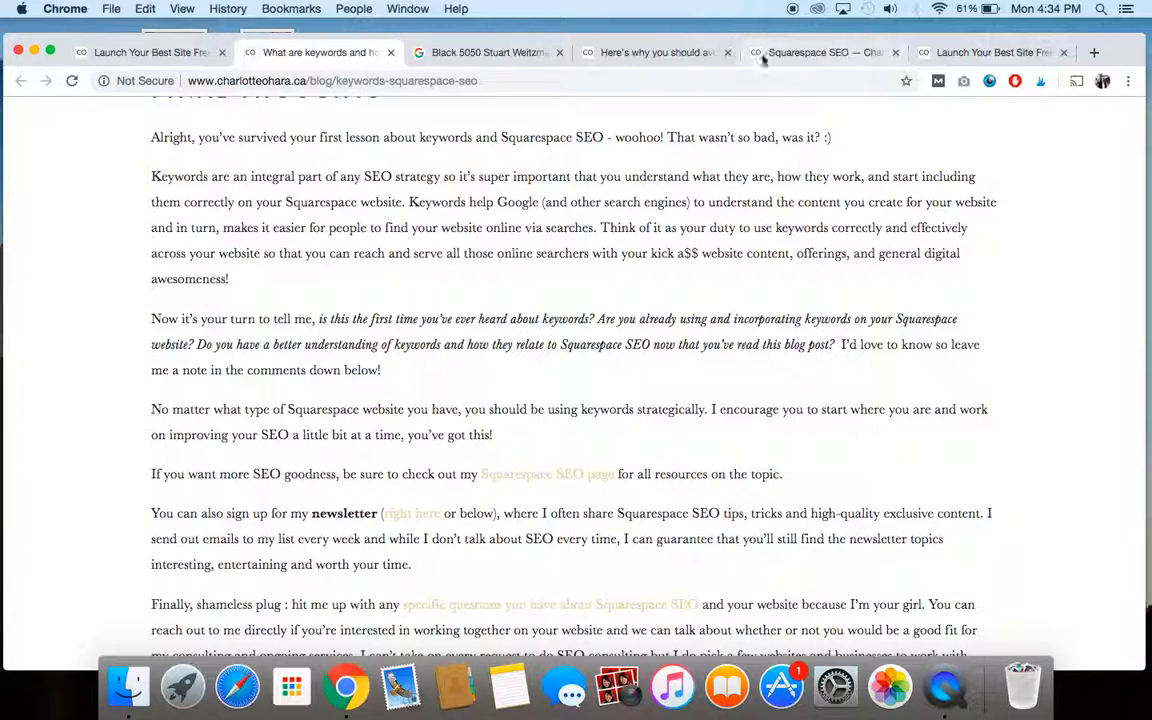
Step: Switch to the Squarespace SEO resource page and read its checklist and related blog posts
{"action": "left_click", "coordinate": [820, 52]}
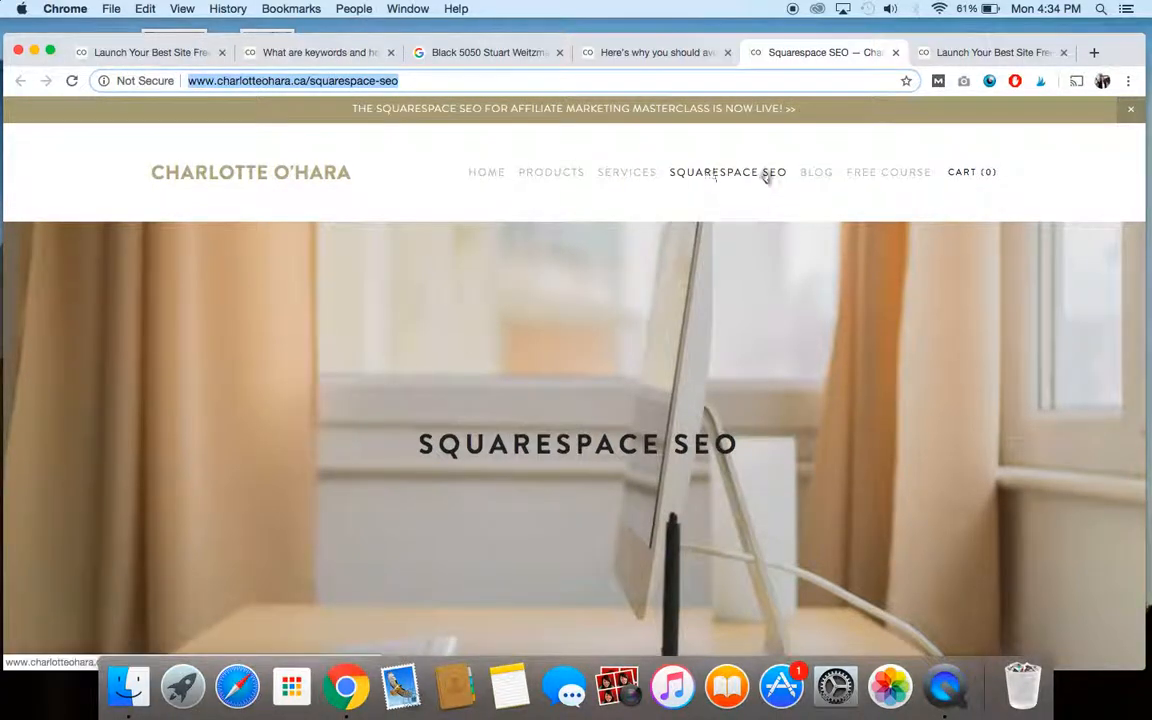
{"action": "scroll", "scroll_direction": "down", "scroll_amount": 3}
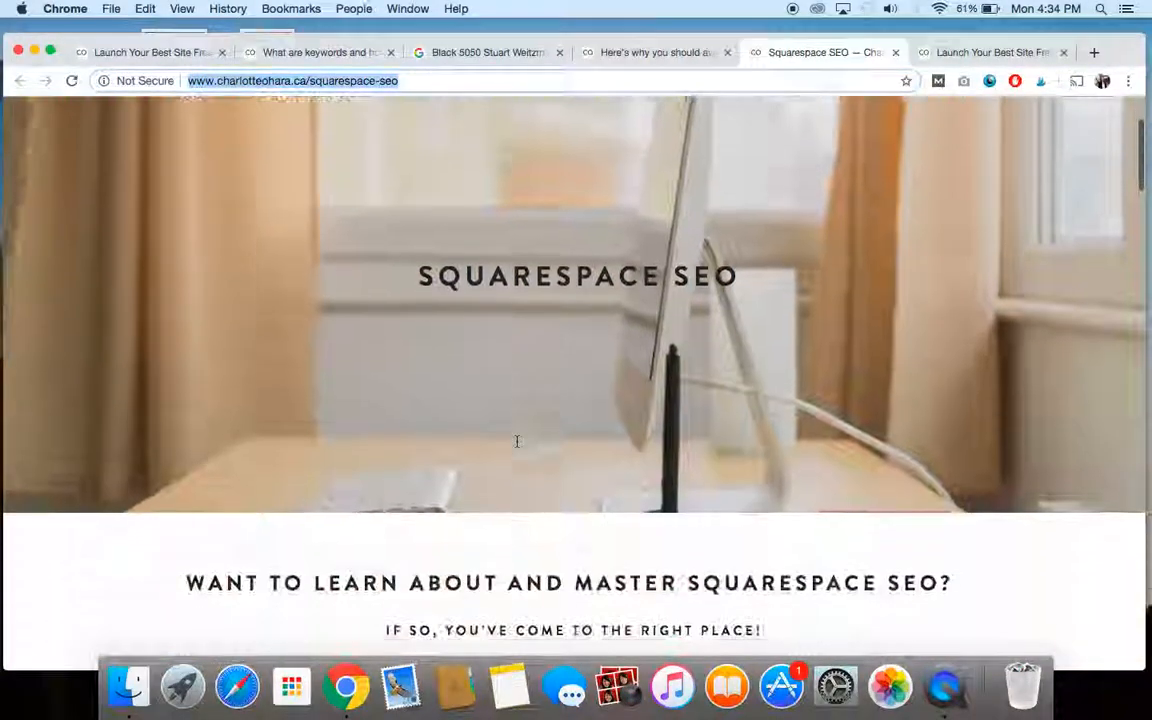
{"action": "scroll", "scroll_direction": "down", "scroll_amount": 3}
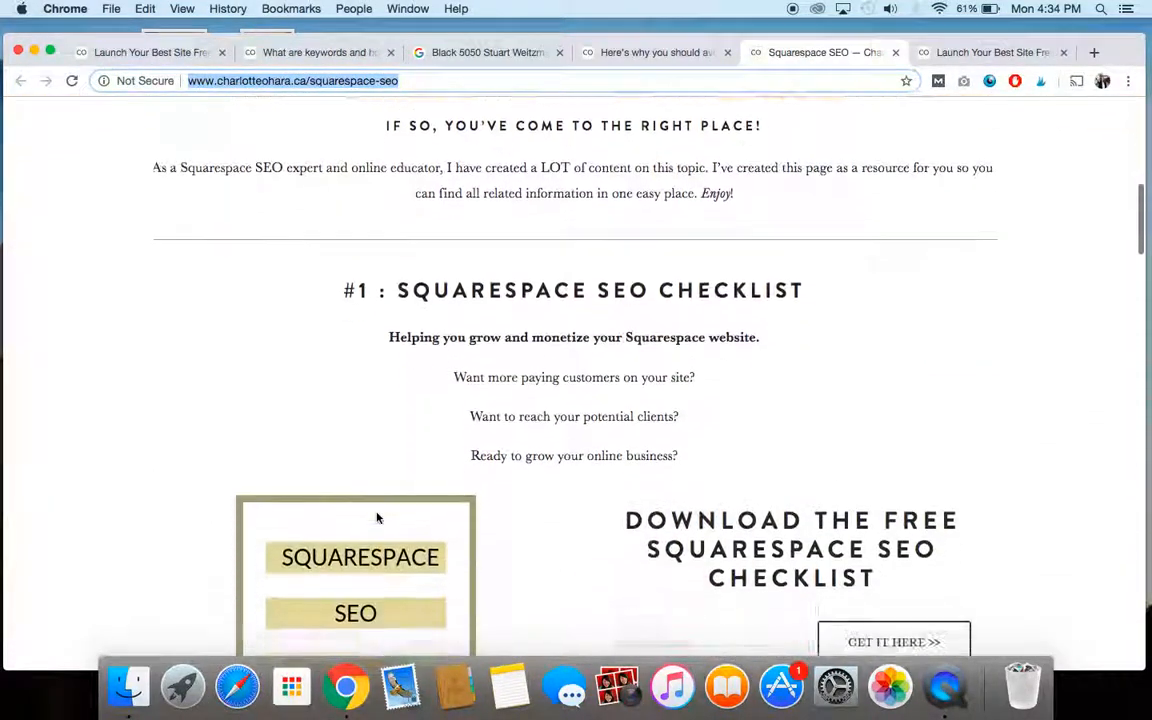
{"action": "scroll", "scroll_direction": "down", "scroll_amount": 3}
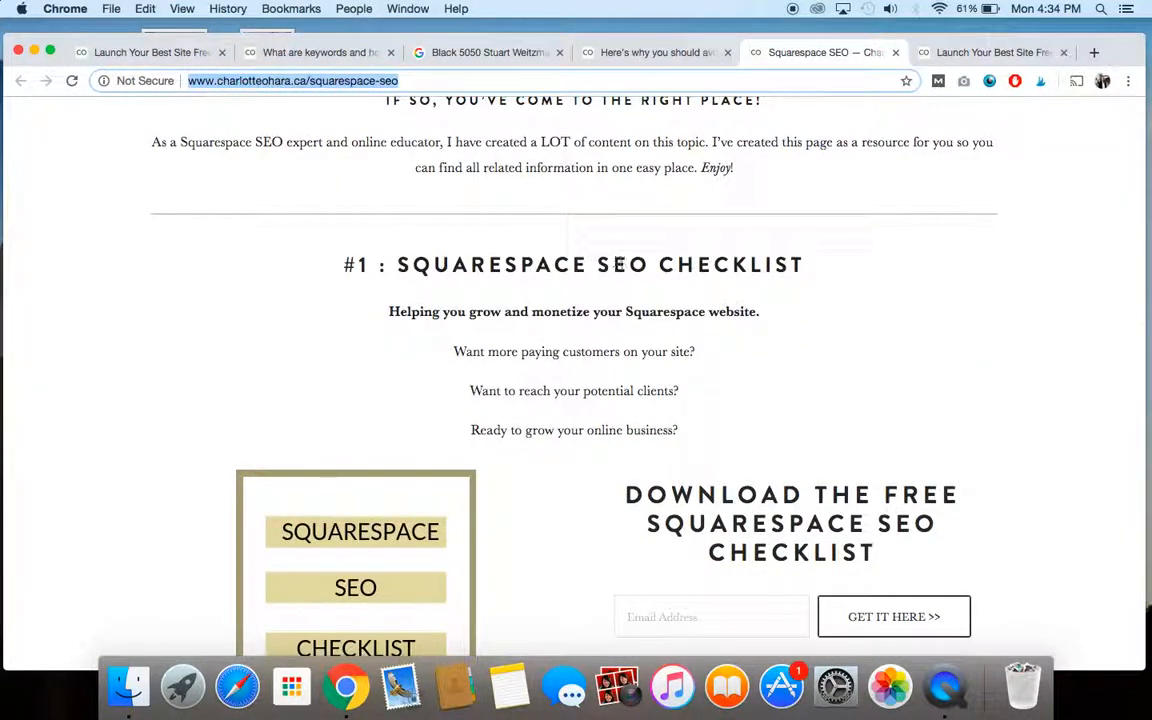
{"action": "mouse_move", "coordinate": [76, 364]}
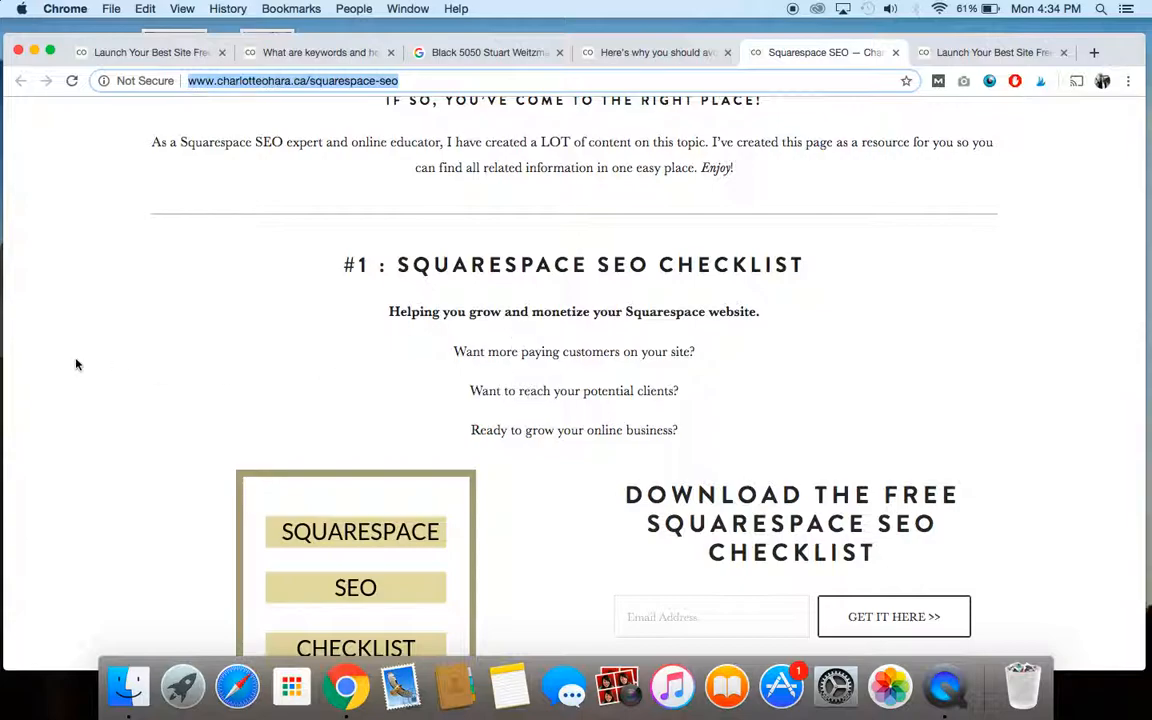
{"action": "scroll", "scroll_direction": "down", "scroll_amount": 3}
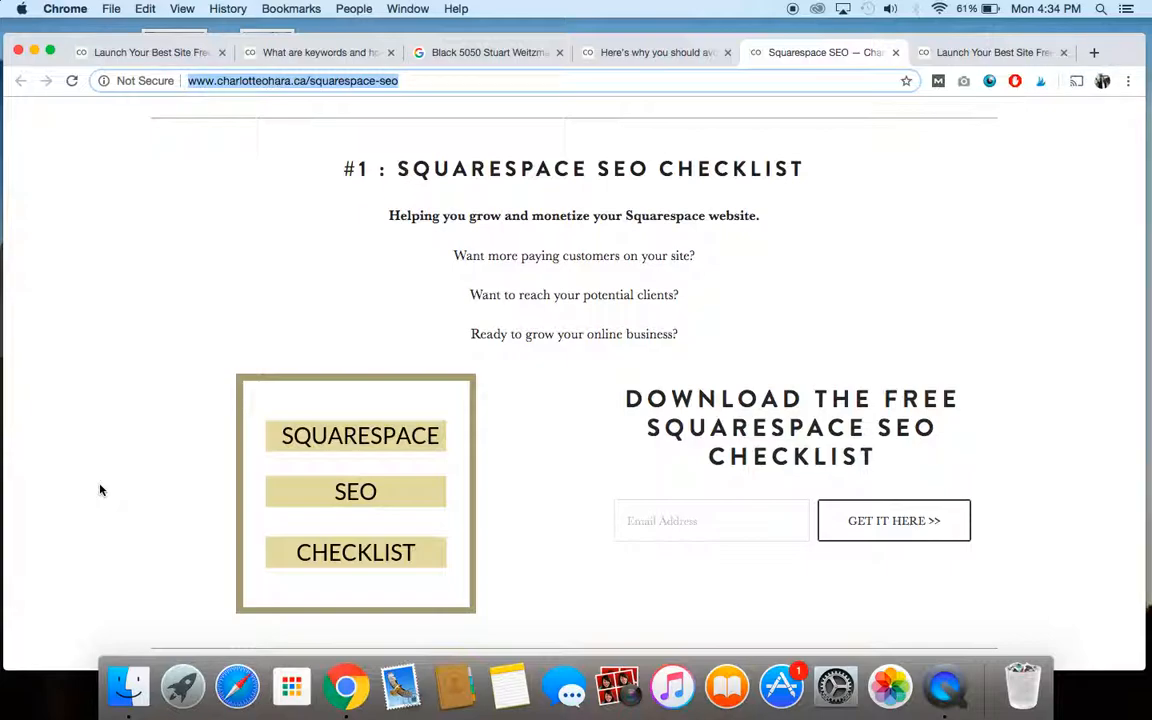
{"action": "mouse_move", "coordinate": [144, 430]}
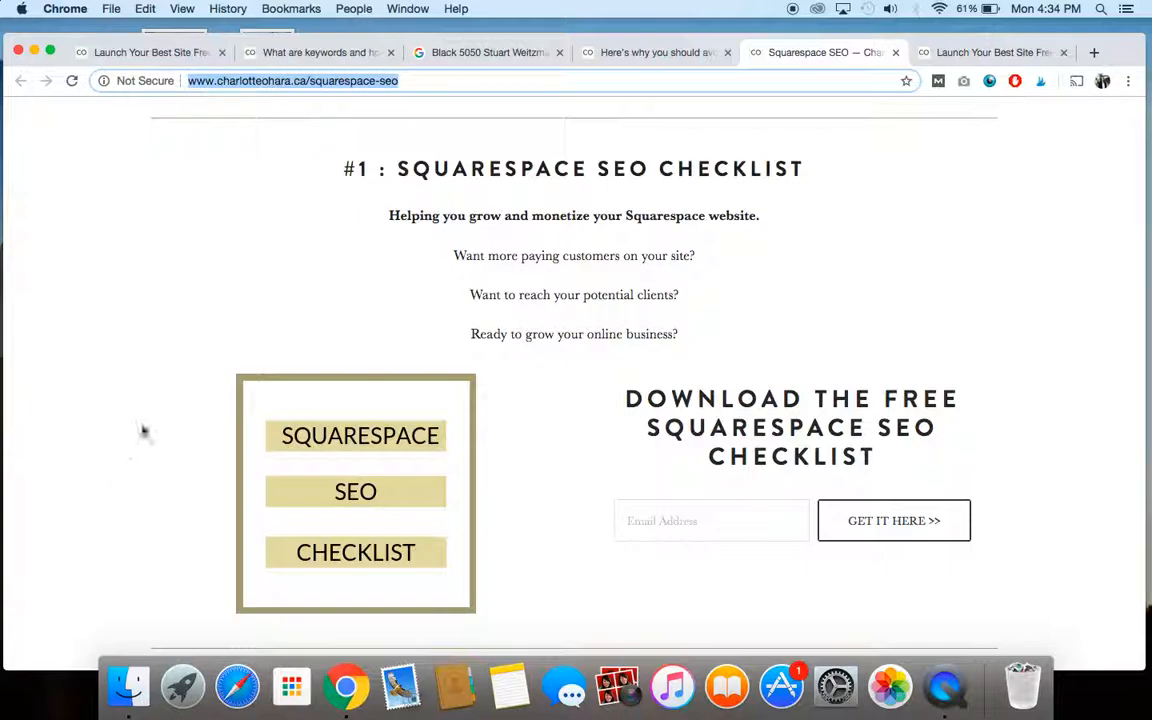
Step: Read on through the trainings to the audit and consulting session offer
{"action": "scroll", "scroll_direction": "down", "scroll_amount": 3}
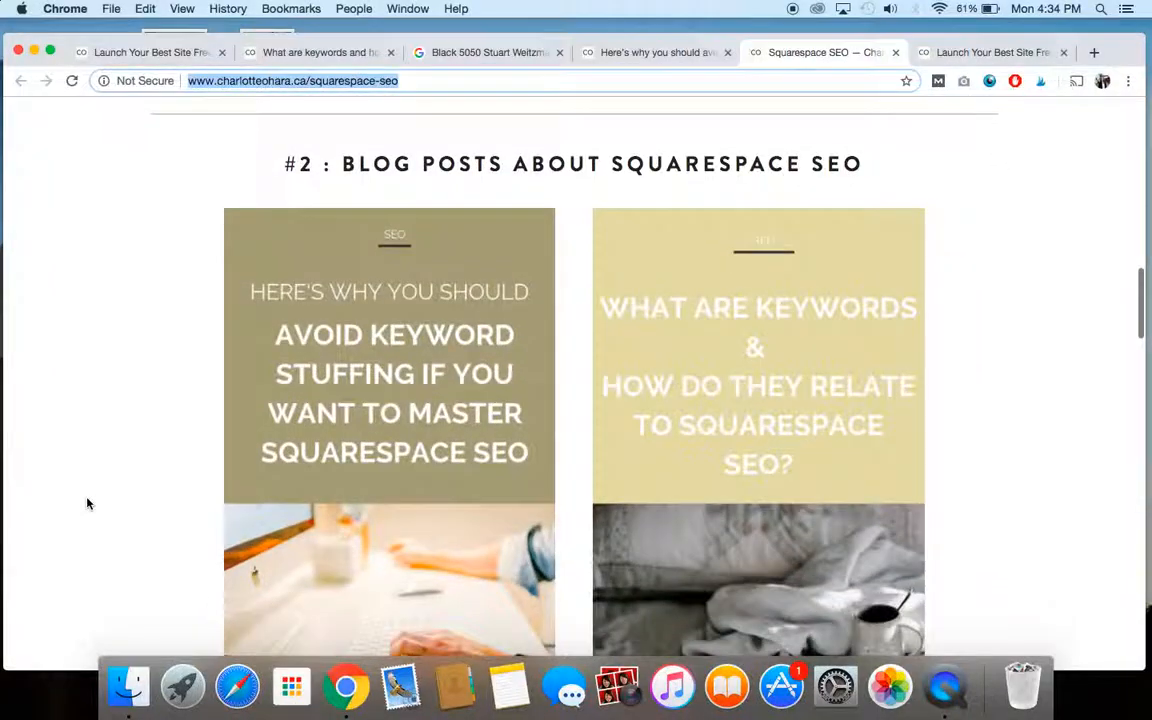
{"action": "scroll", "scroll_direction": "down", "scroll_amount": 3}
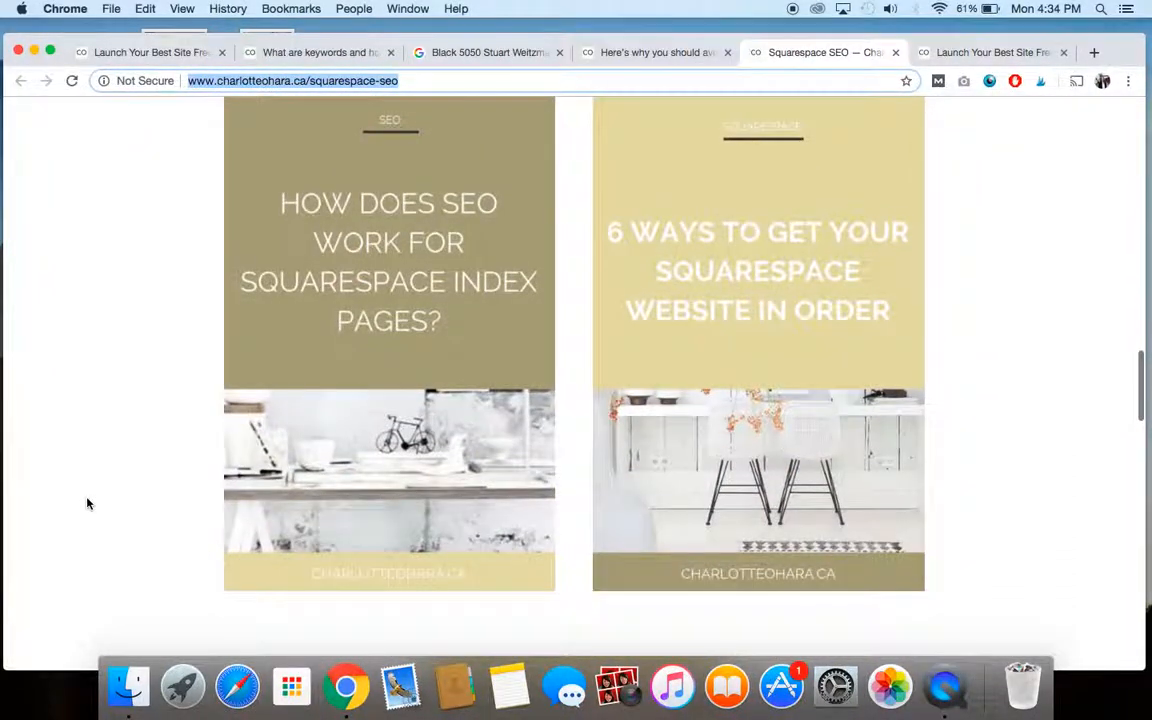
{"action": "scroll", "scroll_direction": "down", "scroll_amount": 3}
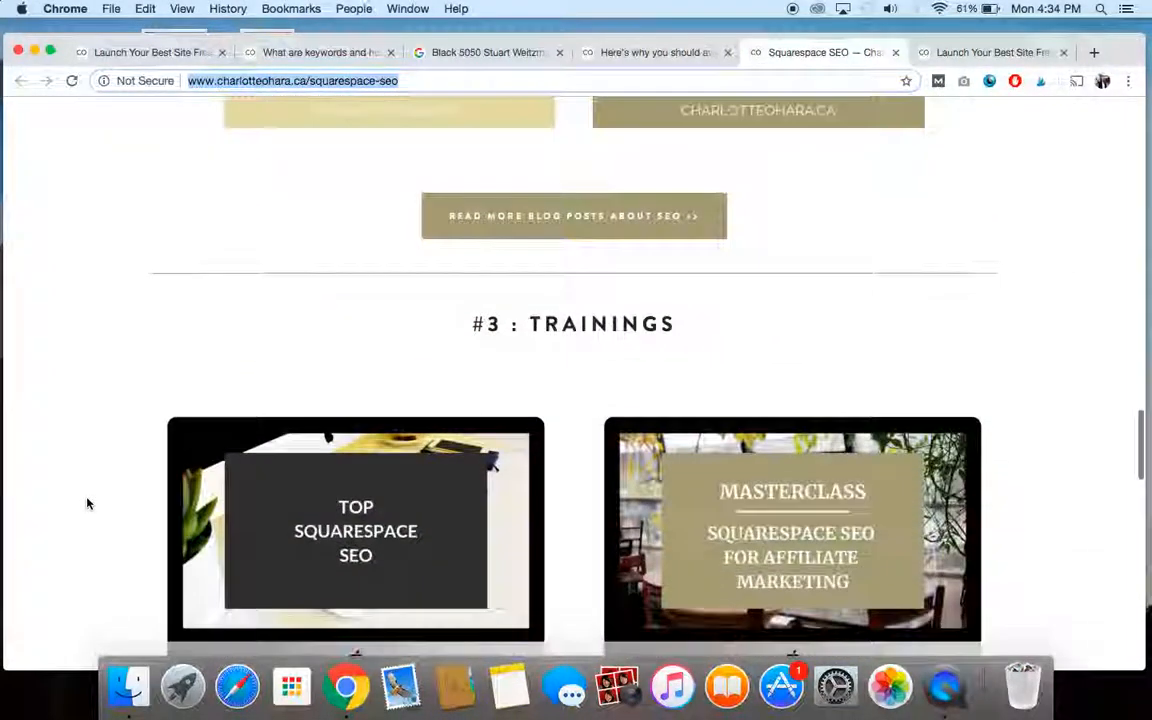
{"action": "scroll", "scroll_direction": "down", "scroll_amount": 3}
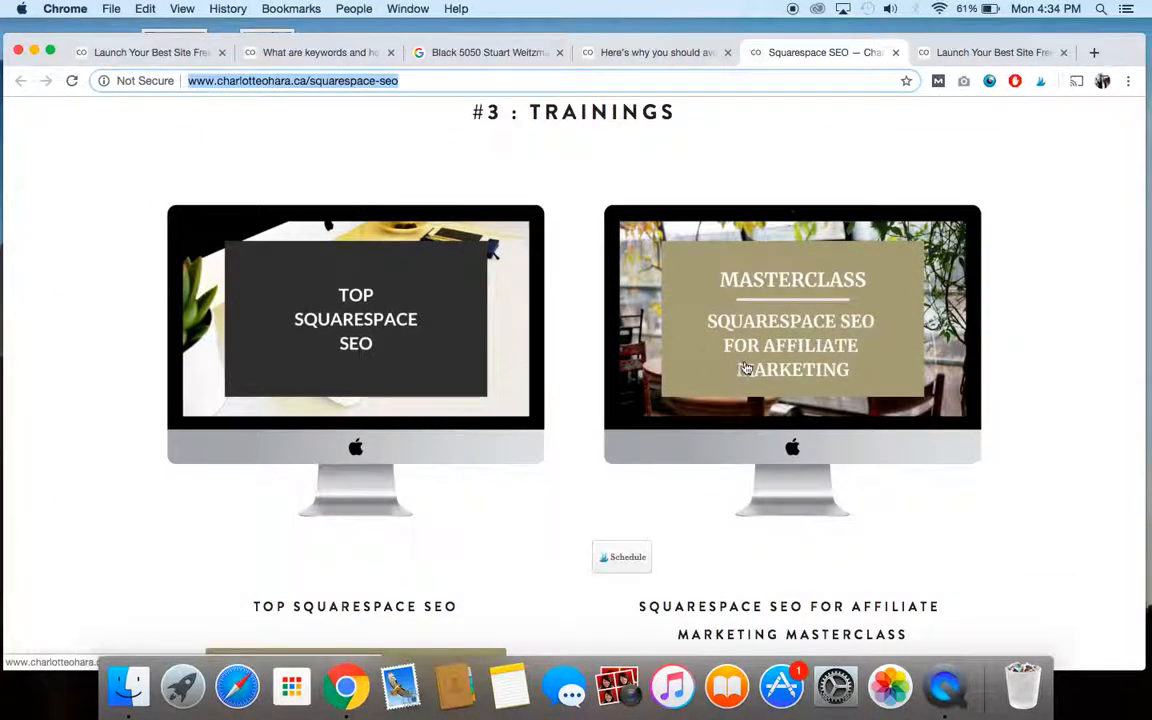
{"action": "scroll", "scroll_direction": "down", "scroll_amount": 3}
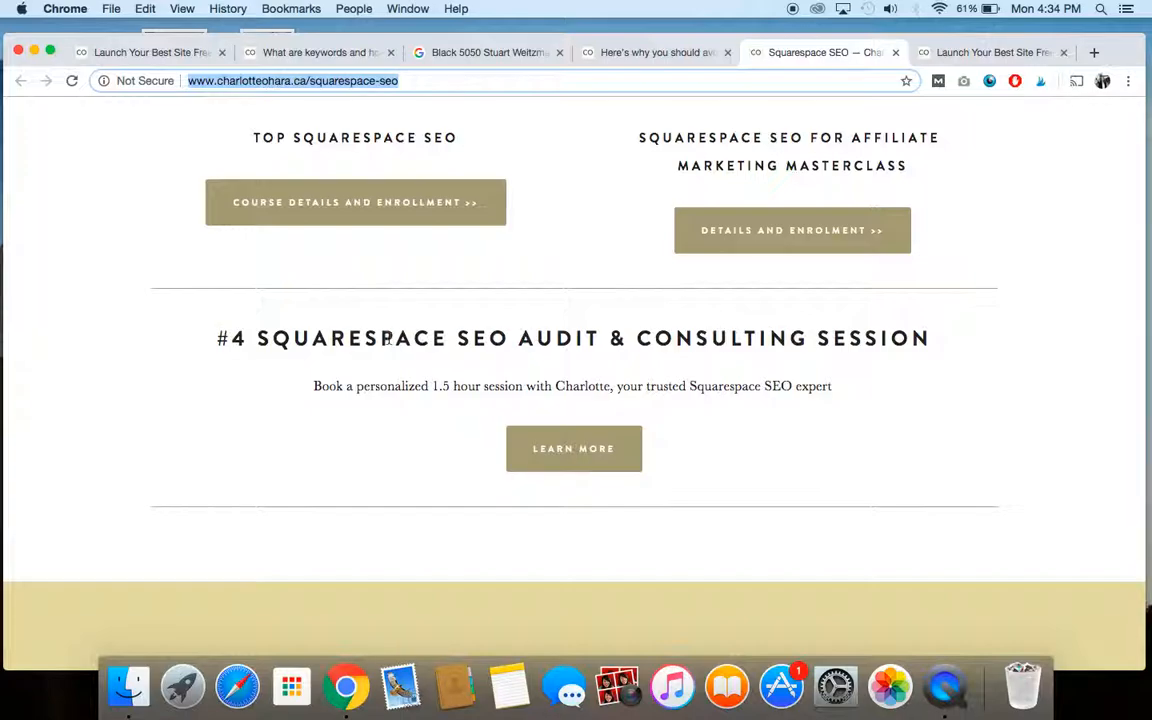
{"action": "mouse_move", "coordinate": [1012, 264]}
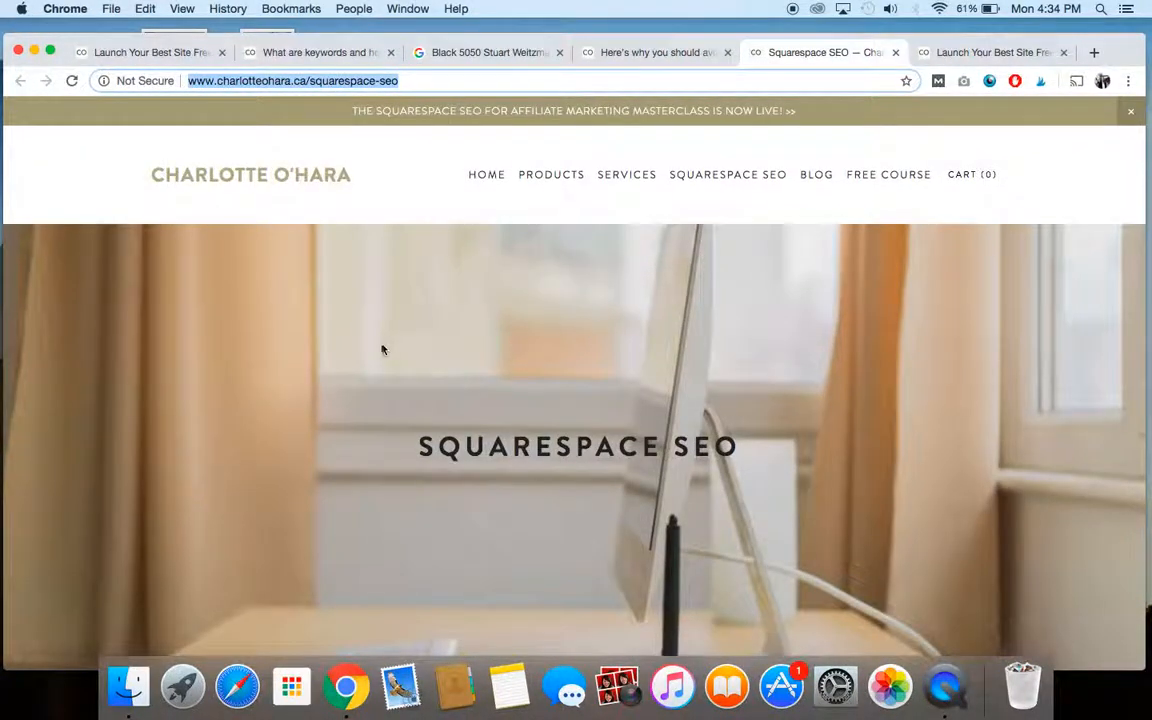
{"action": "mouse_move", "coordinate": [348, 500]}
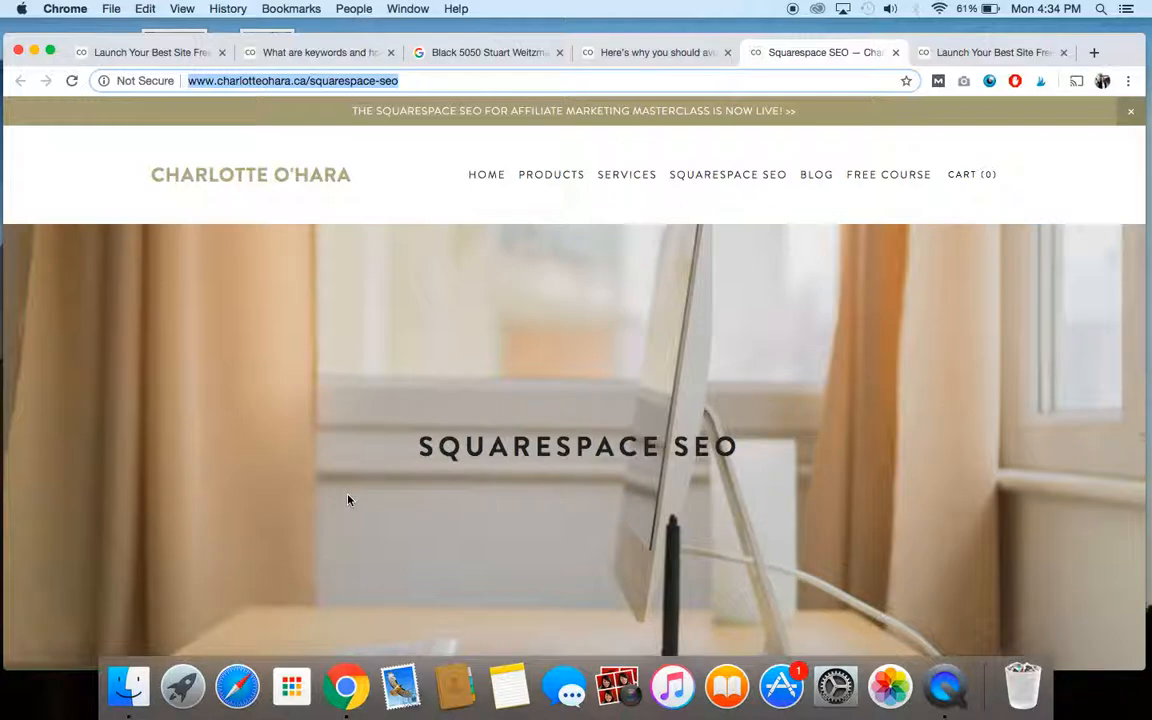
{"action": "mouse_move", "coordinate": [888, 174]}
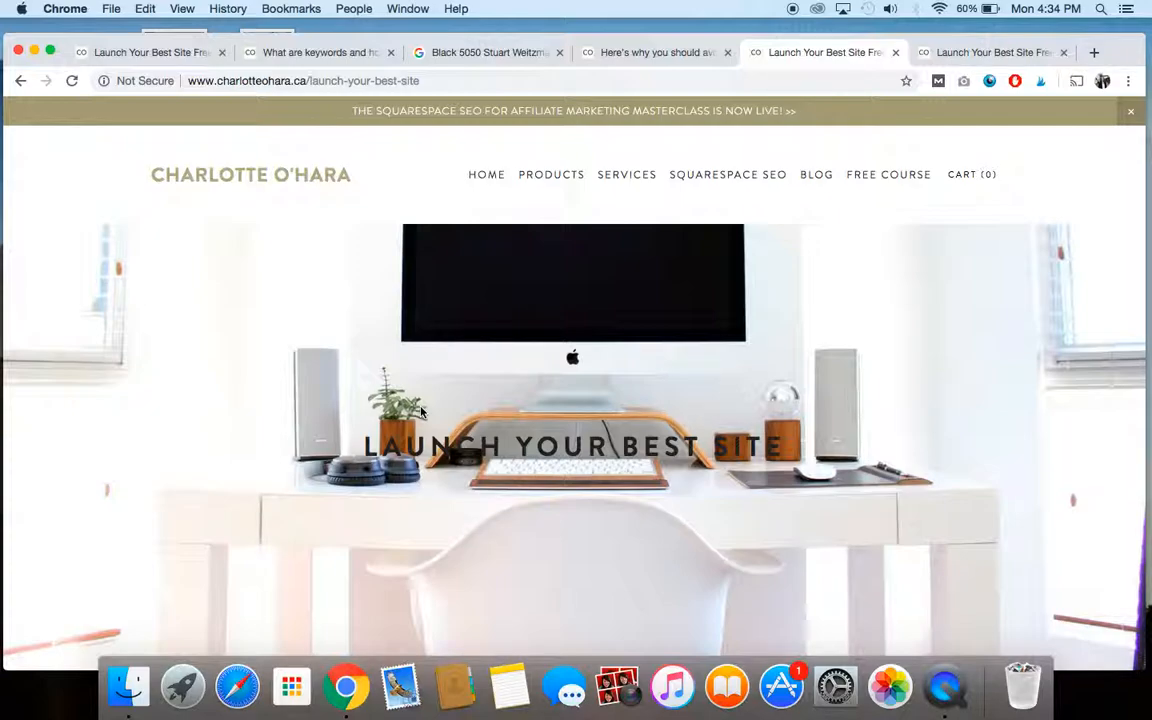
{"action": "mouse_move", "coordinate": [316, 510]}
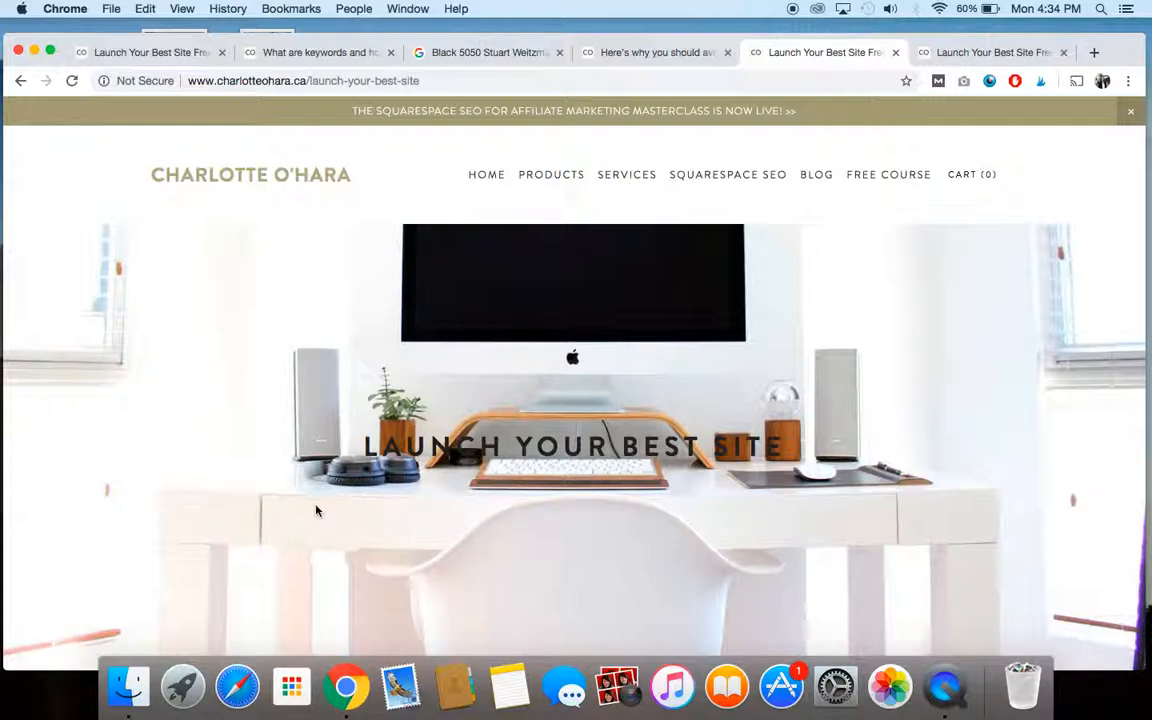
{"action": "mouse_move", "coordinate": [420, 500]}
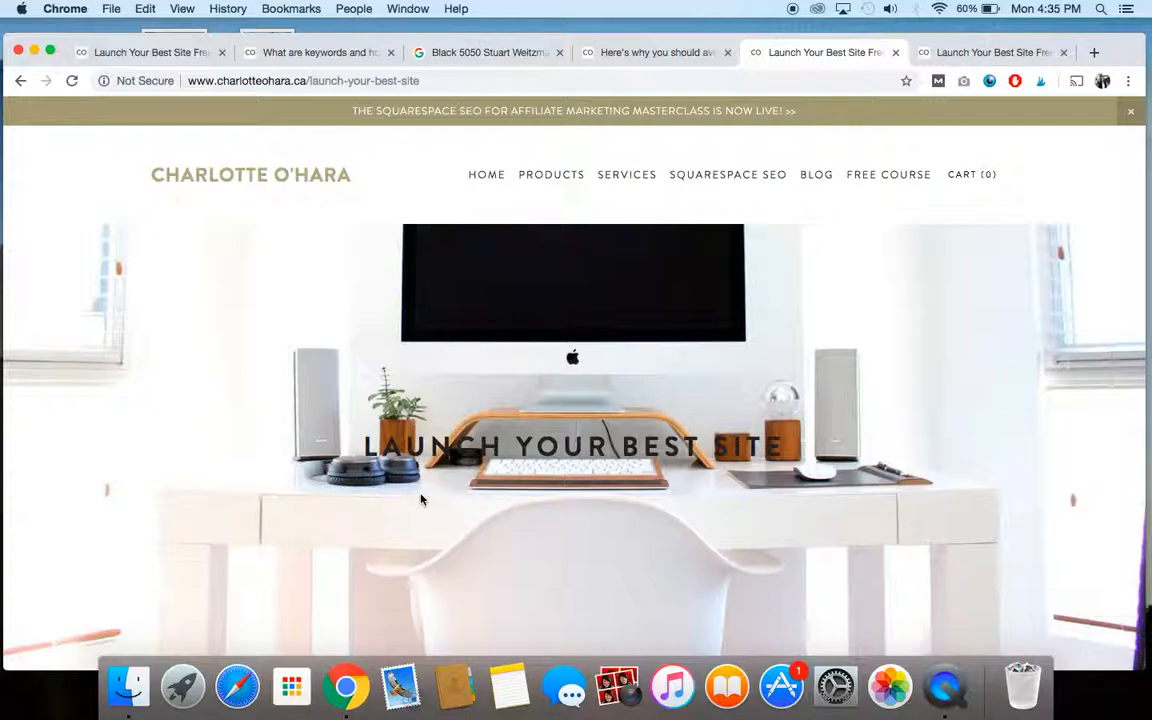
{"action": "mouse_move", "coordinate": [588, 428]}
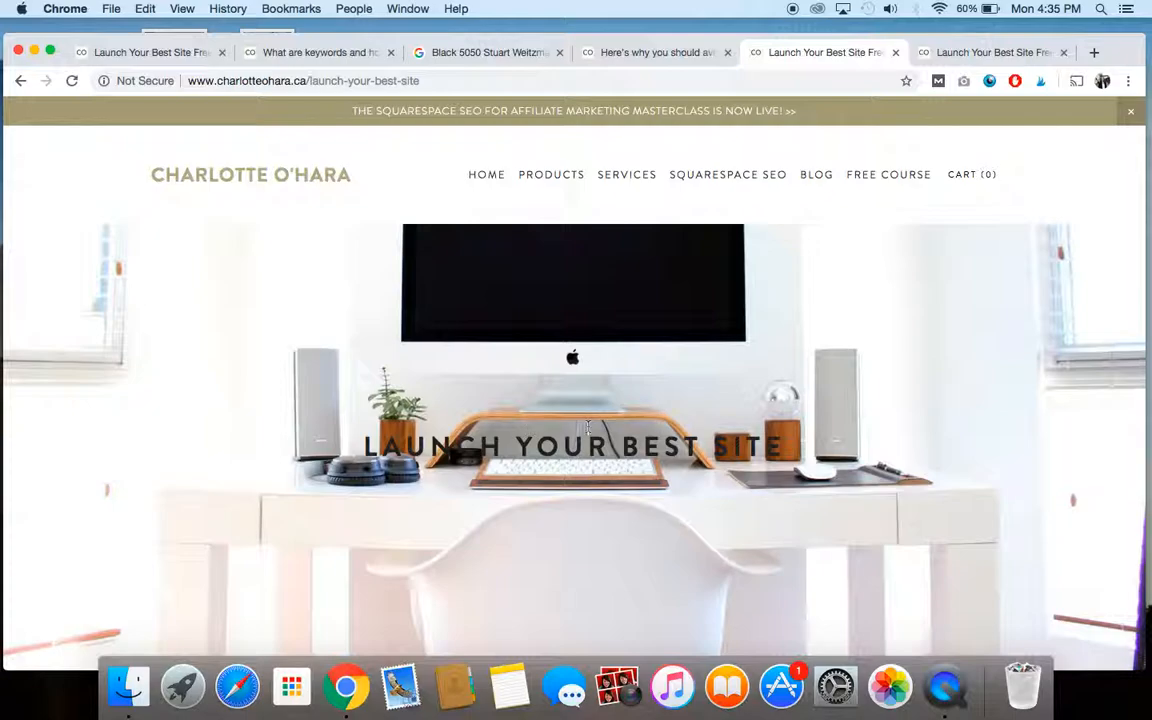
Step: Open Charlotte O'Hara's Blog page via BLOG in the site navigation
{"action": "left_click", "coordinate": [816, 174]}
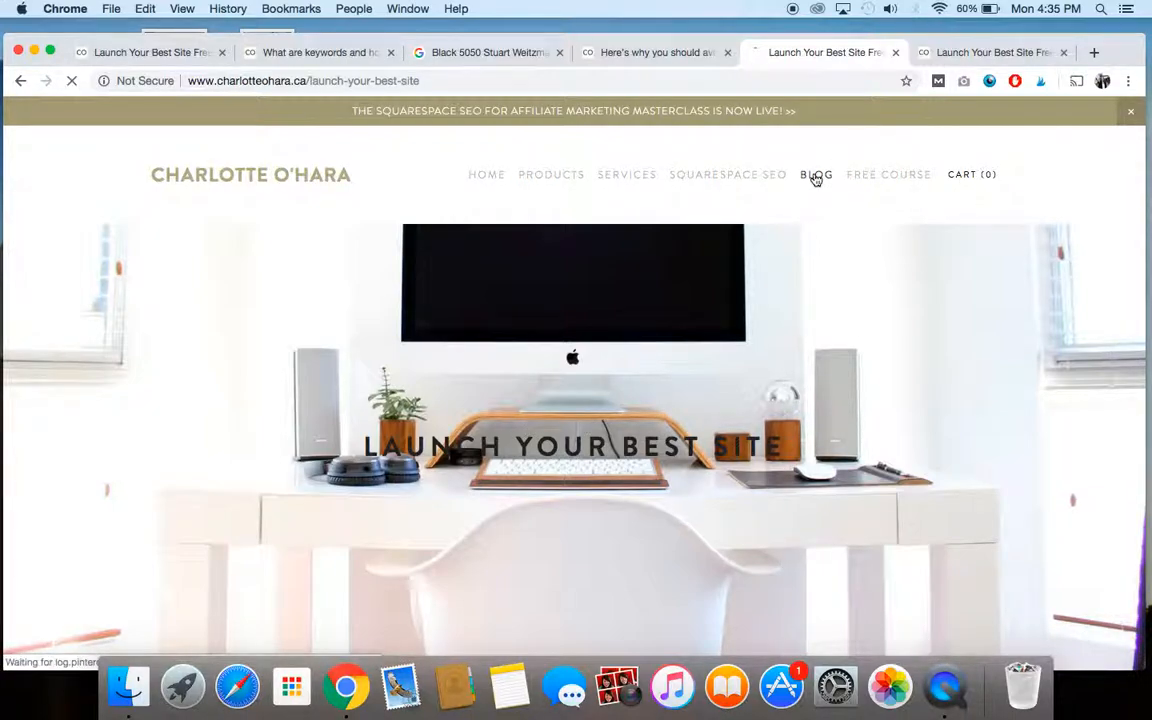
{"action": "left_click", "coordinate": [816, 174]}
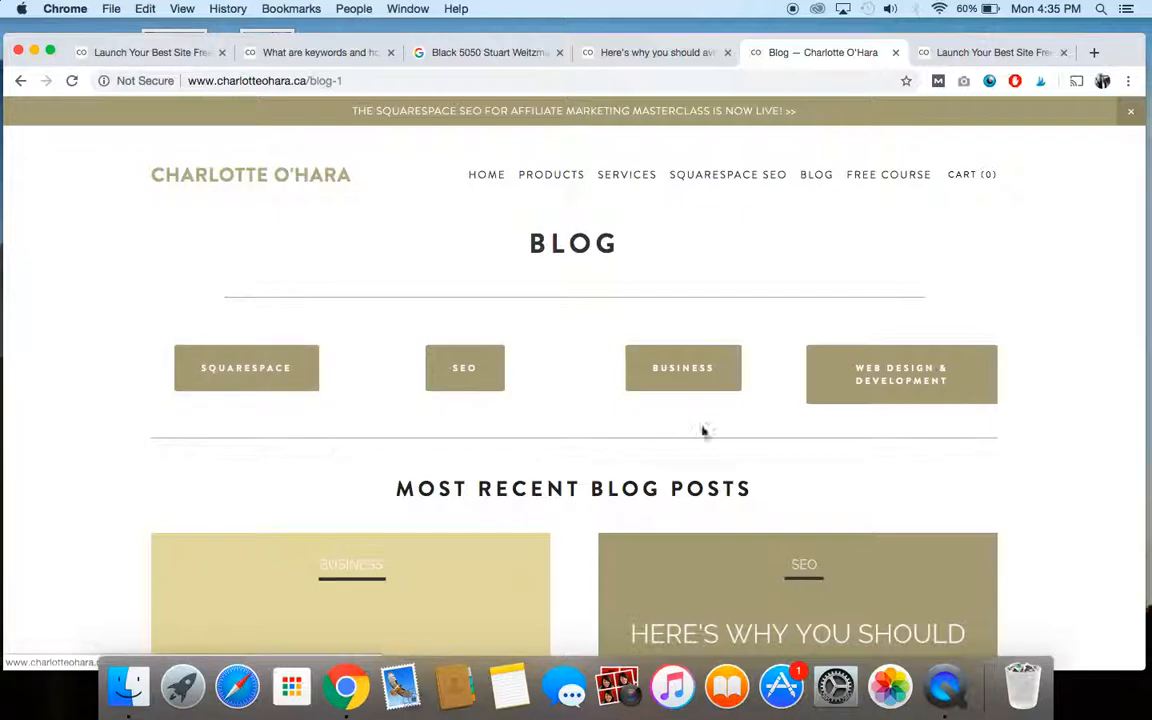
{"action": "mouse_move", "coordinate": [700, 420]}
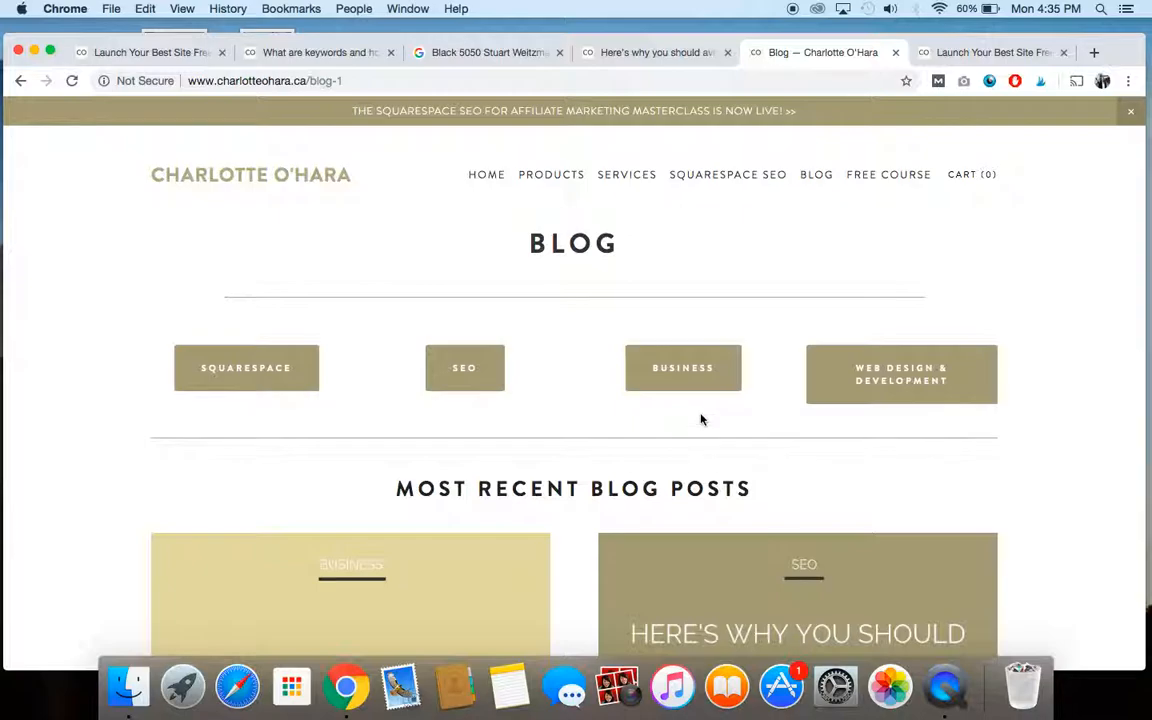